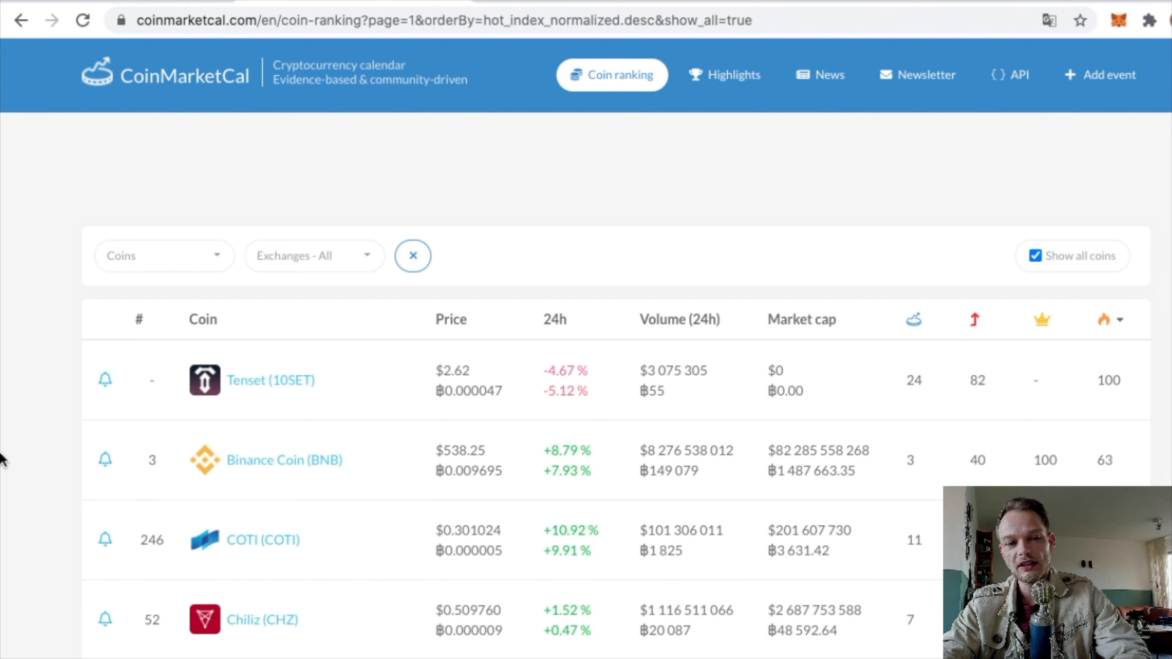
pyautogui.moveTo(195, 40)
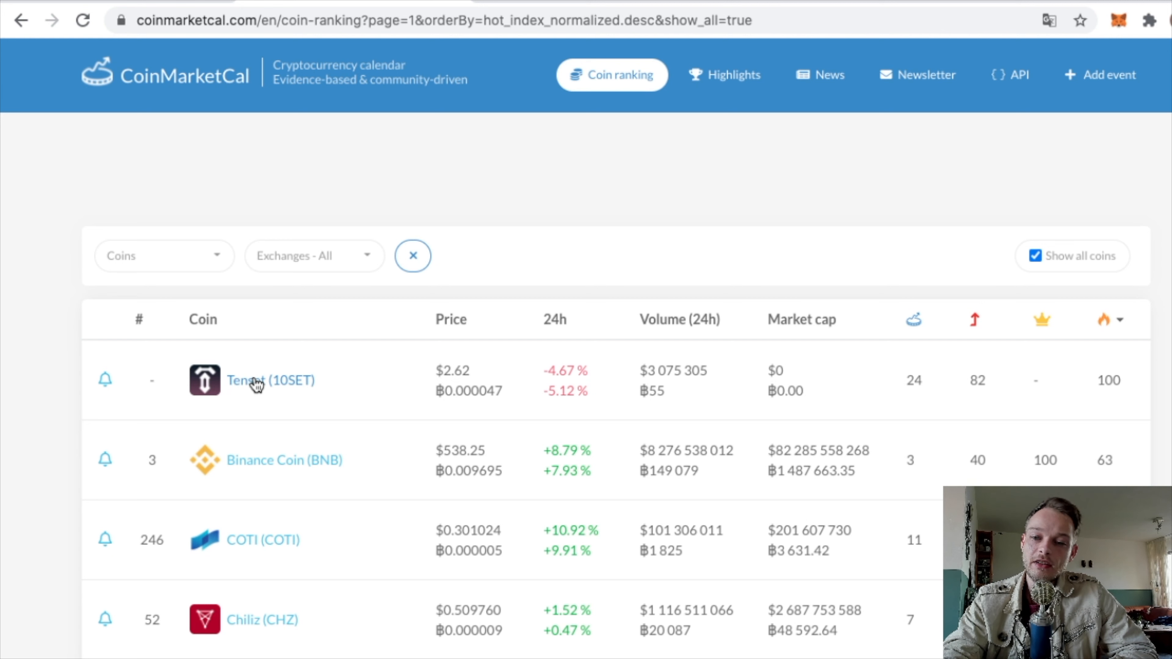
pyautogui.moveTo(923, 394)
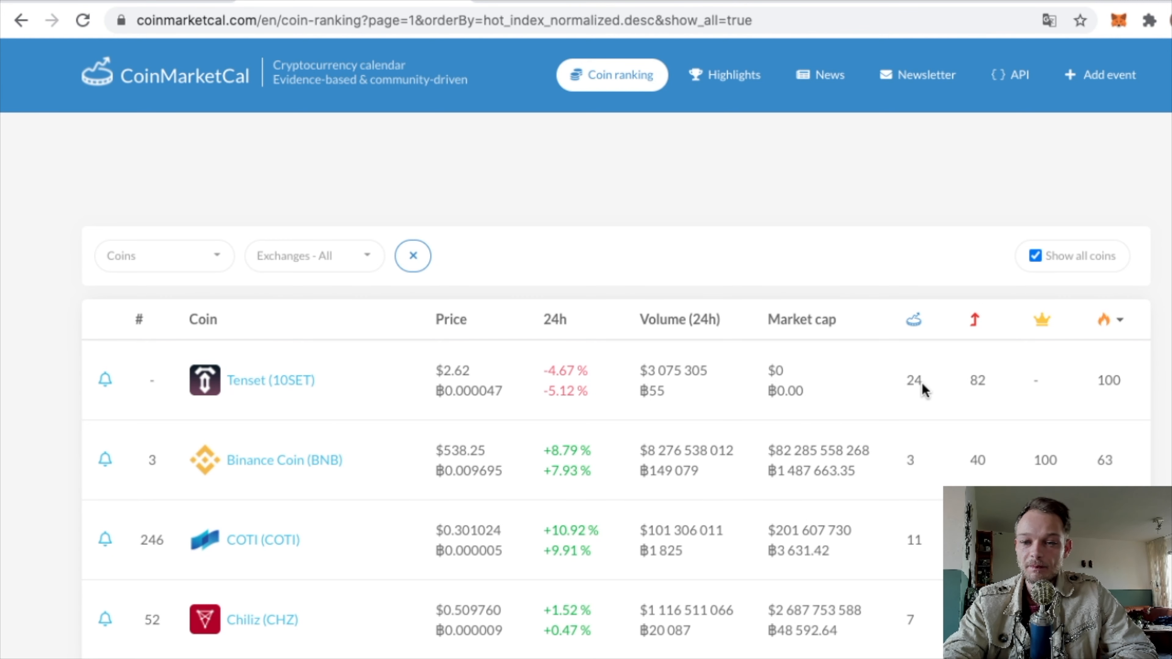
pyautogui.moveTo(911, 381)
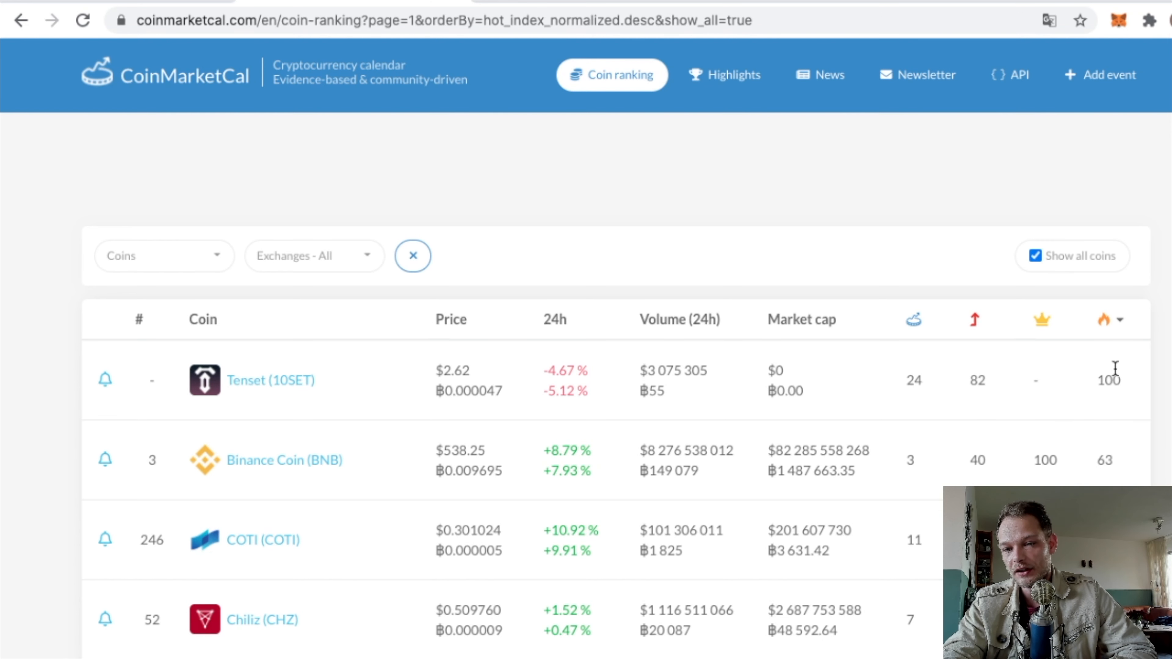
pyautogui.moveTo(1104, 320)
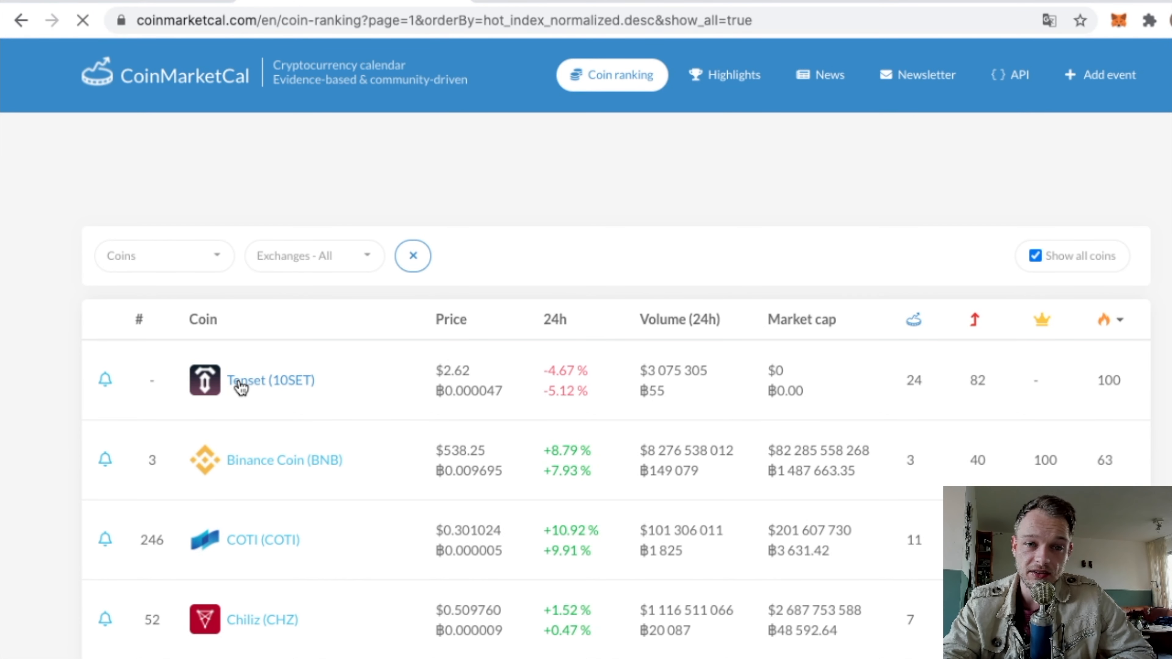
# - Show Tenset (10SET) in CoinMarketCal and scroll through its upcoming event cards
pyautogui.click(249, 381)
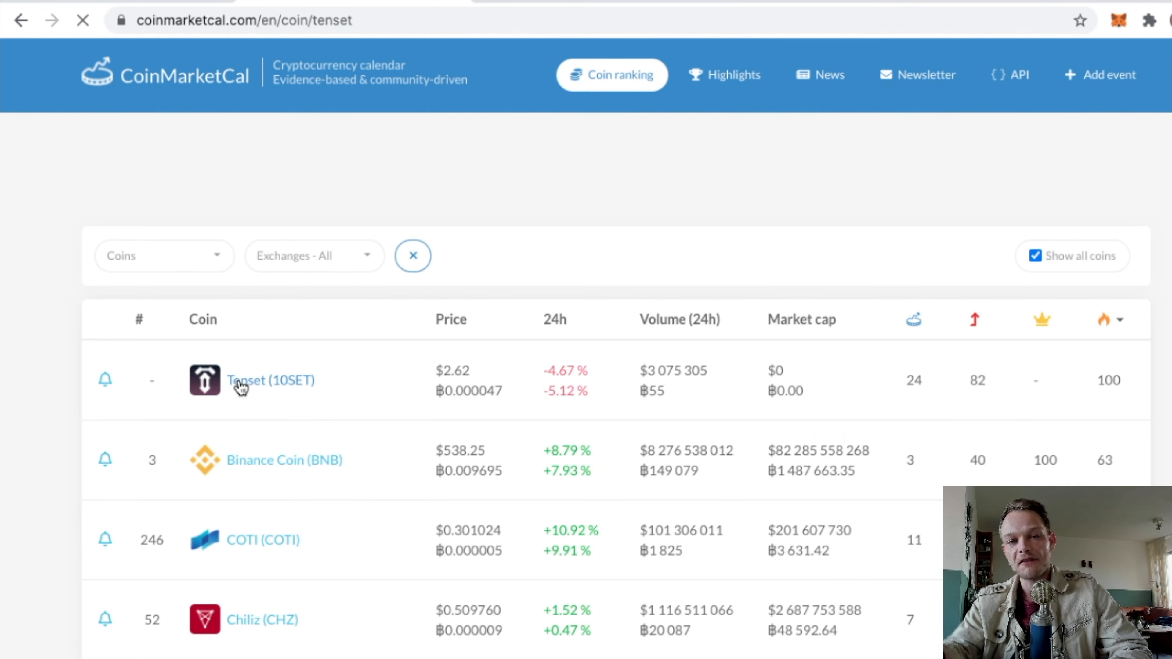
pyautogui.click(252, 381)
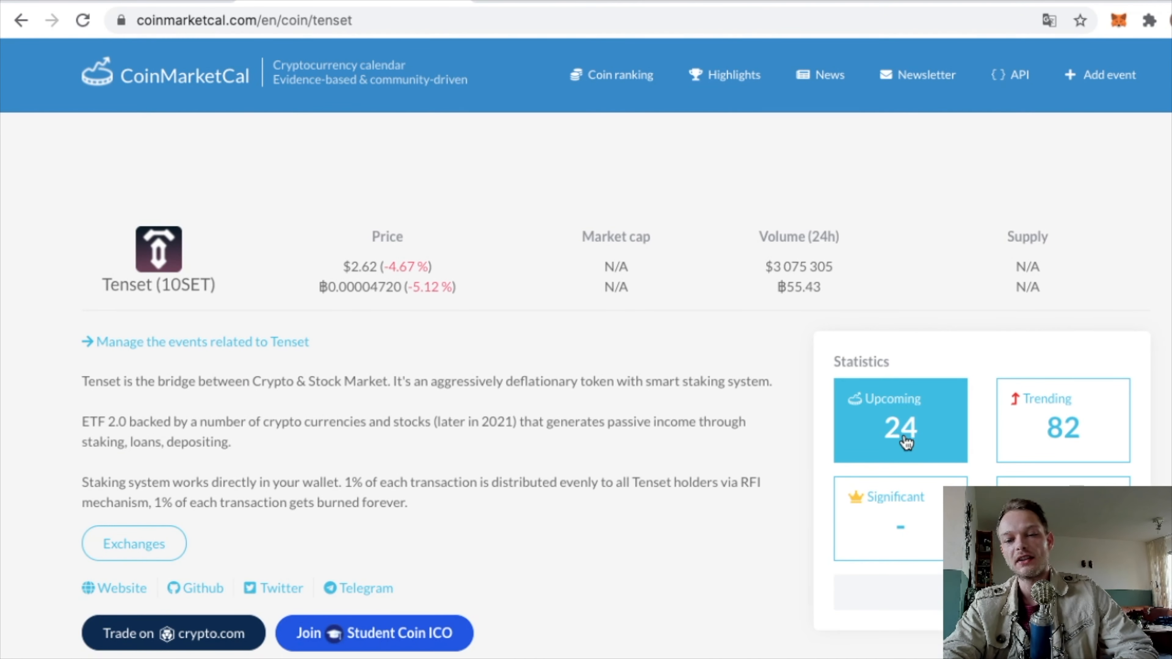
pyautogui.scroll(-3)
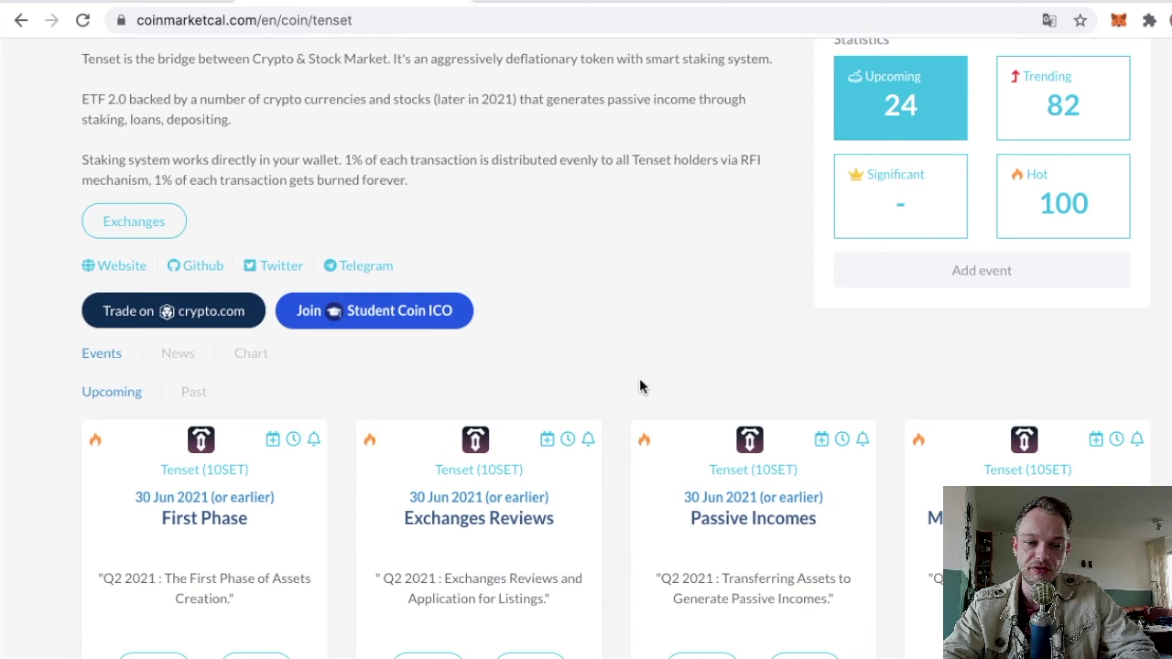
pyautogui.scroll(-3)
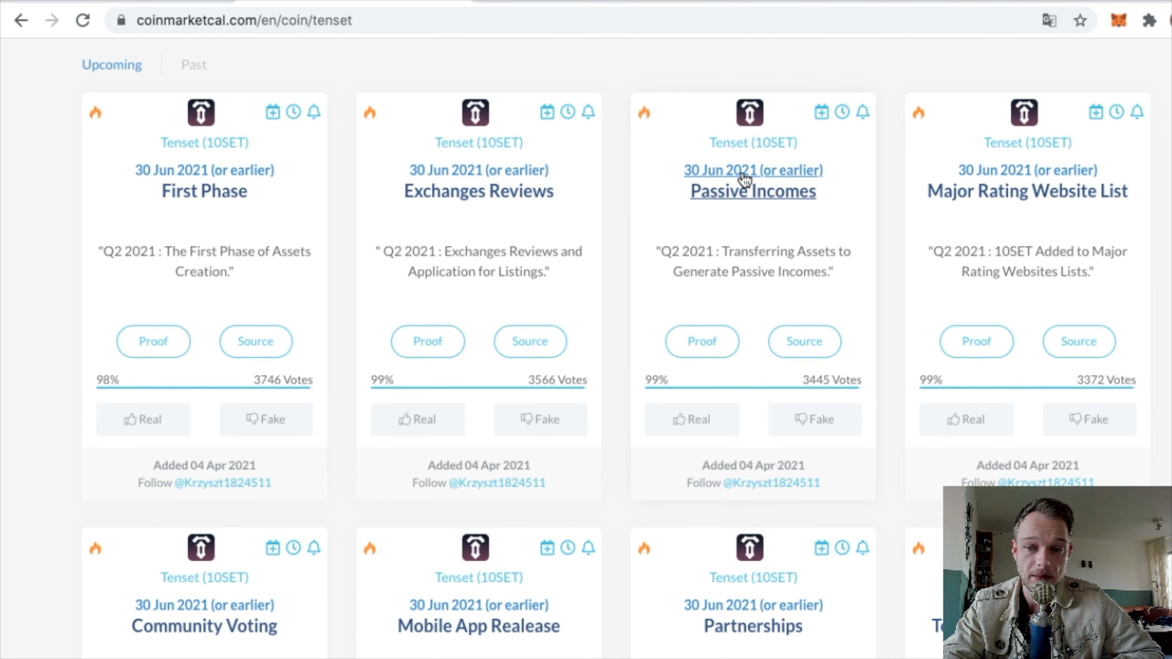
pyautogui.moveTo(962, 194)
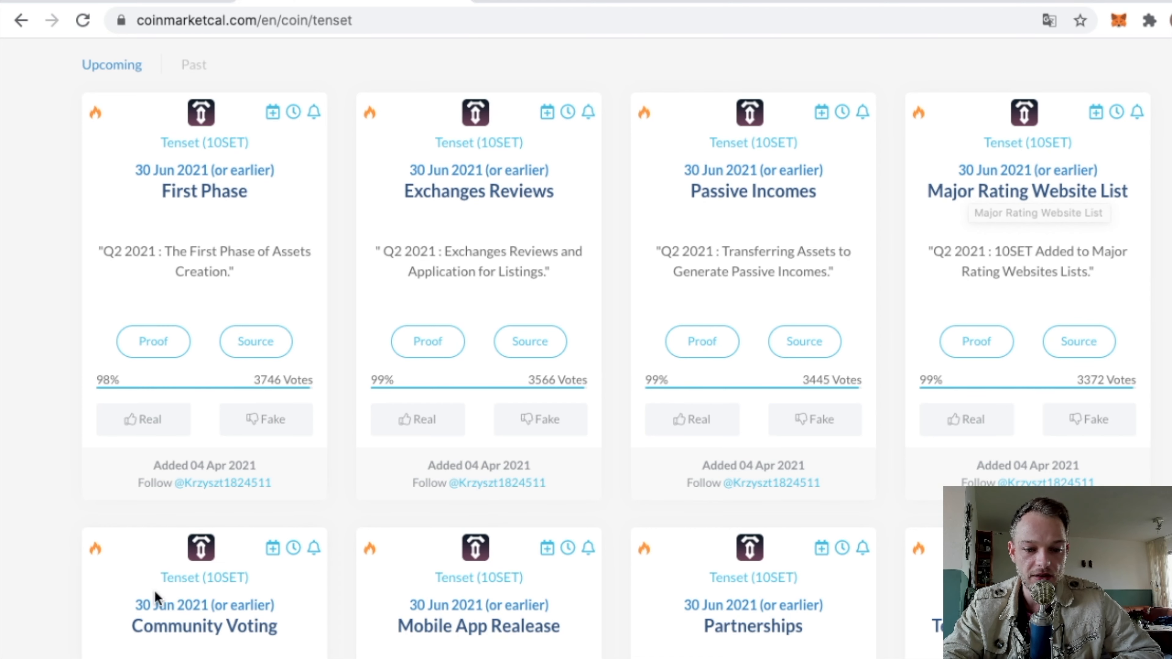
pyautogui.scroll(-3)
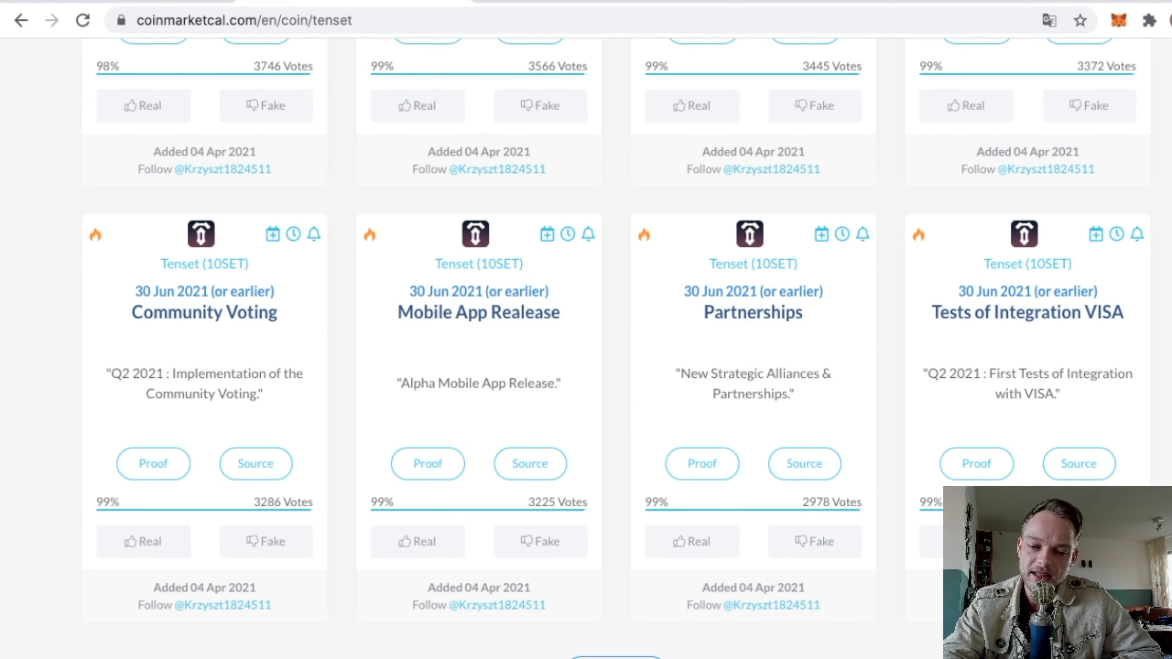
pyautogui.scroll(-3)
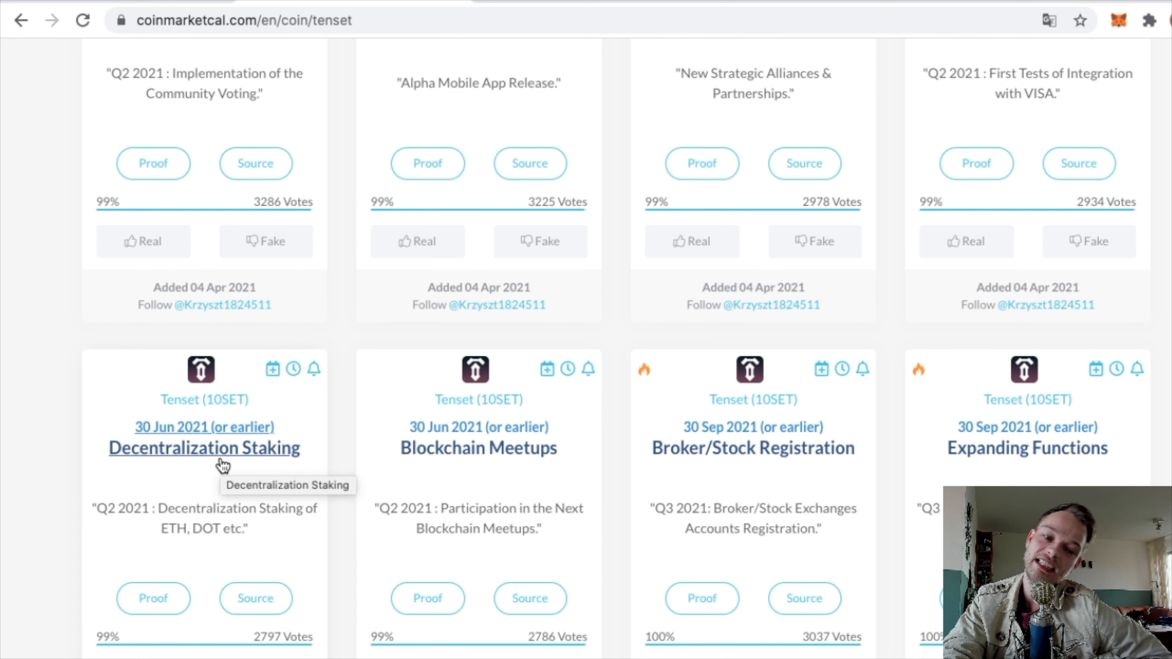
pyautogui.scroll(-3)
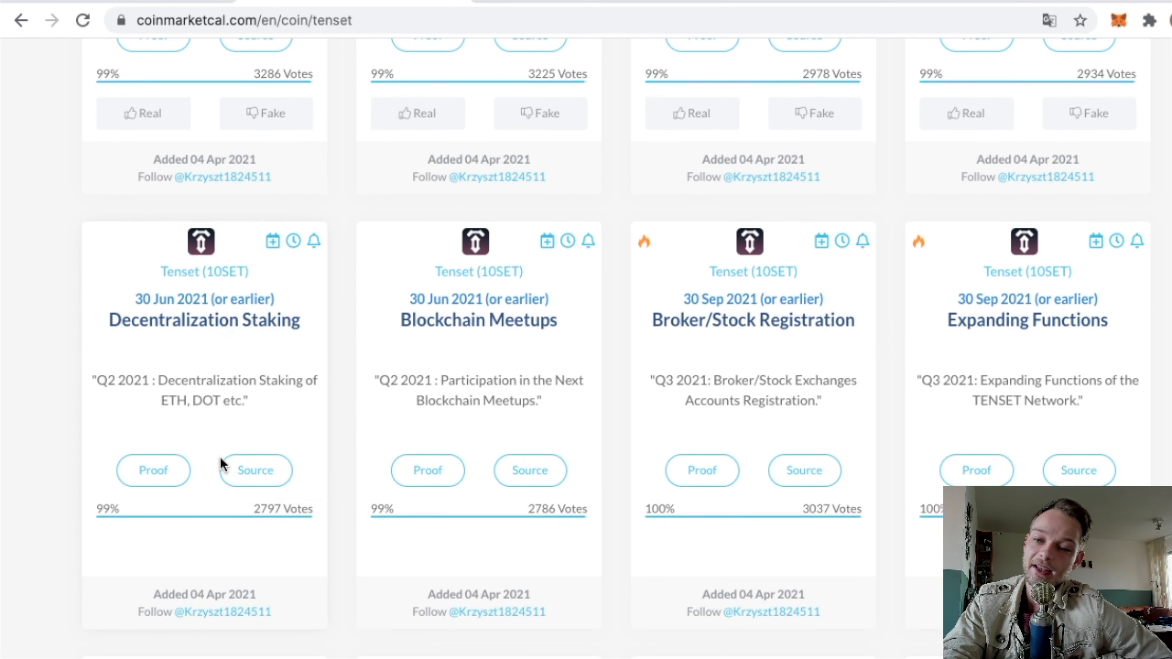
pyautogui.scroll(-3)
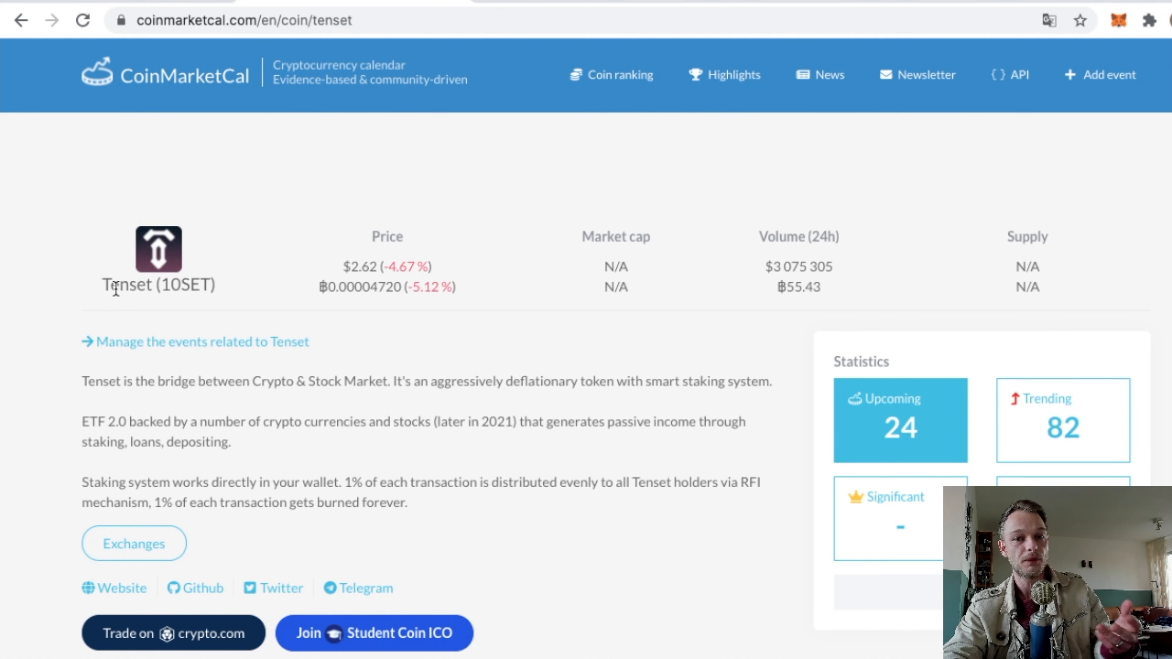
# - Select the coin name Tenset to copy it for searching on coinmarketcap.com
pyautogui.doubleClick(124, 285)
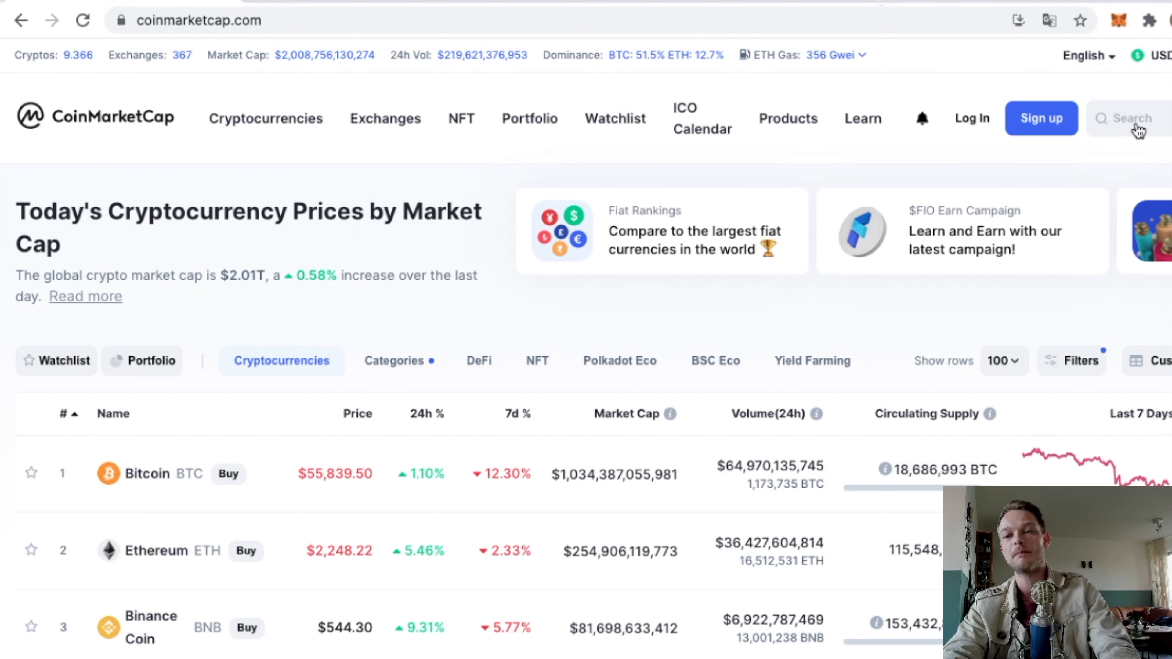
# - Search CoinMarketCap for Tenset and view its price, fully diluted market cap and volume
pyautogui.click(1132, 119)
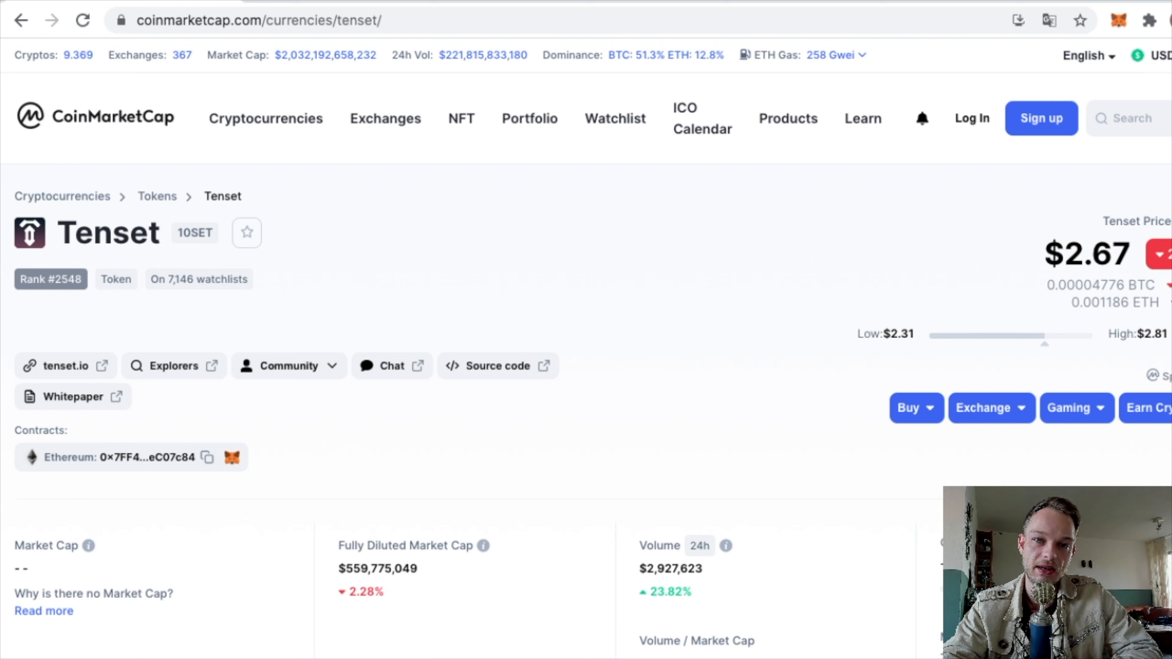
pyautogui.scroll(-3)
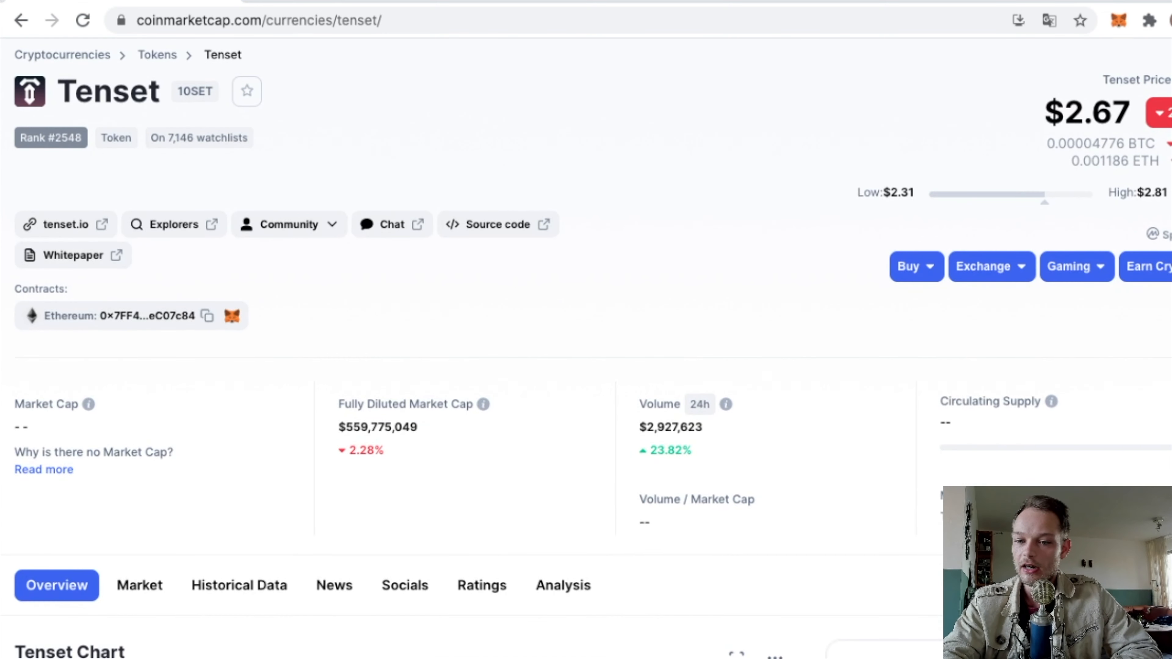
pyautogui.moveTo(1137, 451)
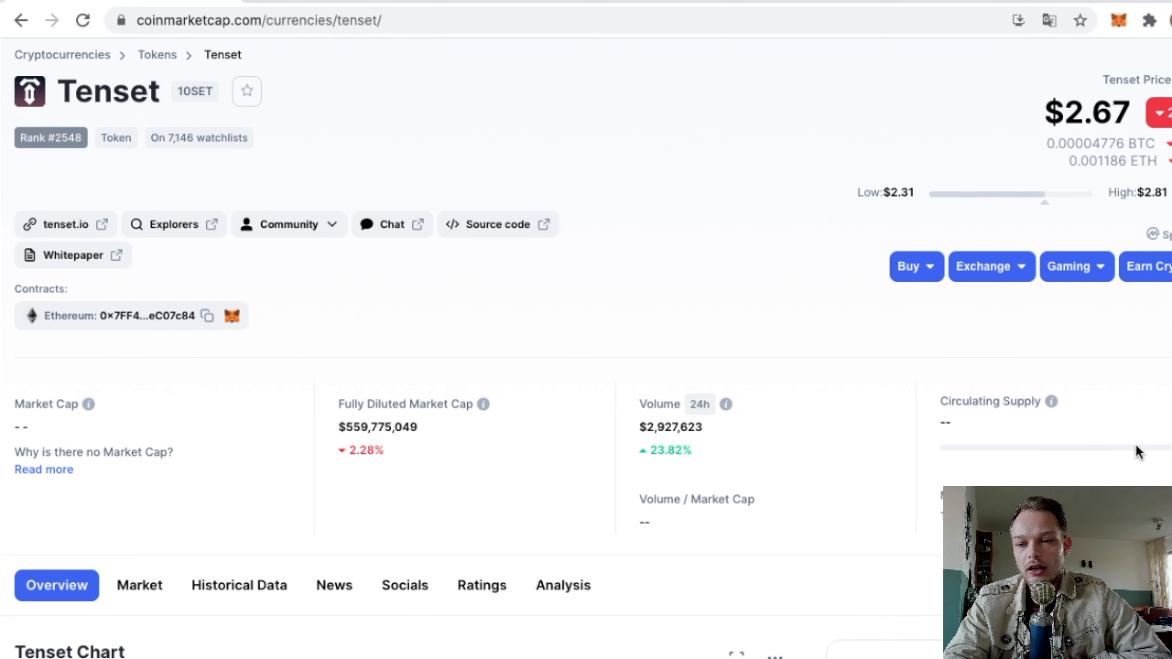
pyautogui.moveTo(964, 404)
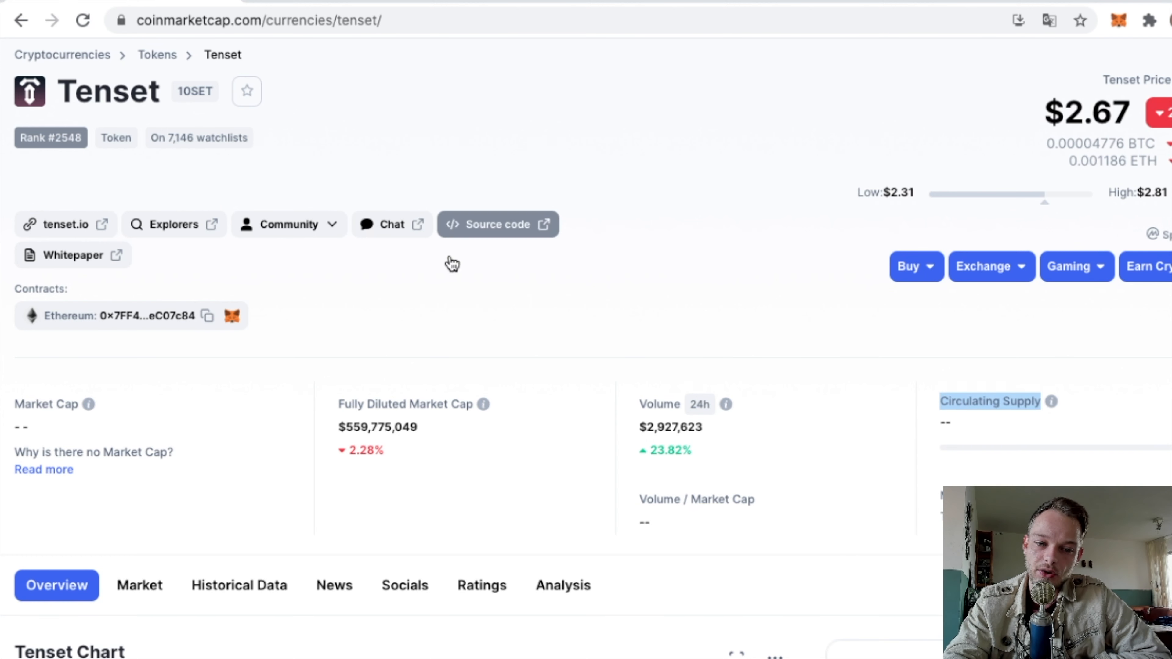
pyautogui.moveTo(484, 405)
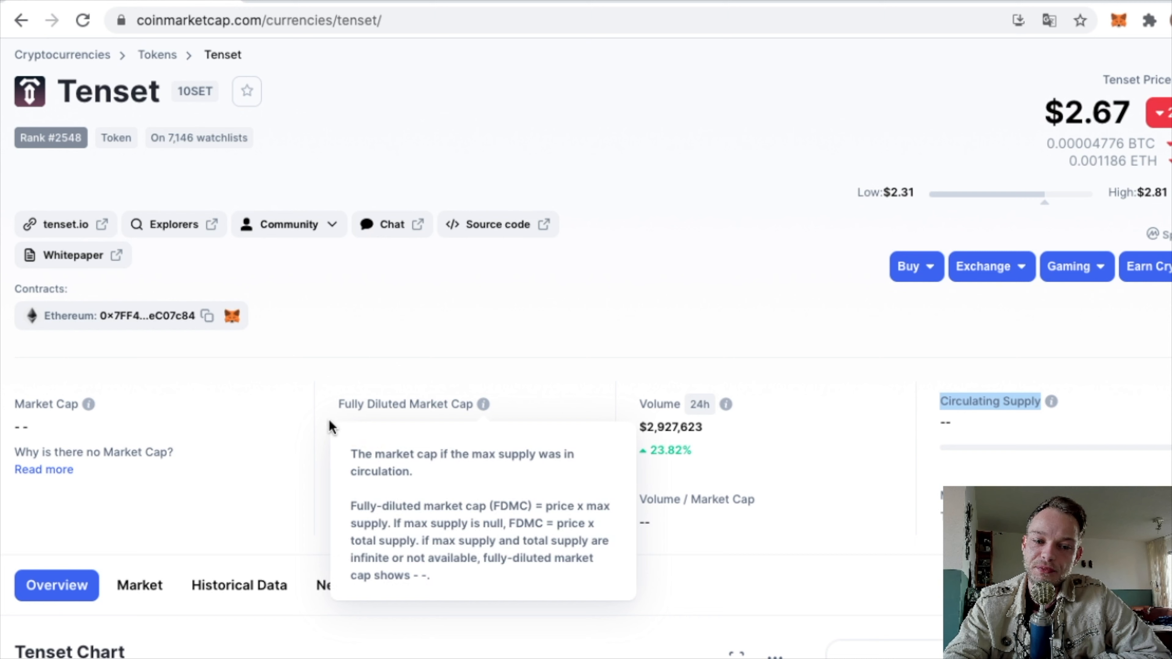
pyautogui.moveTo(885, 328)
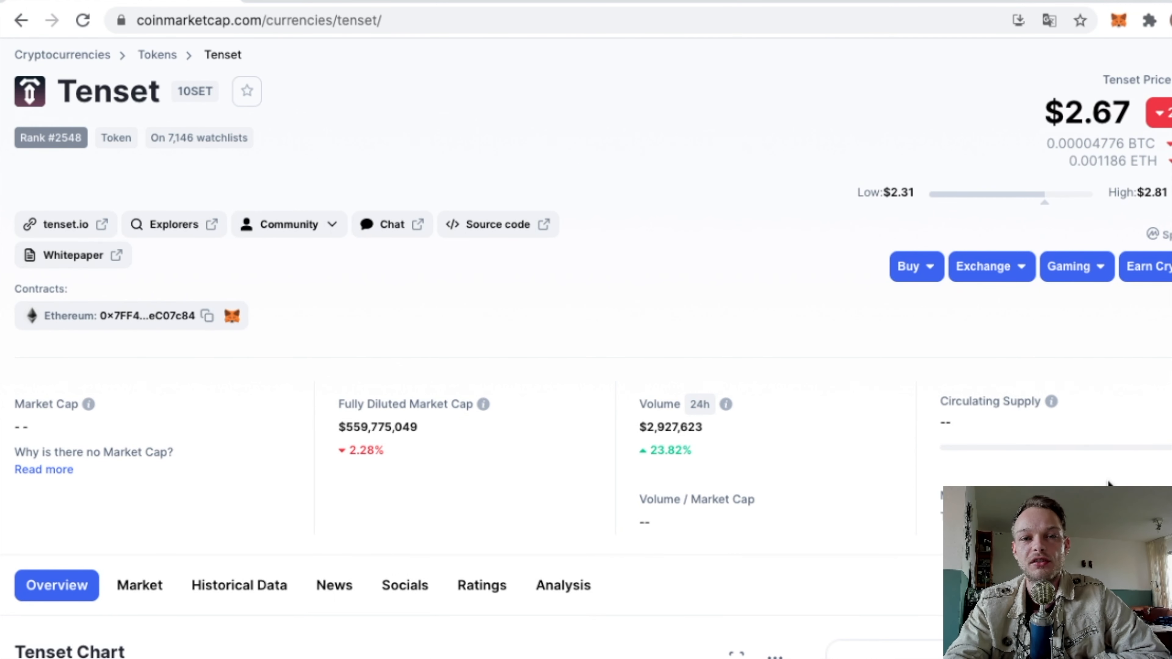
pyautogui.moveTo(436, 541)
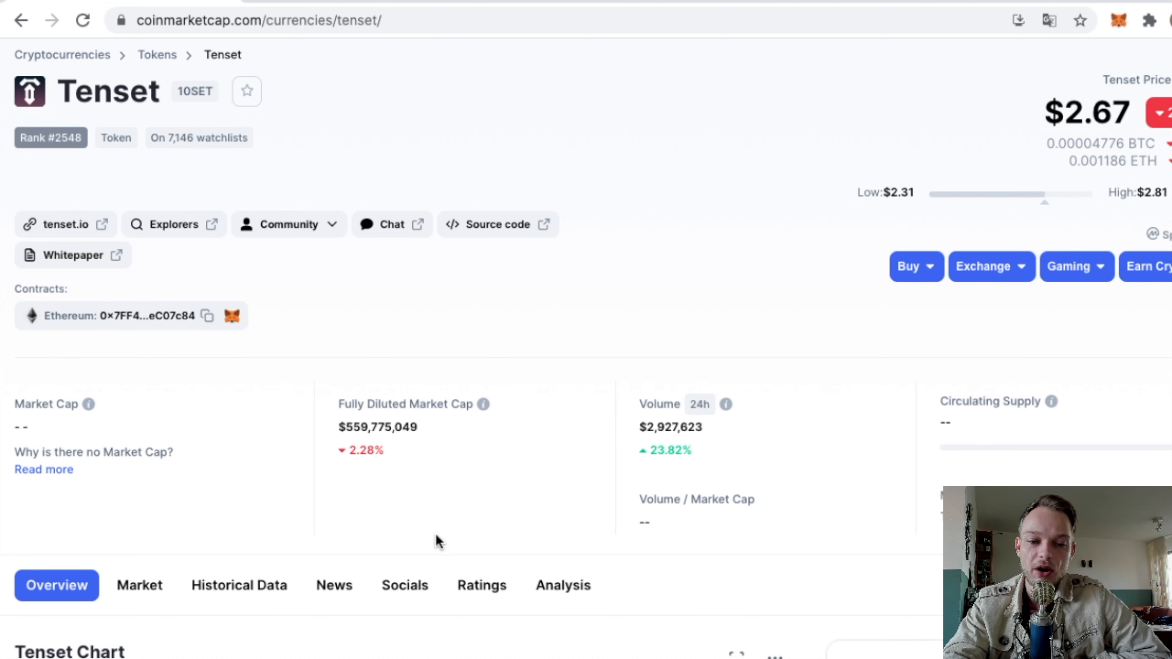
pyautogui.moveTo(351, 190)
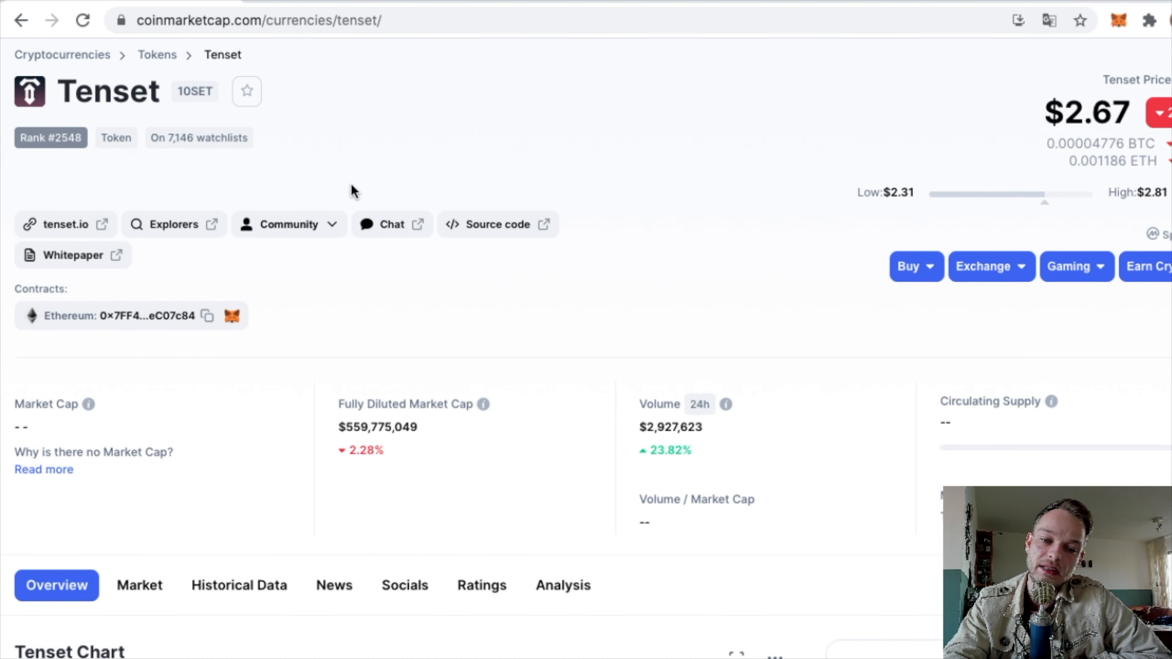
pyautogui.moveTo(352, 141)
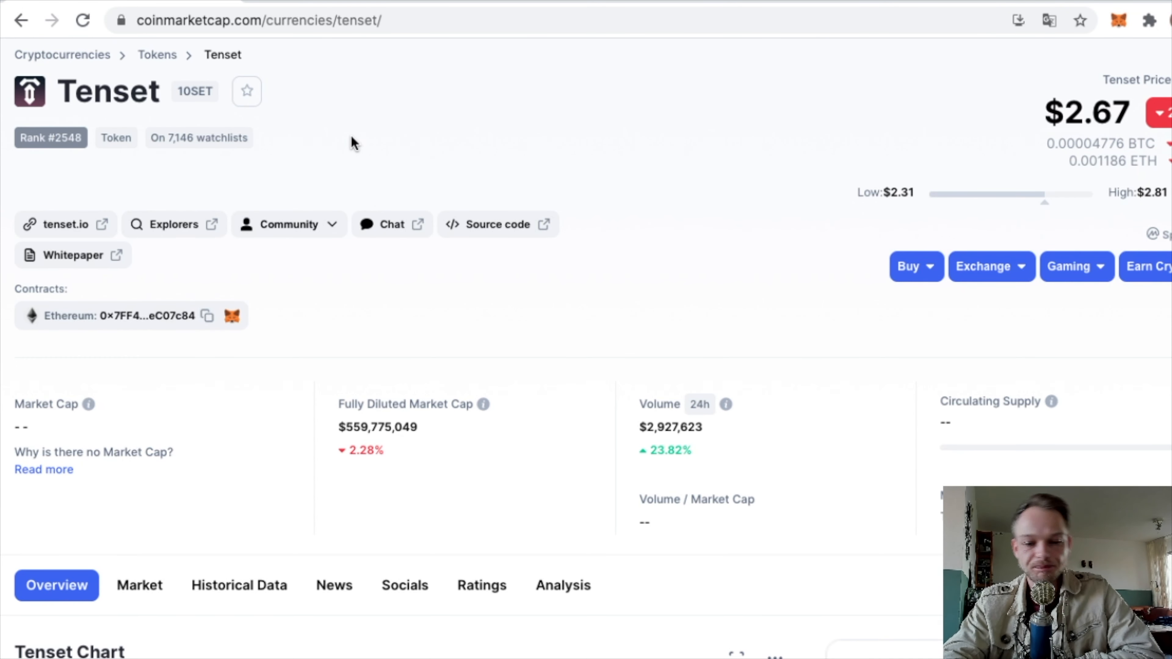
pyautogui.scroll(-3)
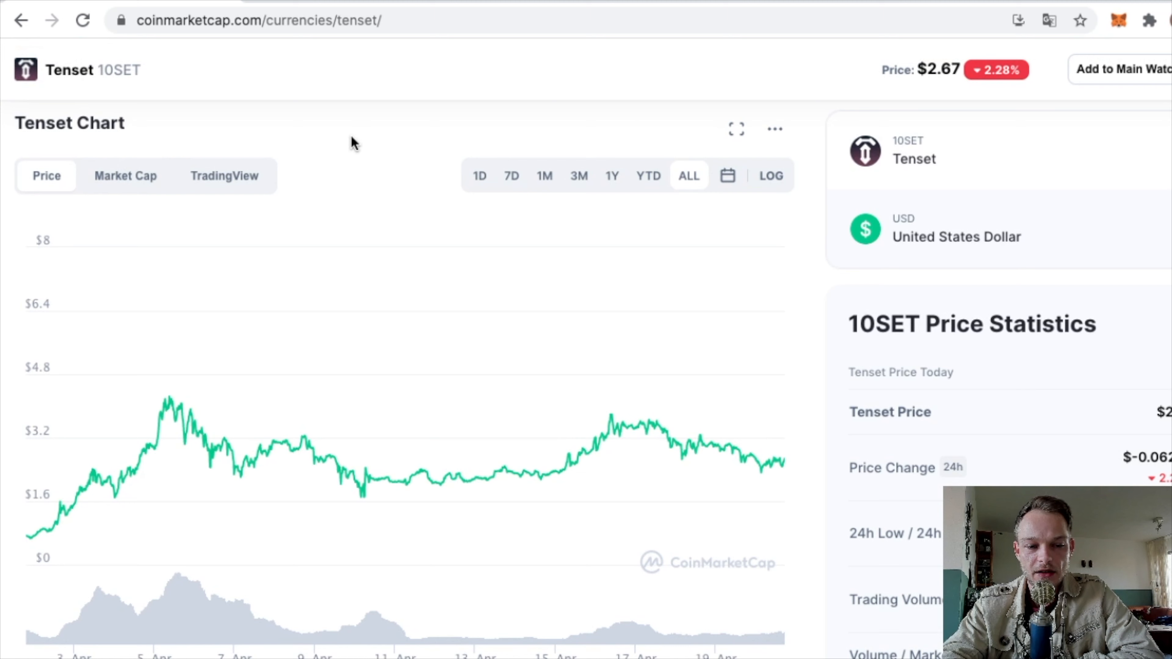
pyautogui.moveTo(34, 535)
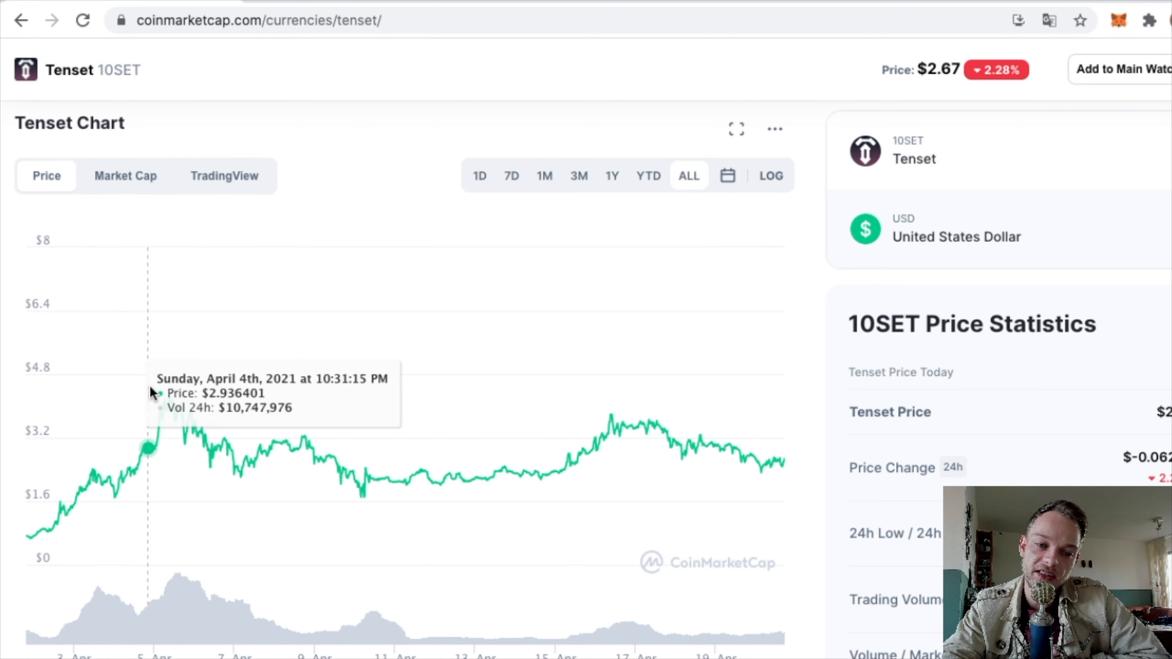
pyautogui.moveTo(167, 391)
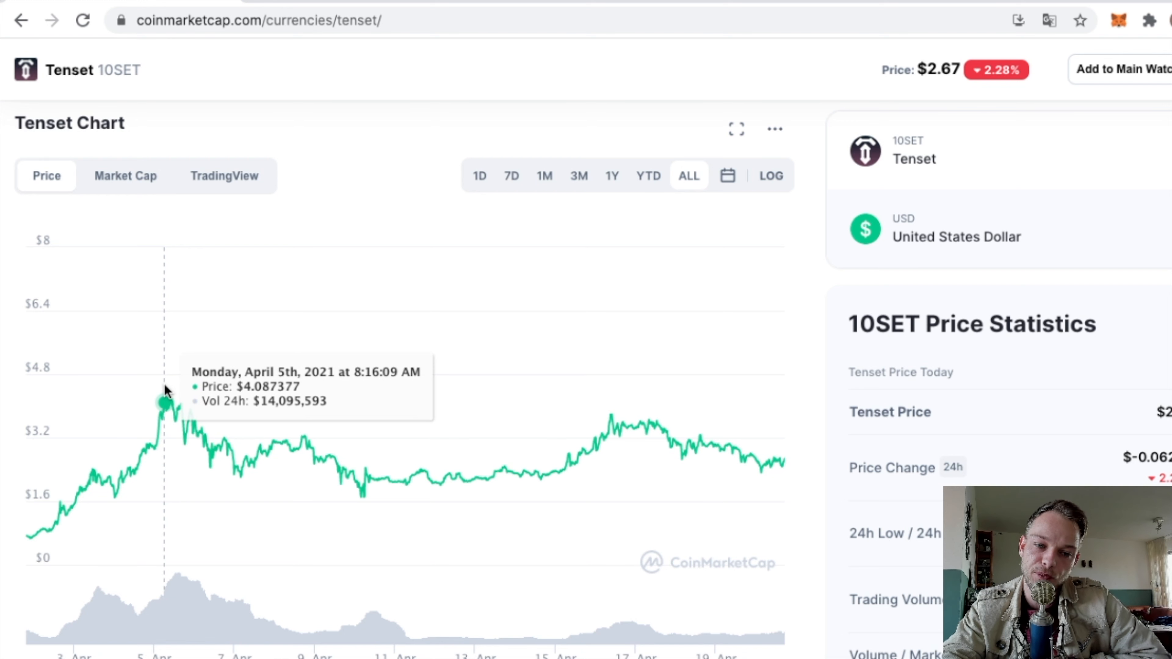
pyautogui.moveTo(347, 428)
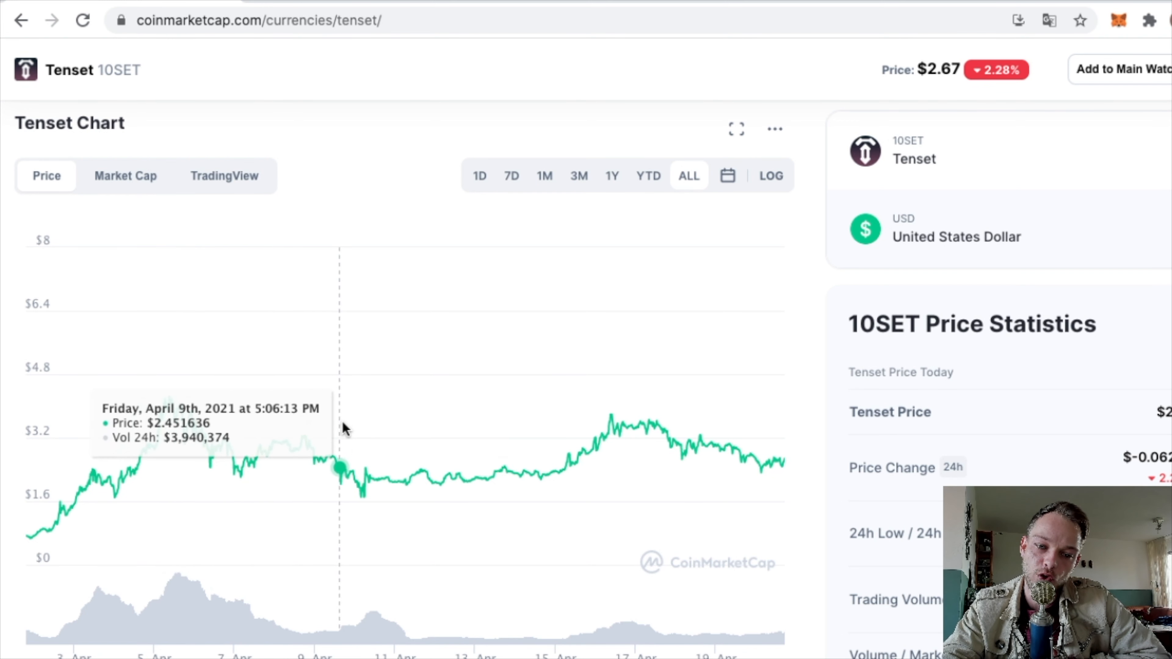
pyautogui.moveTo(382, 443)
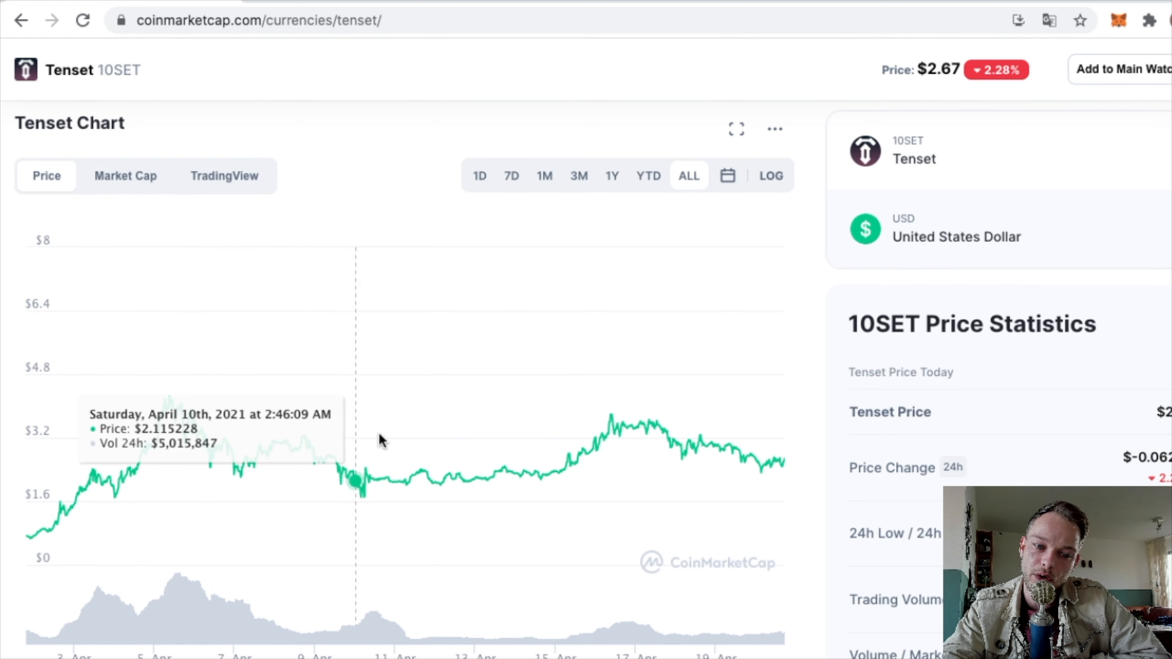
pyautogui.moveTo(672, 422)
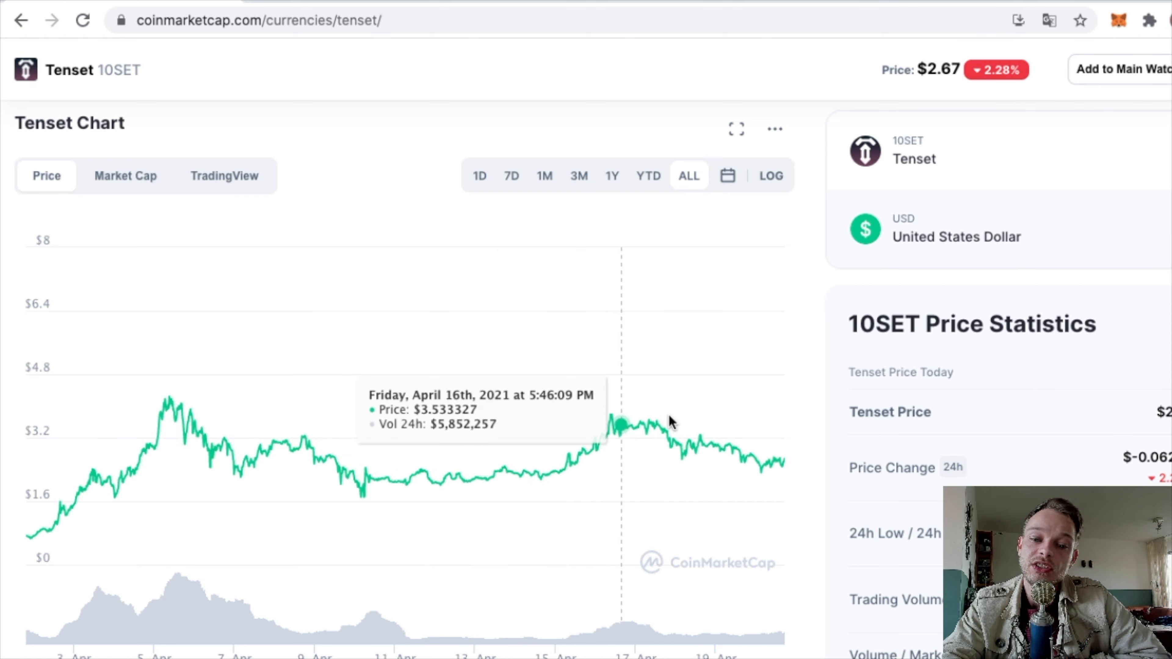
pyautogui.scroll(3)
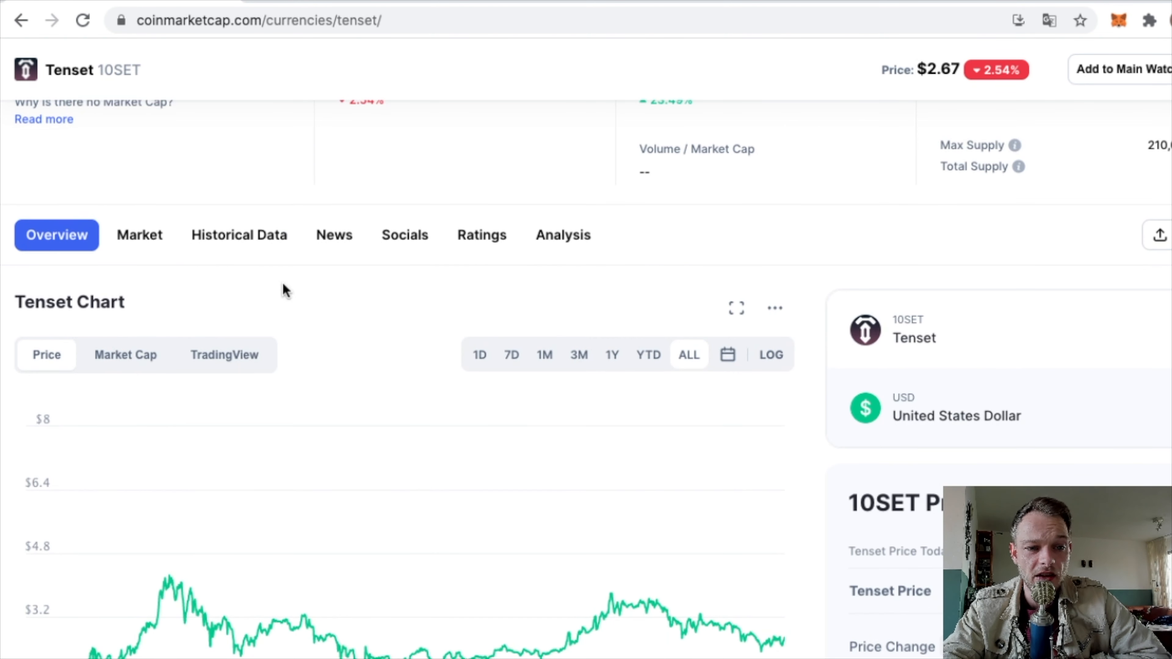
# - View Tenset's market listings, then return to its CoinMarketCal events page
pyautogui.click(139, 235)
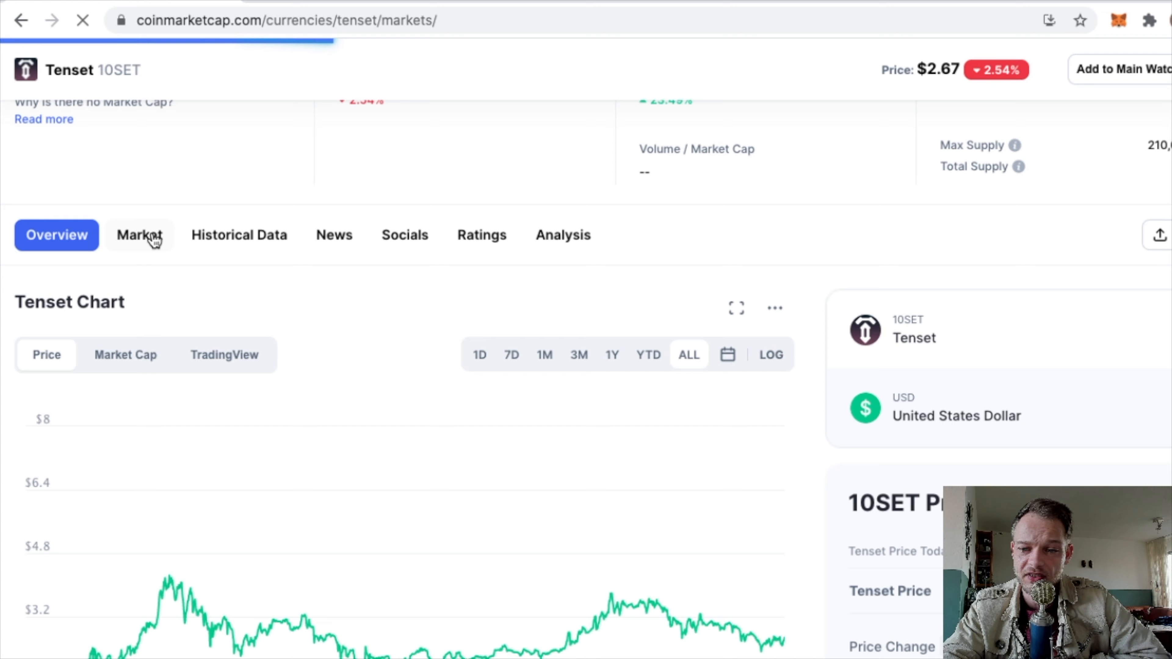
pyautogui.scroll(3)
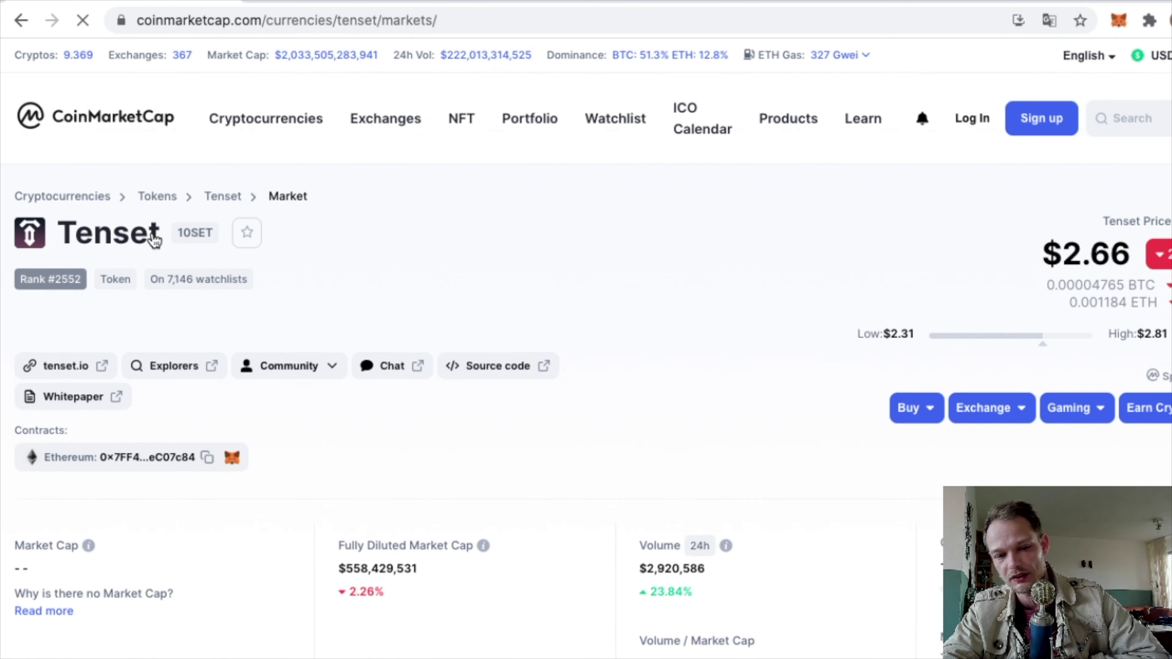
pyautogui.scroll(-3)
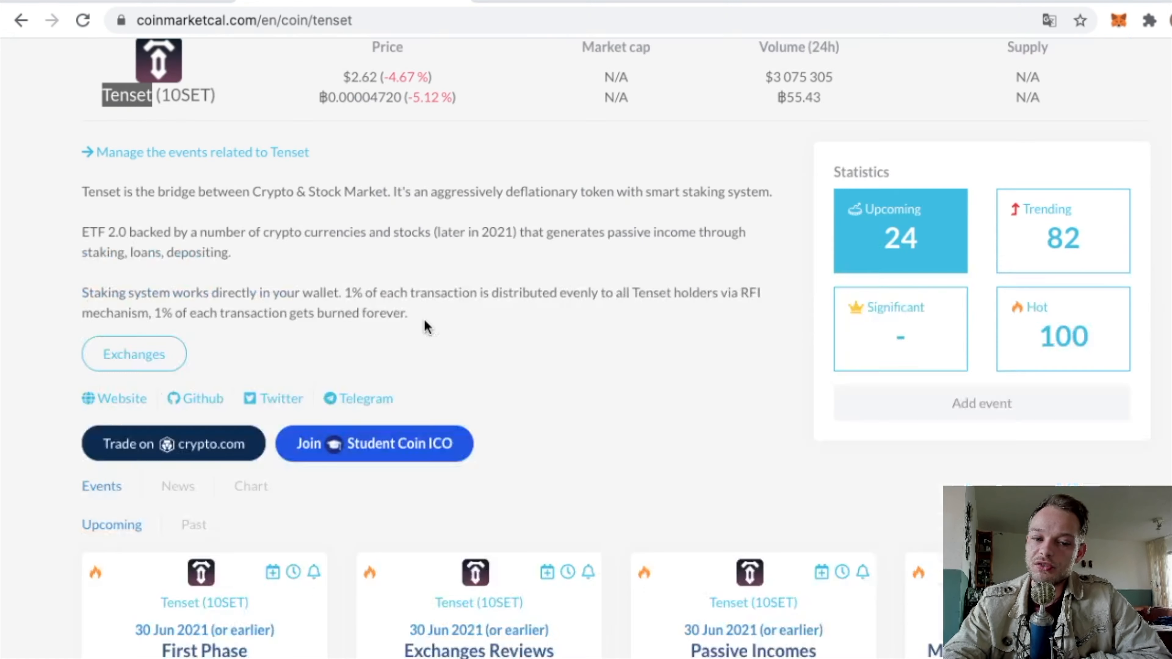
pyautogui.scroll(-3)
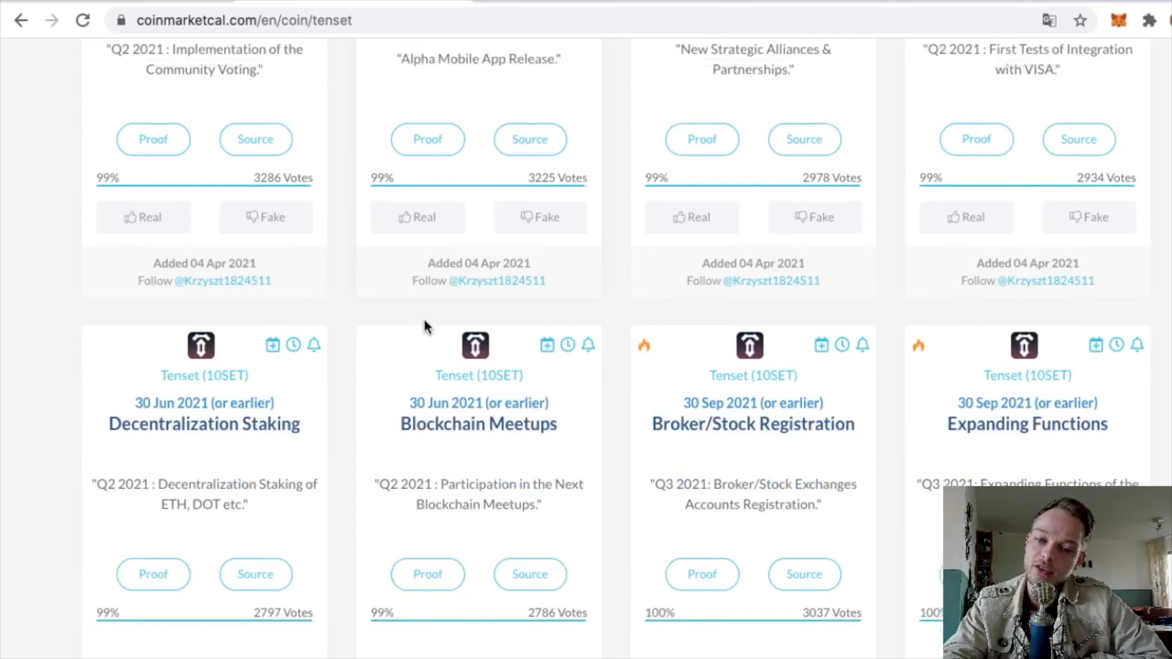
pyautogui.scroll(-3)
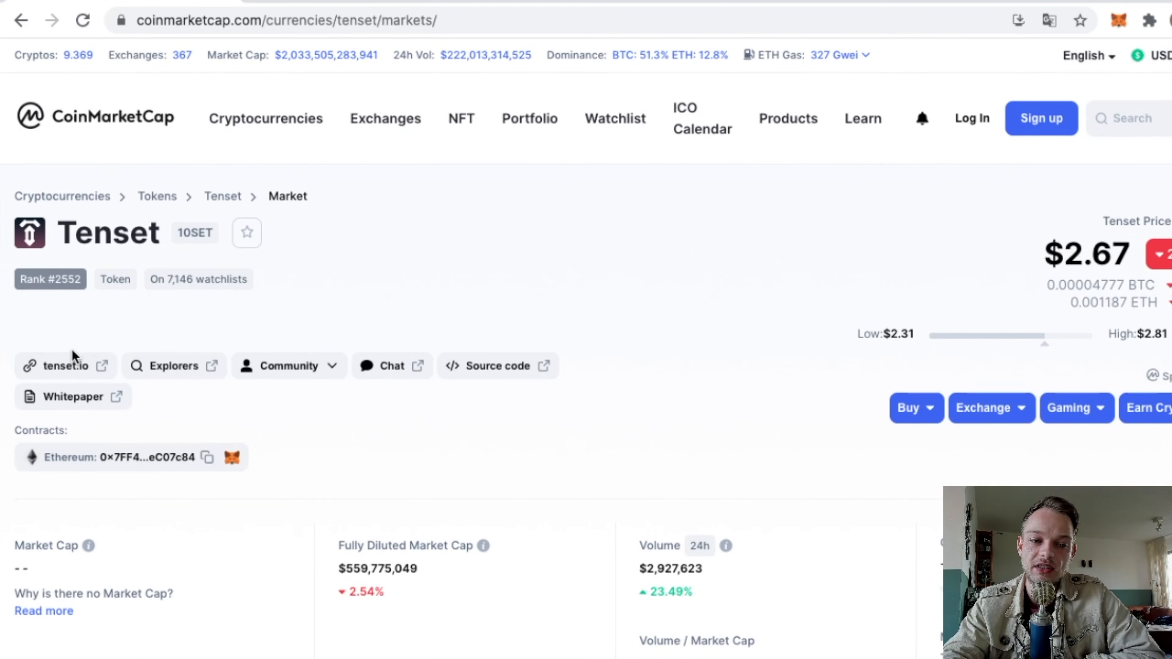
pyautogui.click(66, 365)
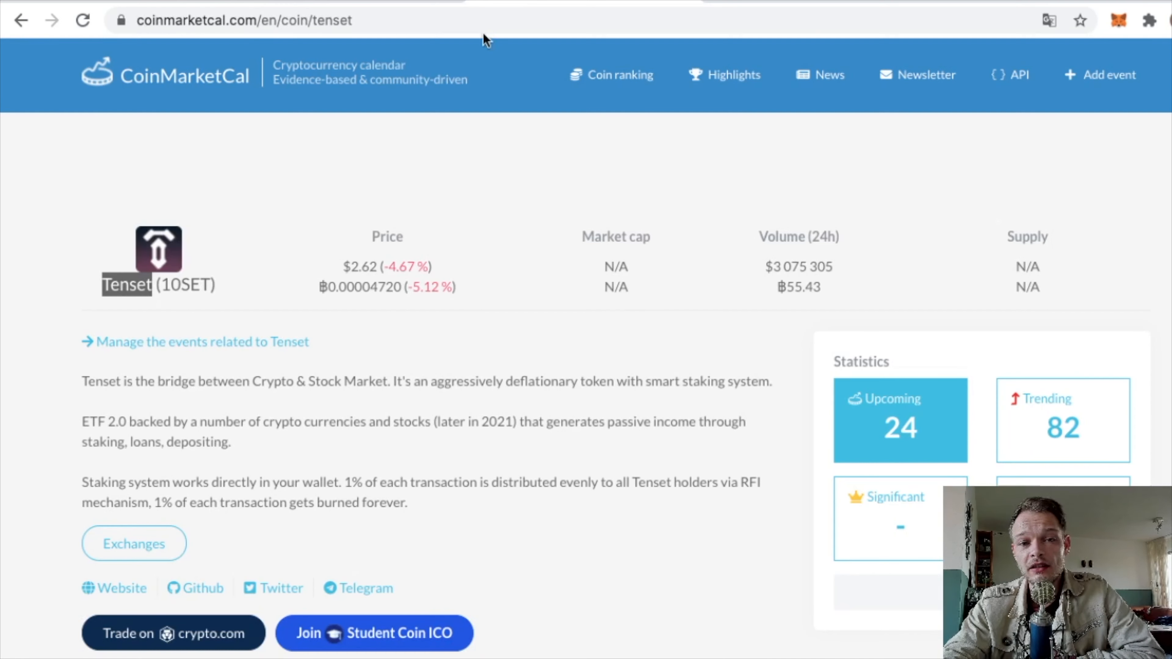
# - Go back to the CoinMarketCal homepage and choose the trending Thunder Week card
pyautogui.click(619, 74)
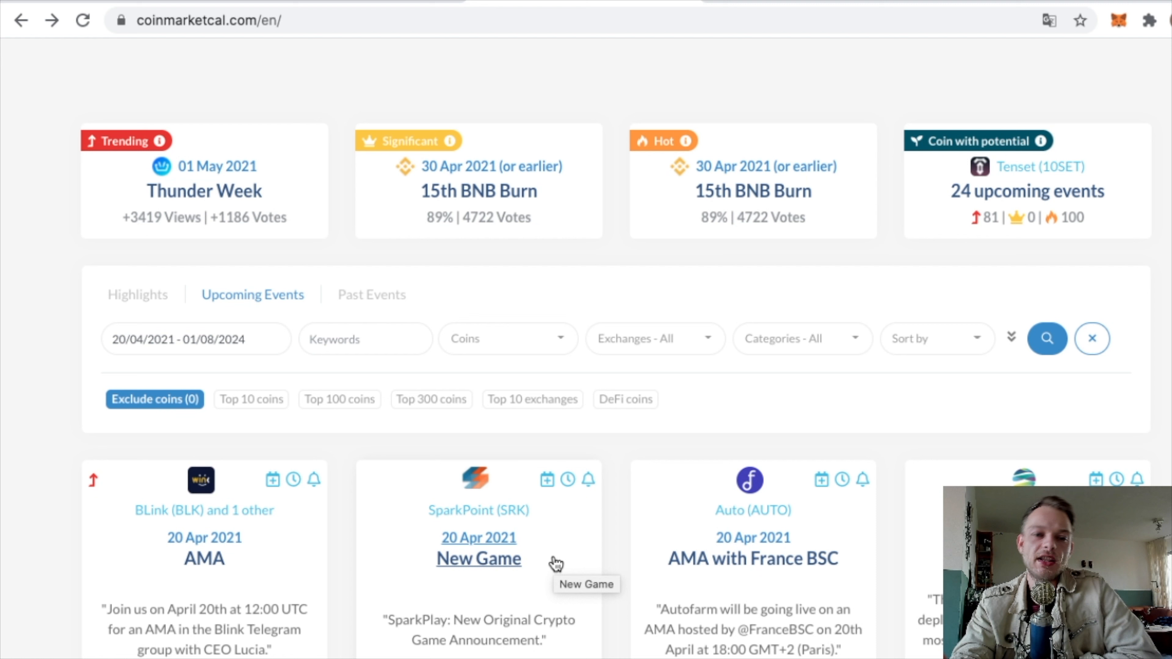
pyautogui.moveTo(148, 388)
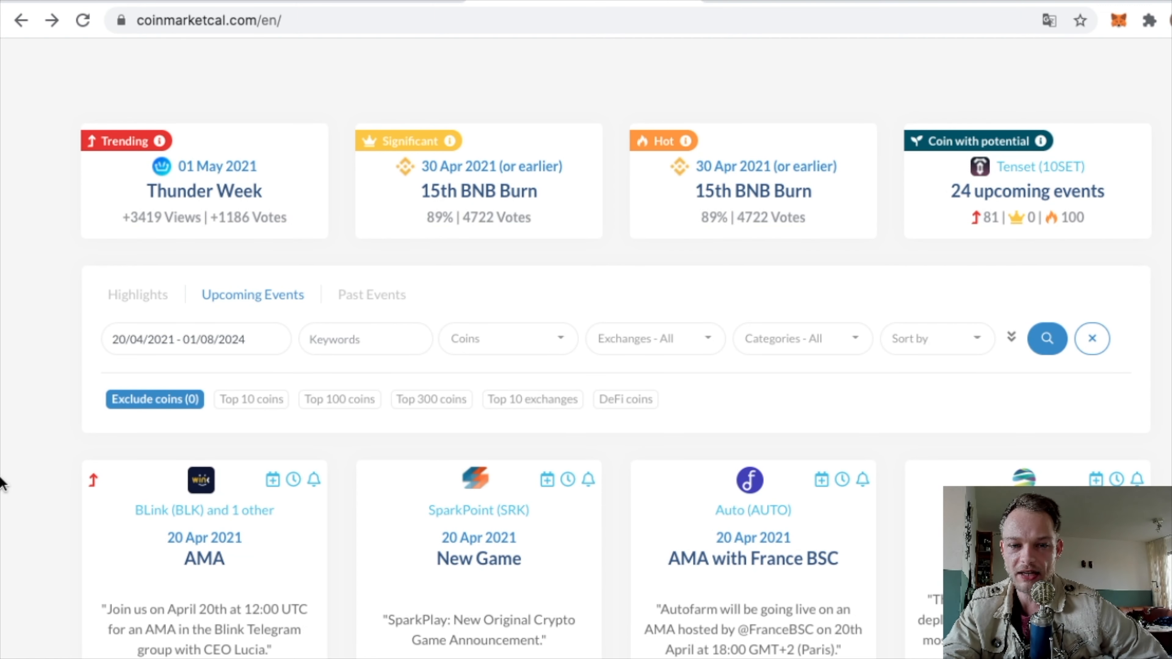
pyautogui.moveTo(5, 37)
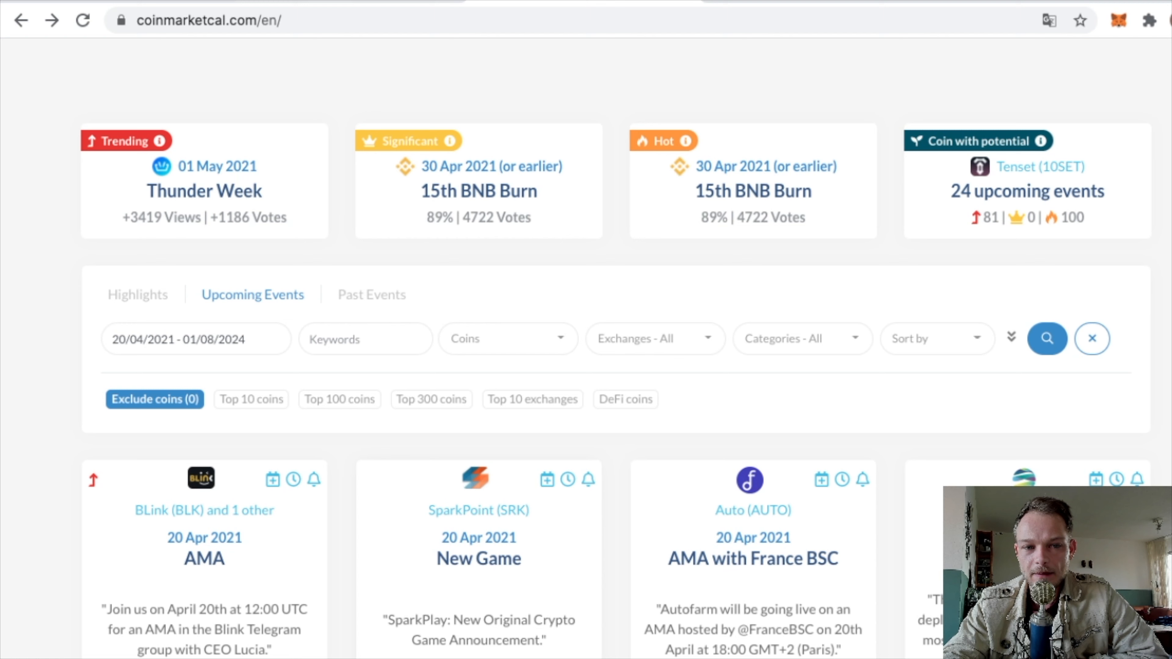
pyautogui.click(209, 170)
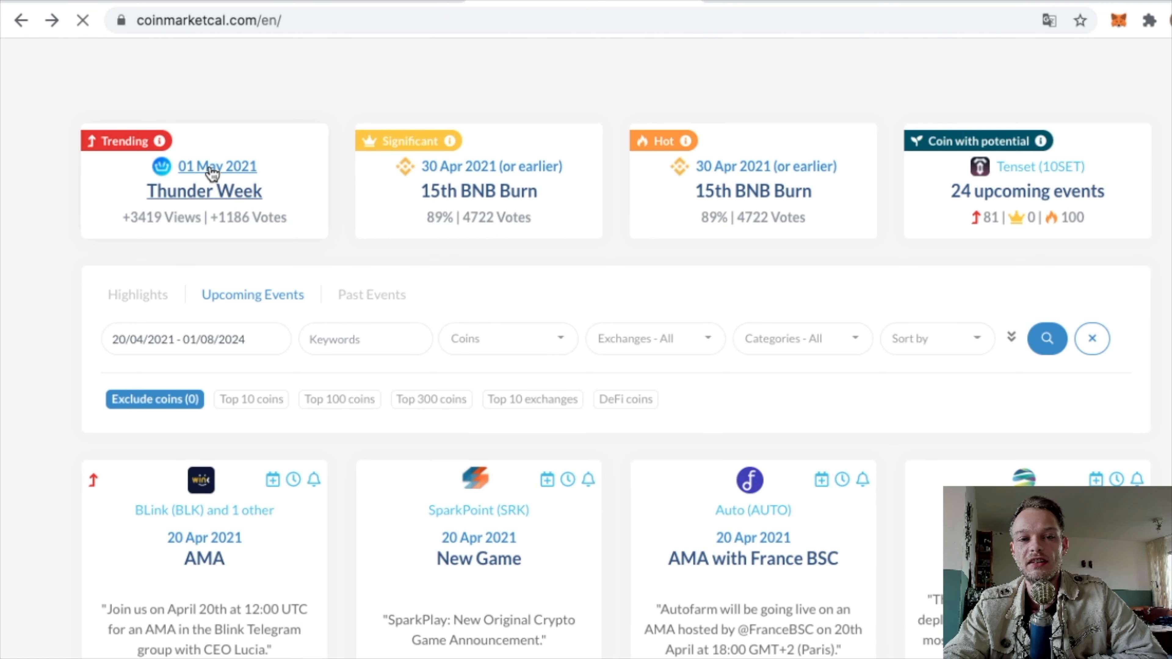
# - View the BasketCoin Thunder Week event's description, 100% confidence and vote count
pyautogui.click(210, 169)
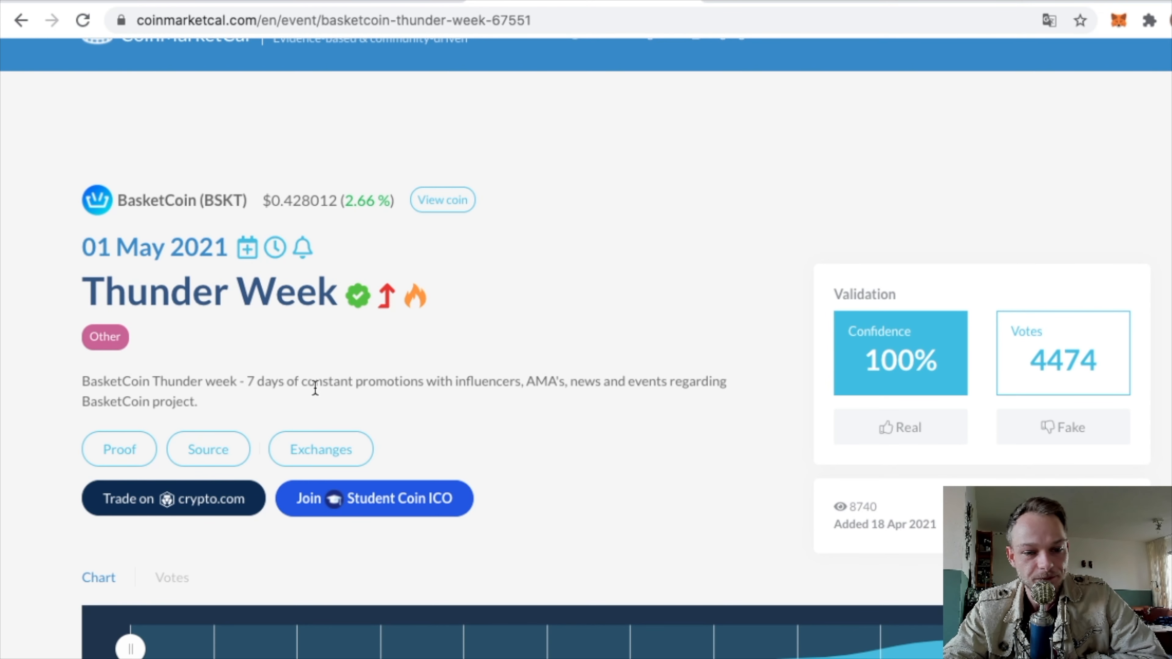
pyautogui.moveTo(124, 366)
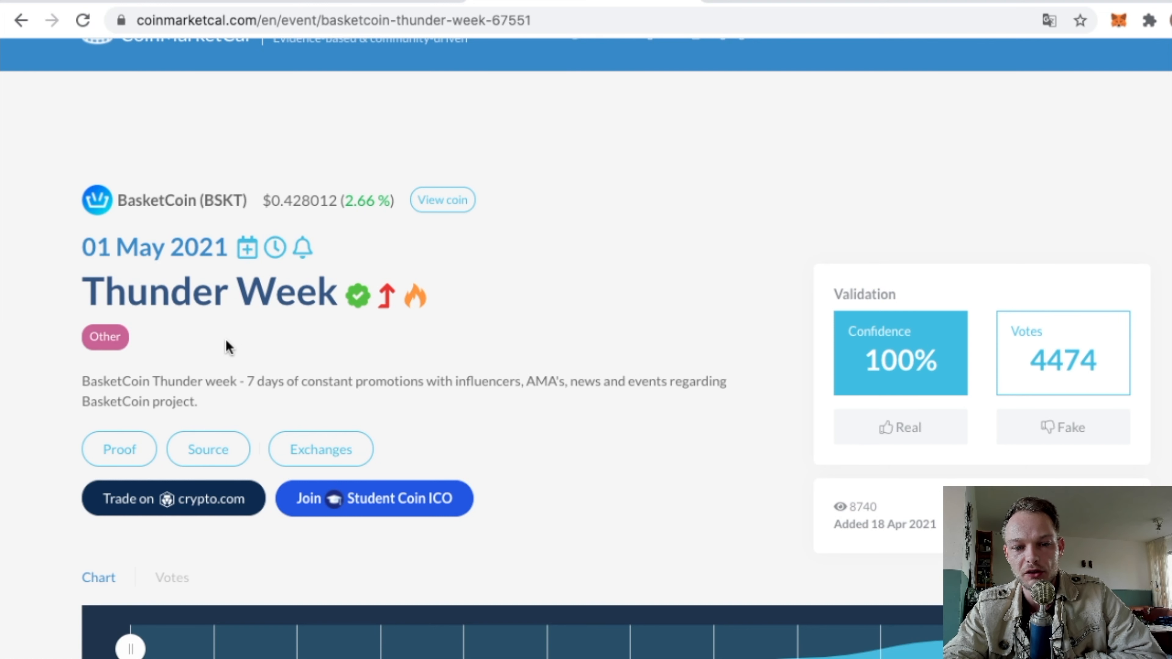
pyautogui.moveTo(491, 379)
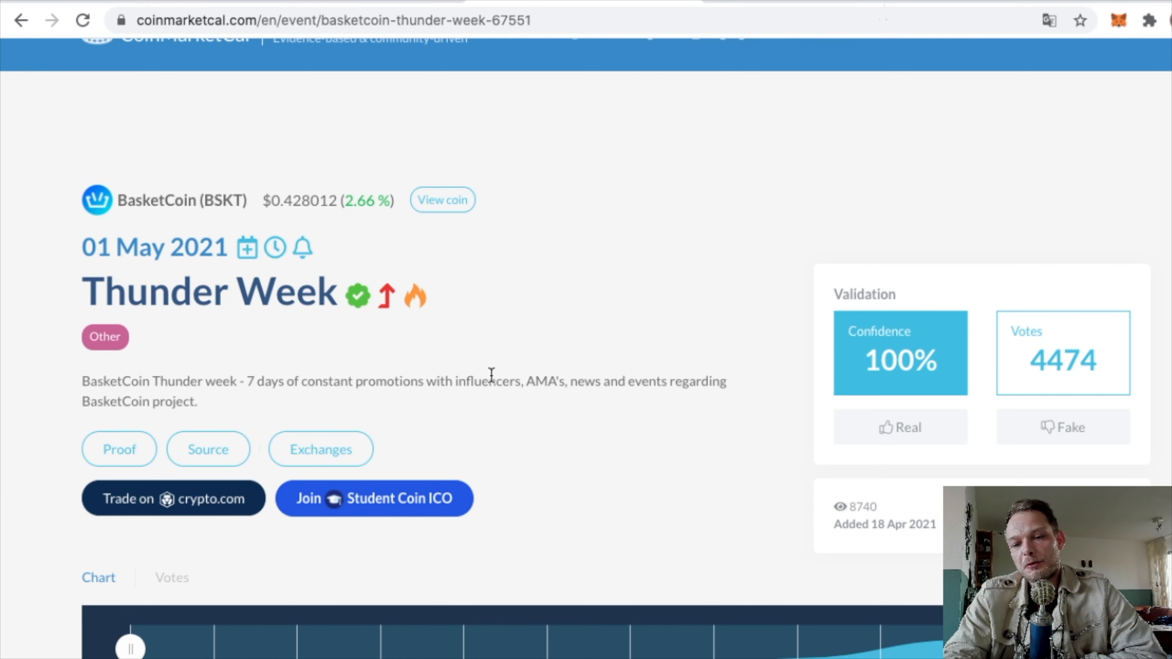
pyautogui.moveTo(400, 308)
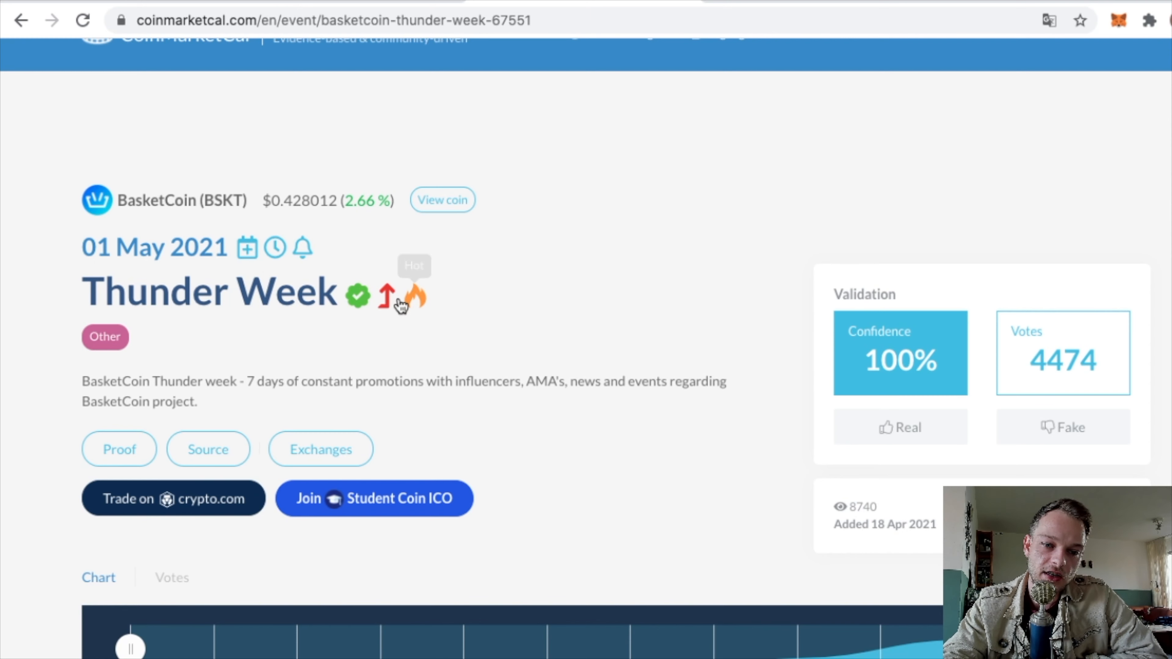
pyautogui.moveTo(146, 24)
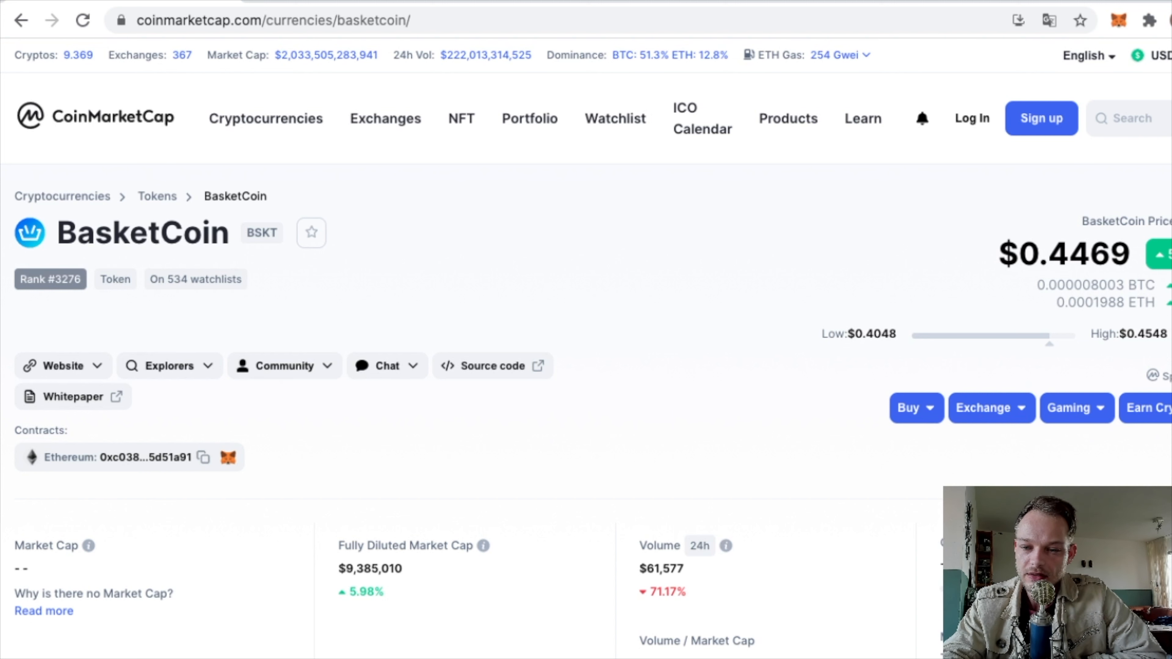
pyautogui.moveTo(859, 435)
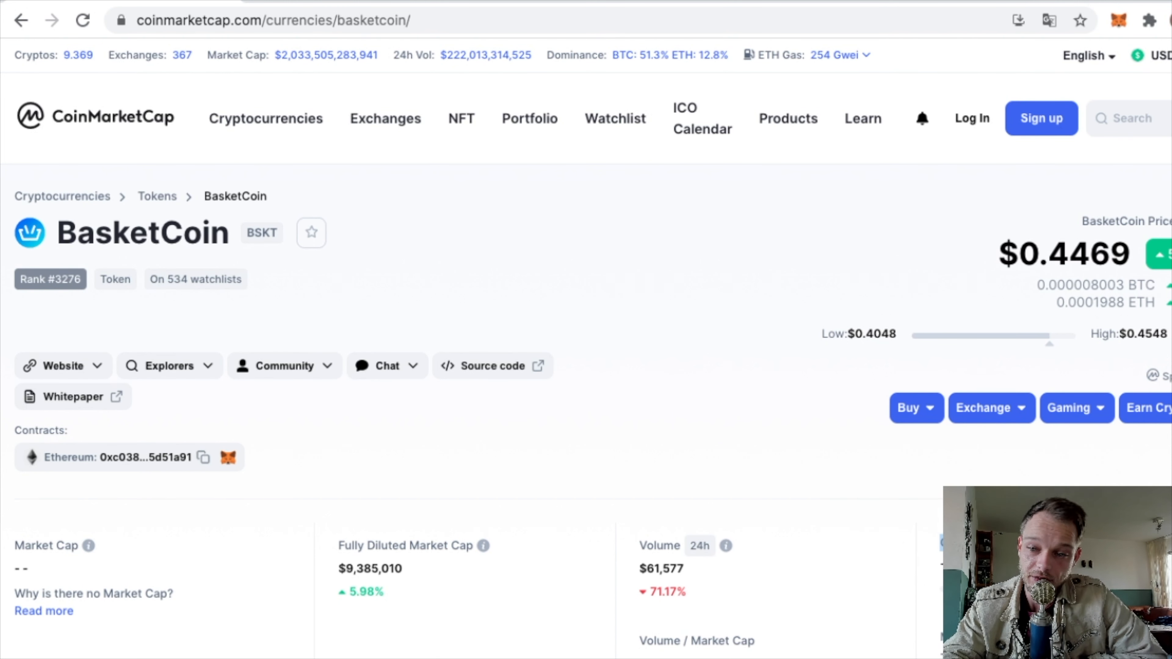
pyautogui.moveTo(543, 434)
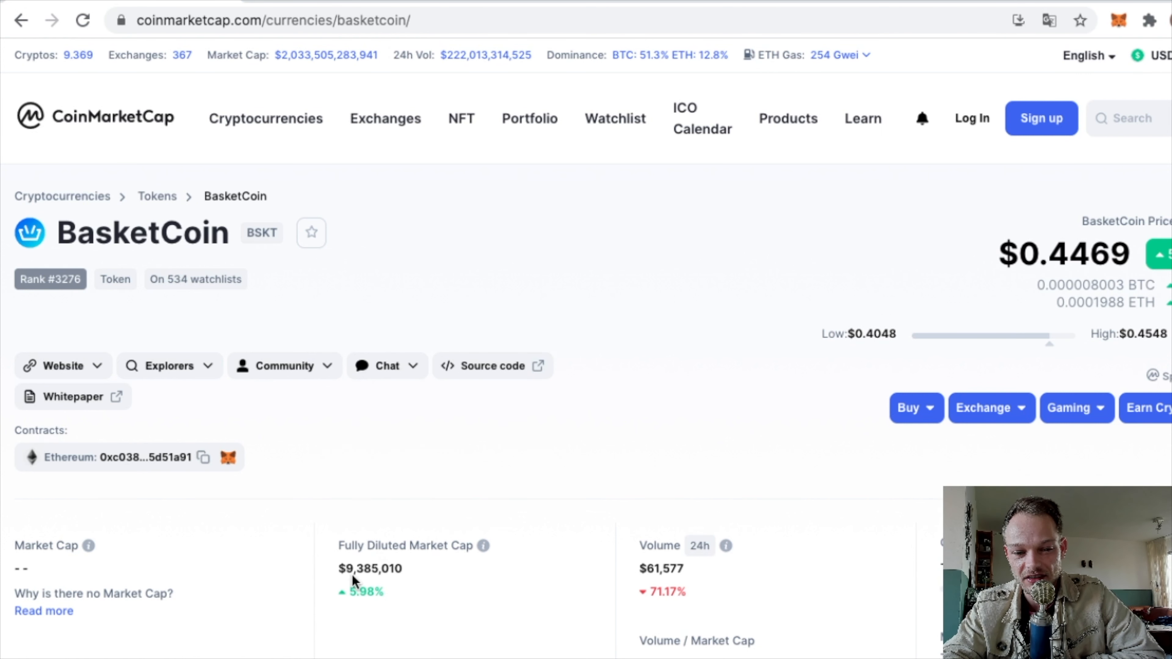
pyautogui.moveTo(666, 546)
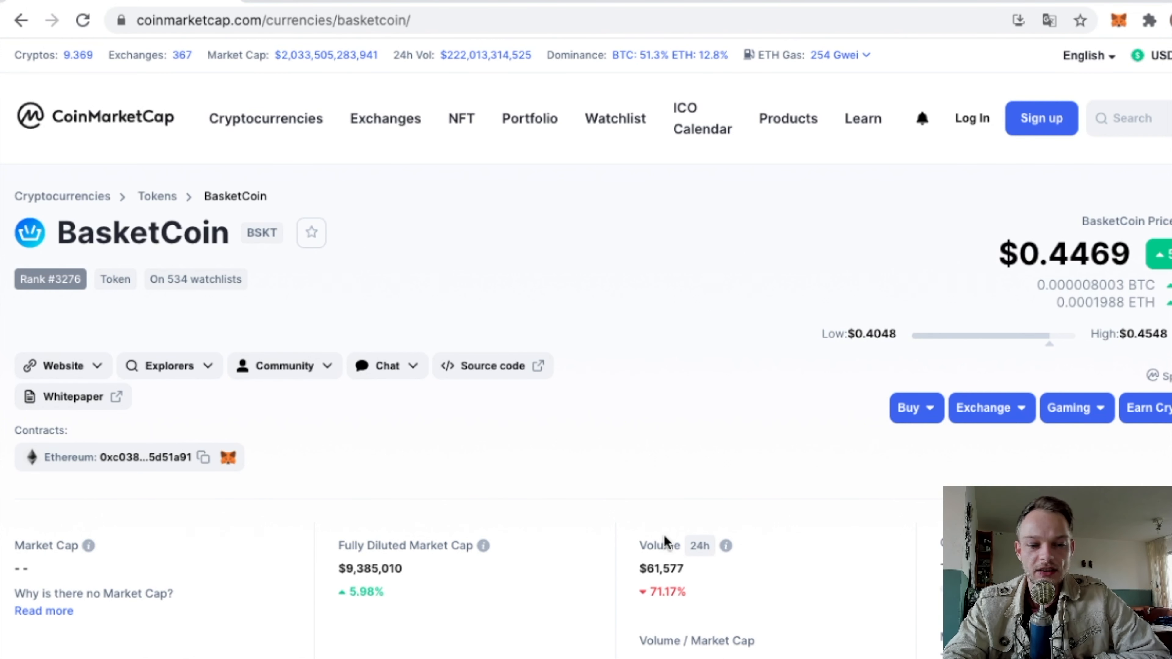
pyautogui.moveTo(657, 193)
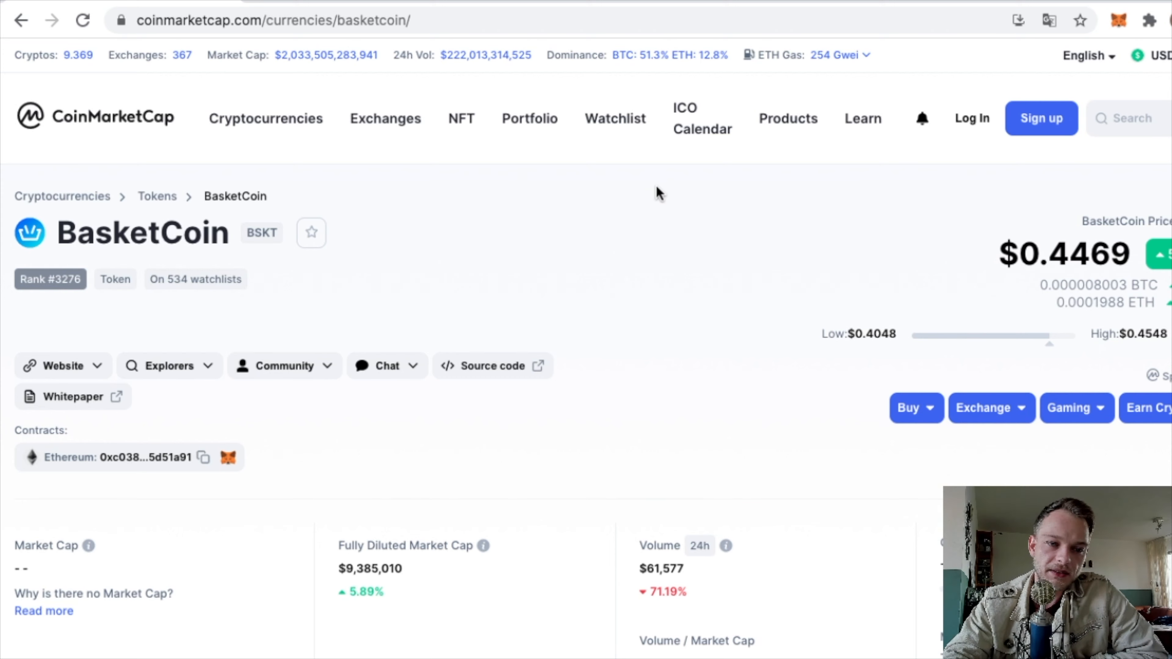
pyautogui.moveTo(419, 543)
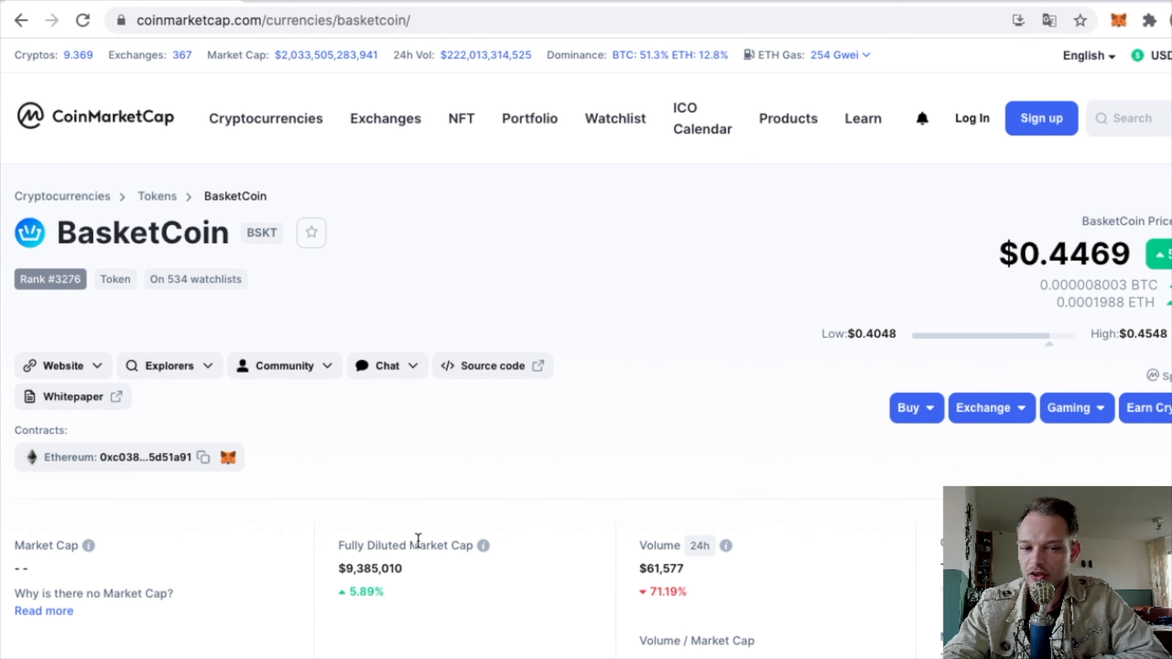
# - Examine BasketCoin's all-time chart around April 19–20, 2021, then return to the Overview tabs
pyautogui.scroll(-3)
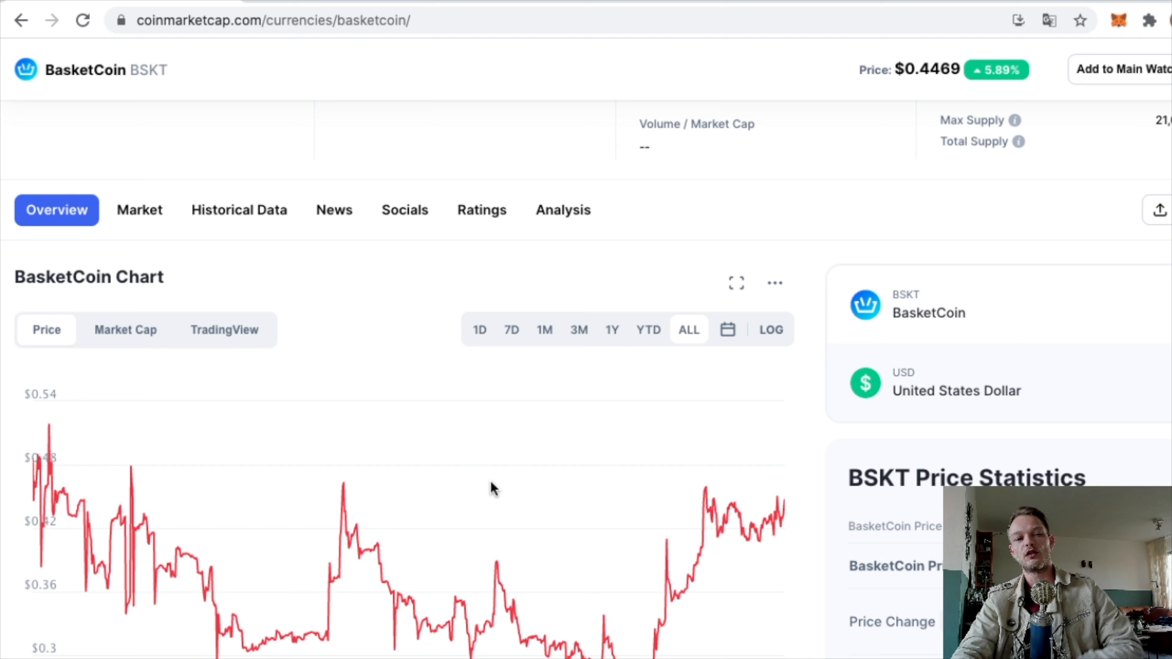
pyautogui.scroll(-3)
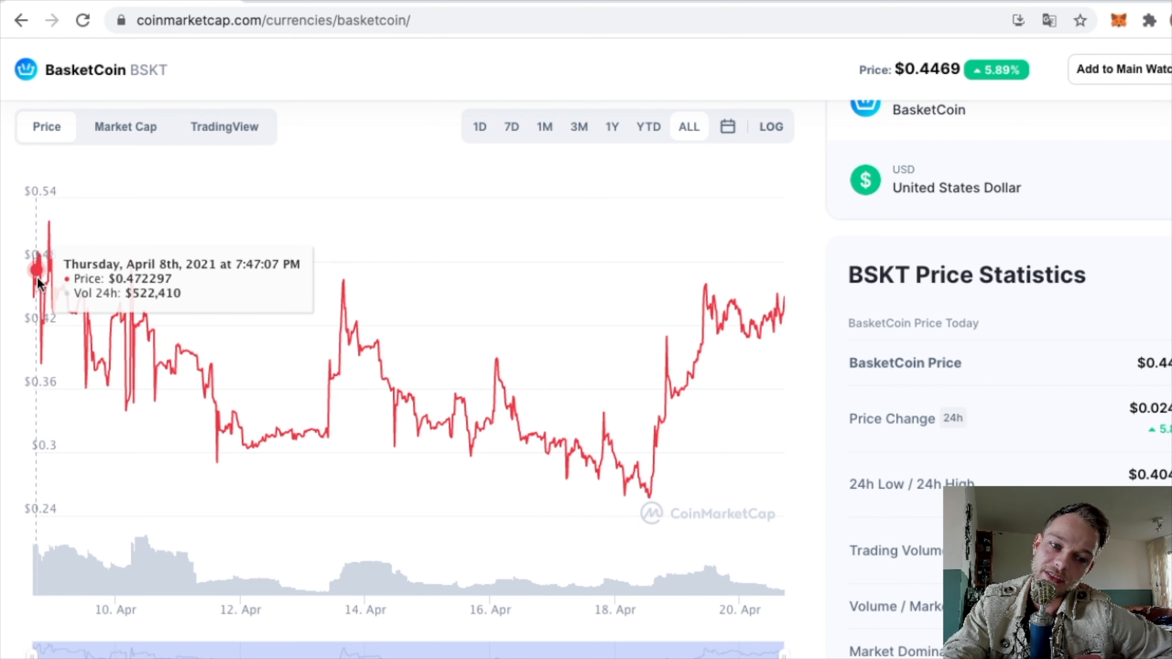
pyautogui.moveTo(320, 370)
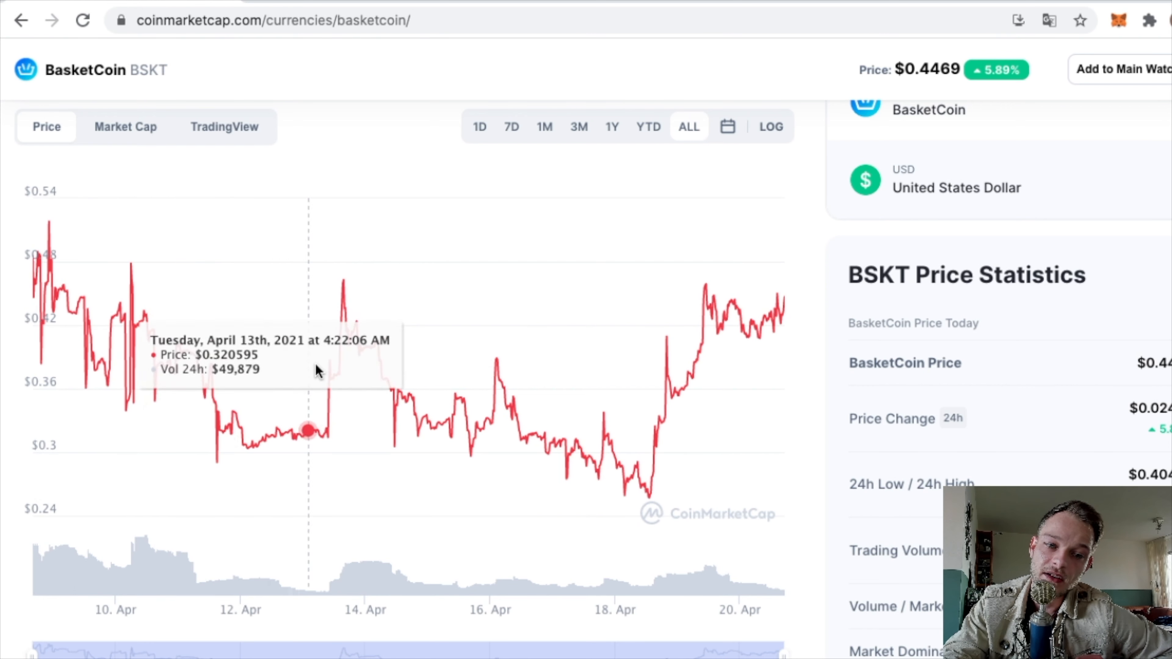
pyautogui.moveTo(644, 435)
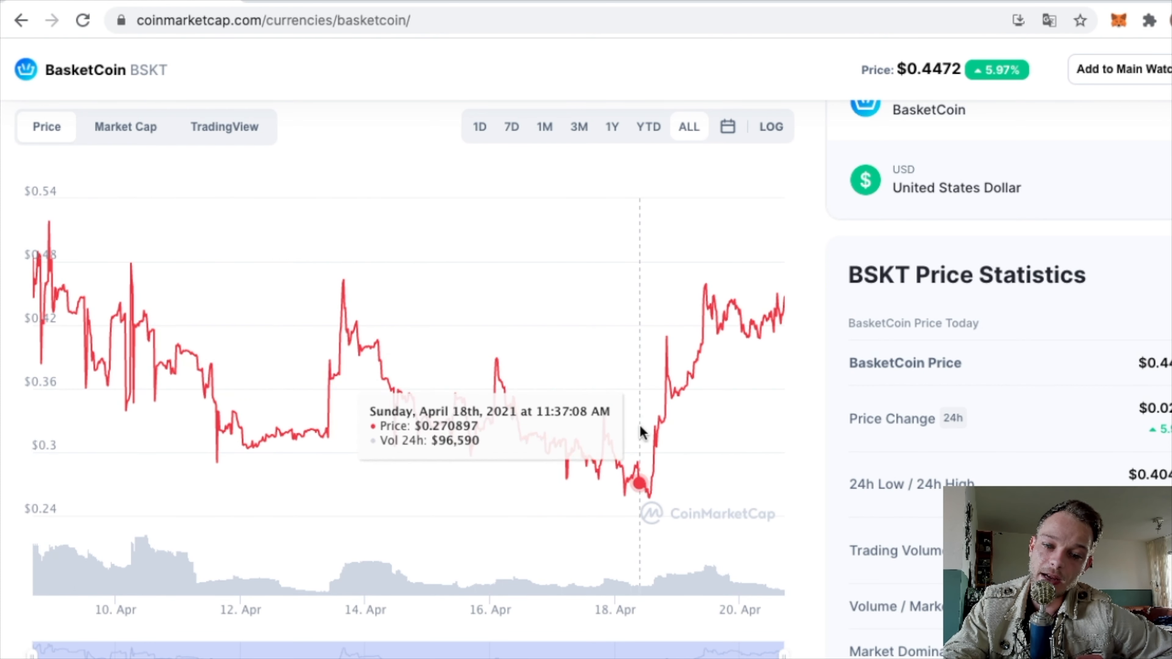
pyautogui.moveTo(710, 321)
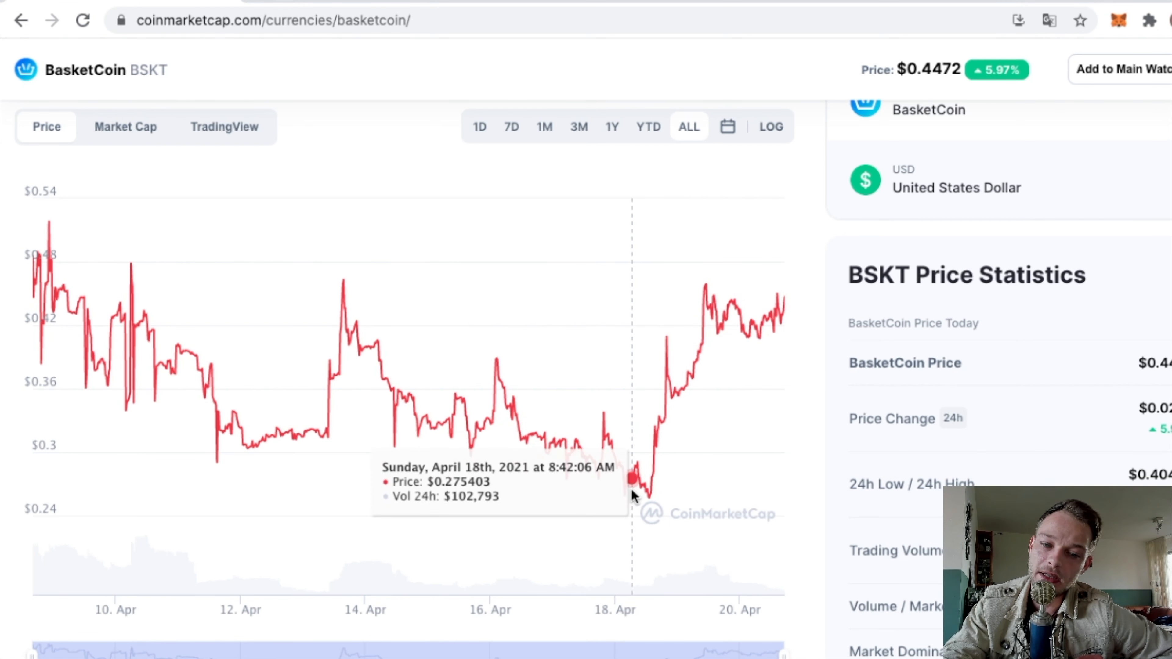
pyautogui.moveTo(740, 313)
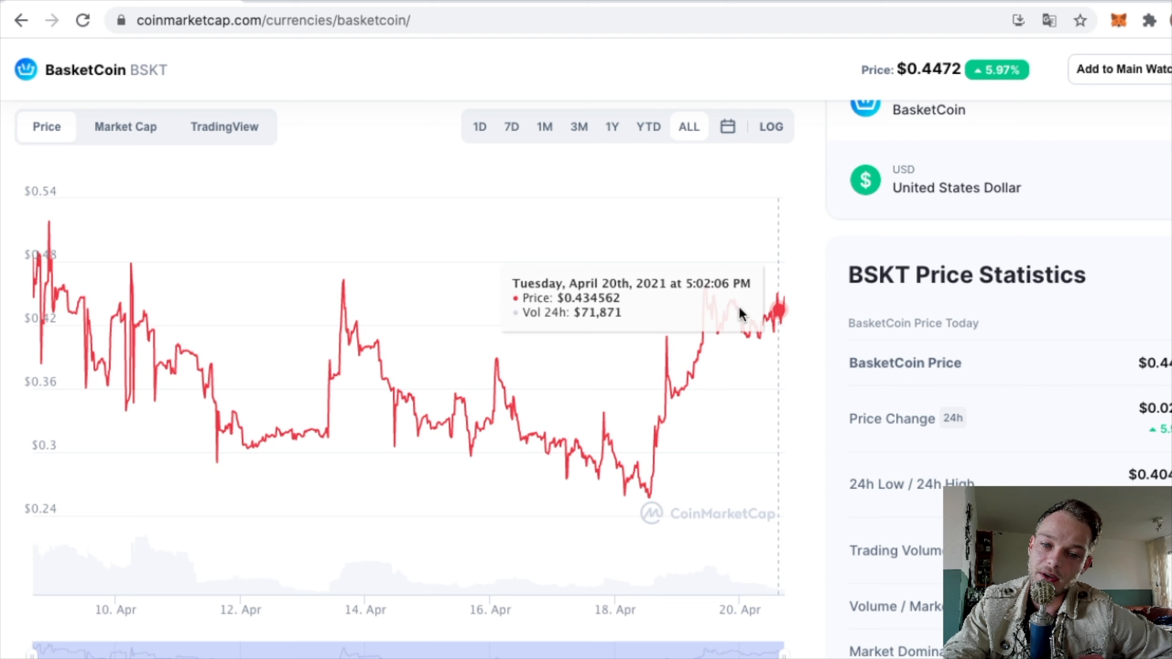
pyautogui.moveTo(667, 285)
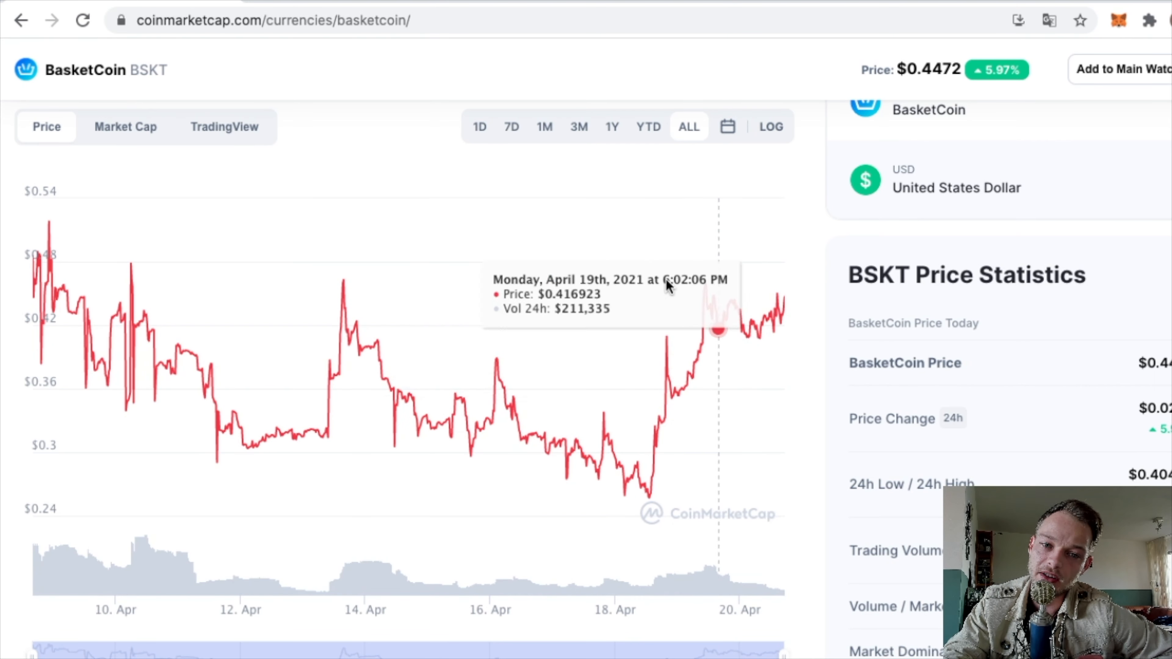
pyautogui.scroll(3)
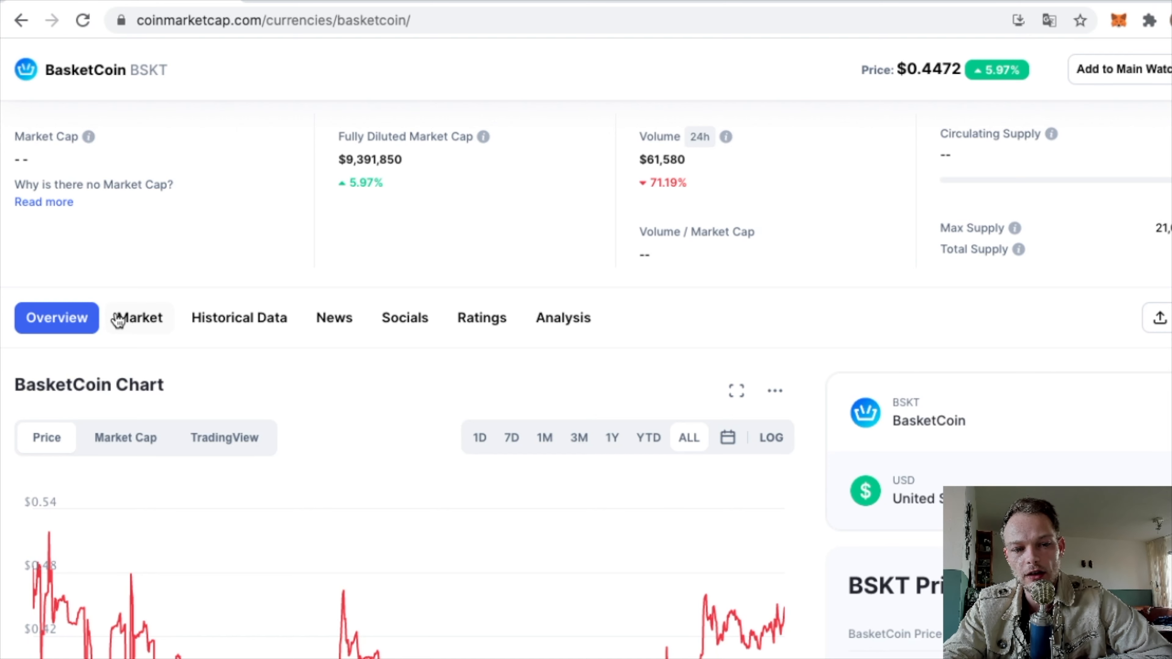
# - Show BasketCoin's Uniswap V2 WETH/BSKT market pair and list its official websites
pyautogui.click(139, 318)
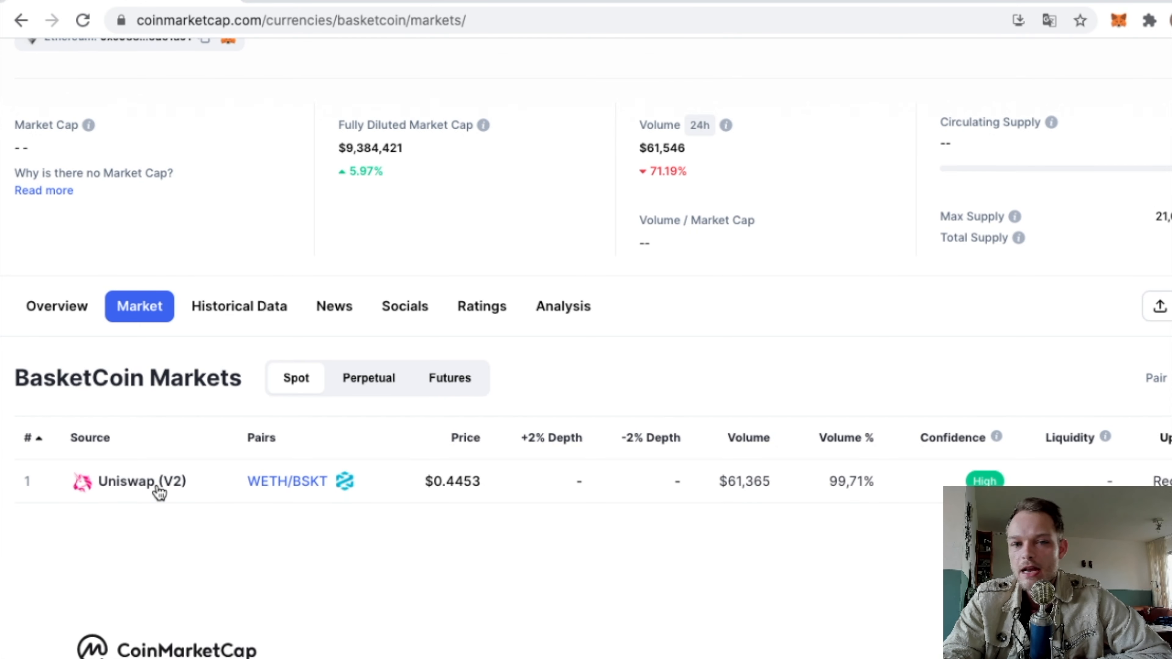
pyautogui.scroll(3)
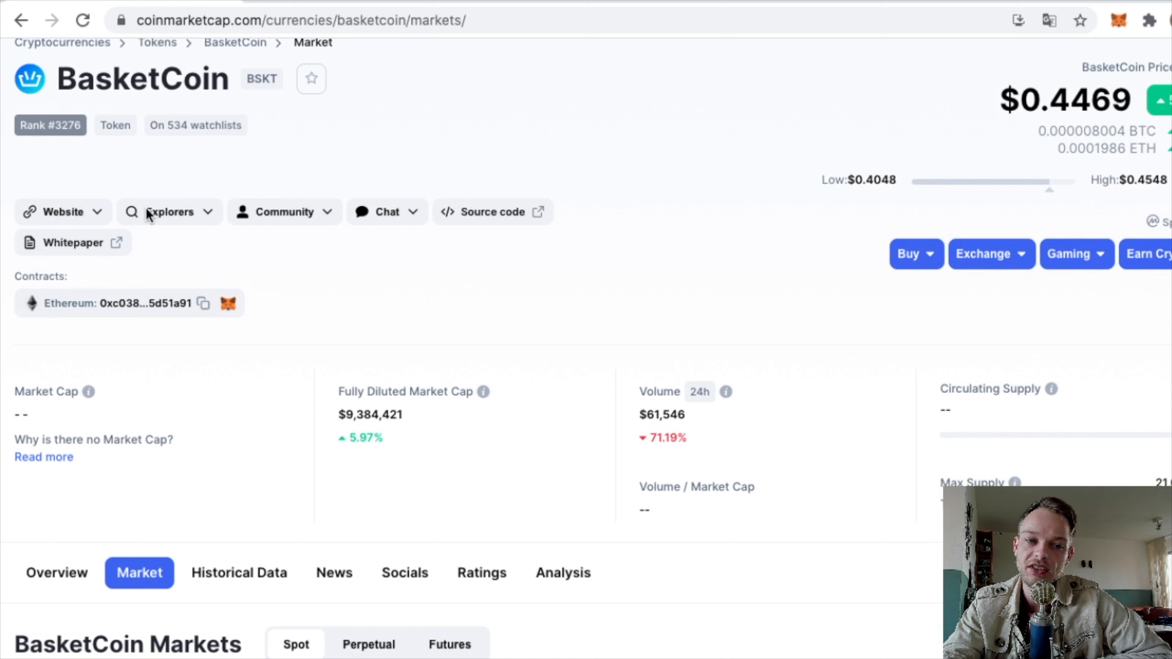
pyautogui.click(62, 212)
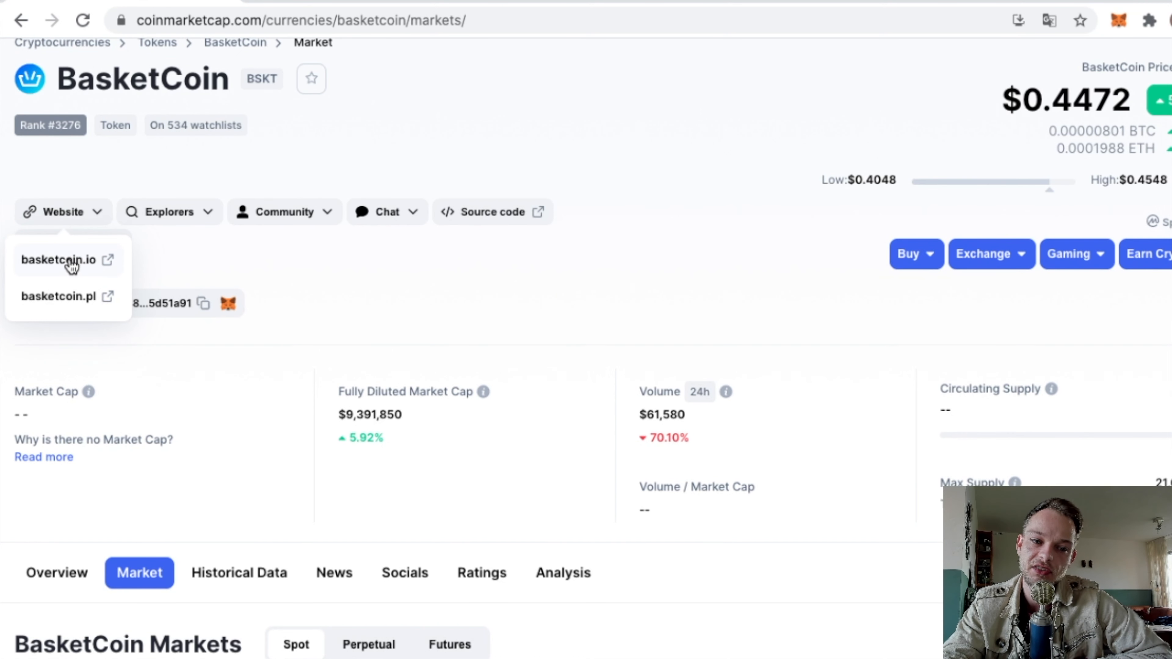
# - Visit basketcoin.io and read its Deflation and feature cards down to the 5 000 BSKT staking requirement
pyautogui.click(61, 261)
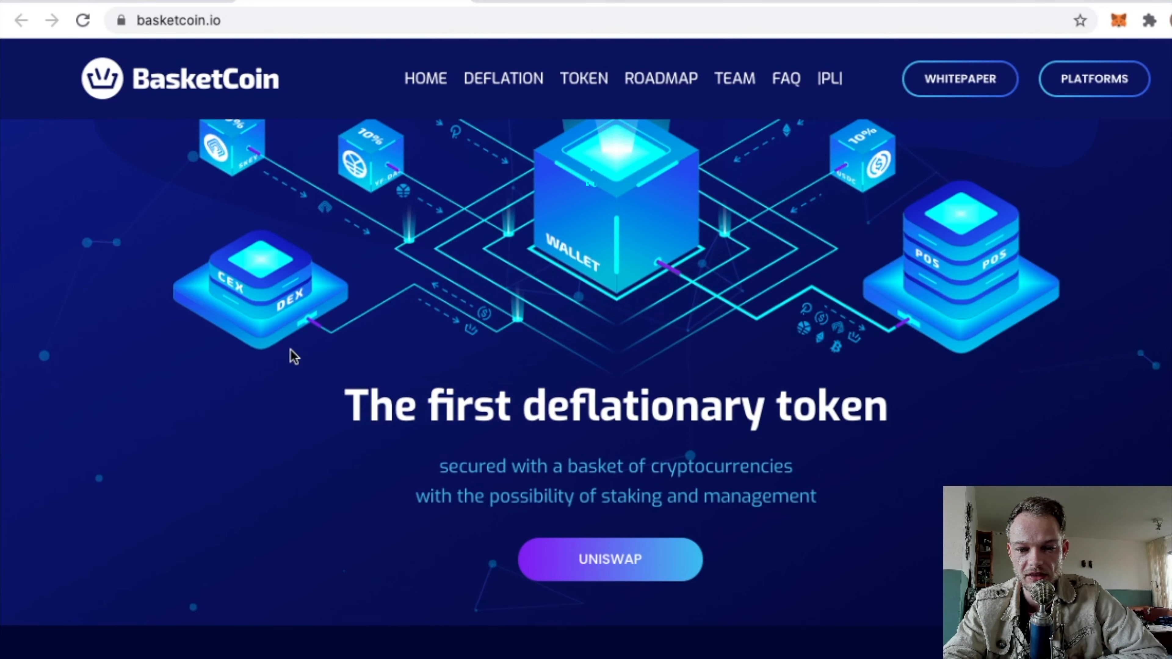
pyautogui.scroll(-3)
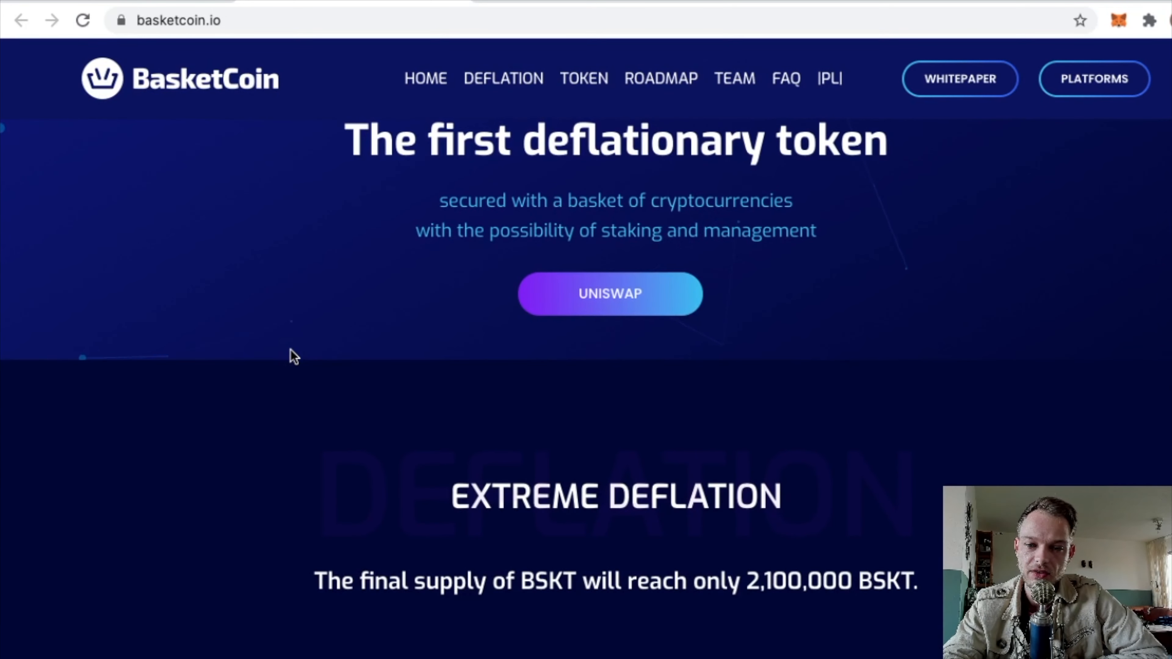
pyautogui.scroll(-3)
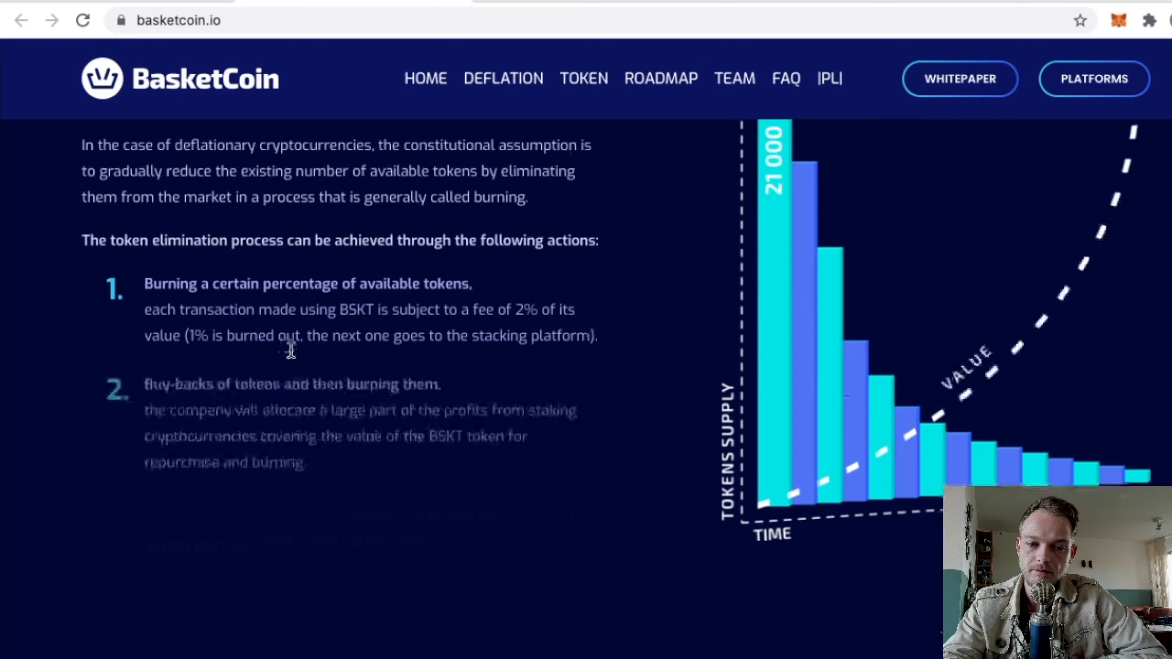
pyautogui.scroll(-3)
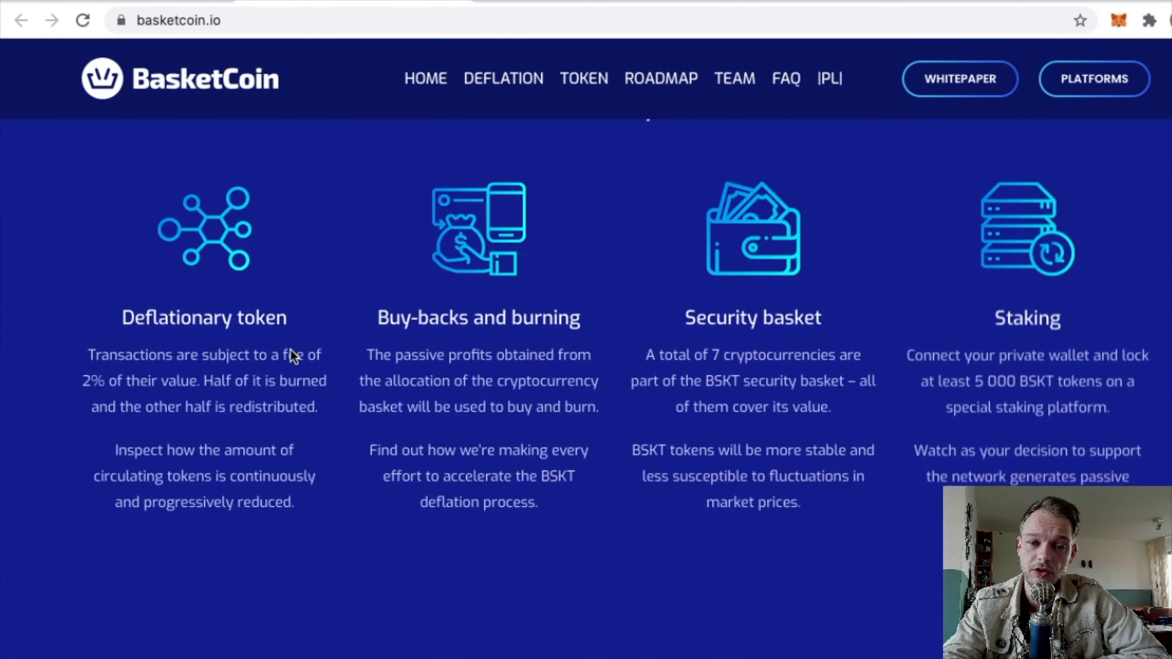
pyautogui.scroll(-3)
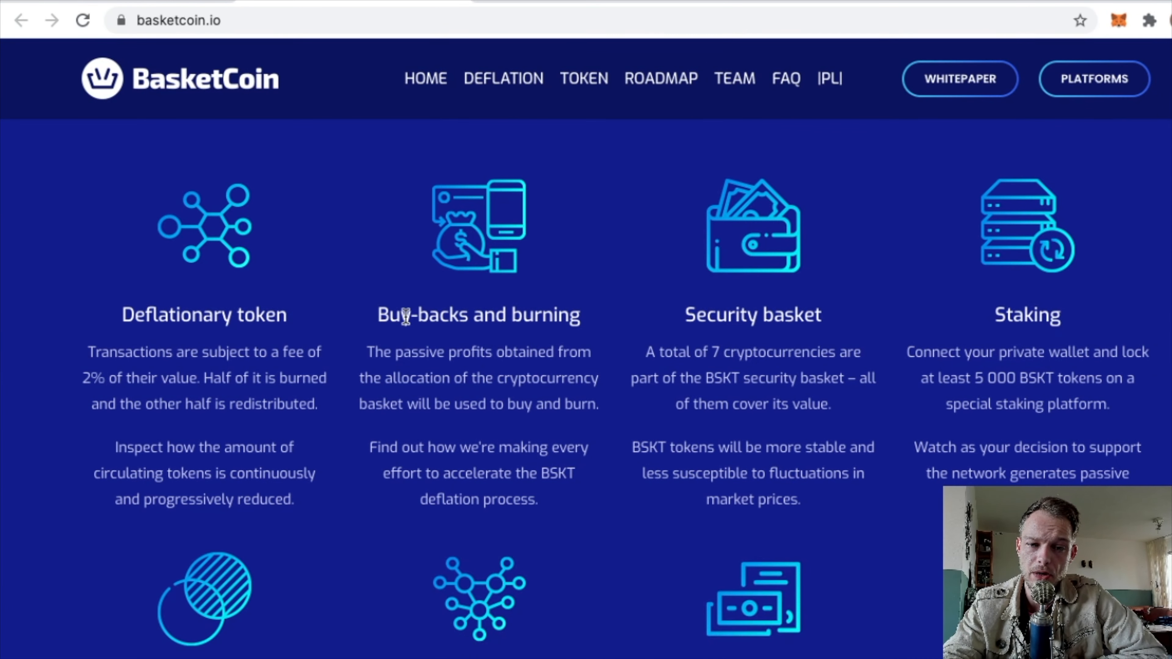
pyautogui.moveTo(1015, 474)
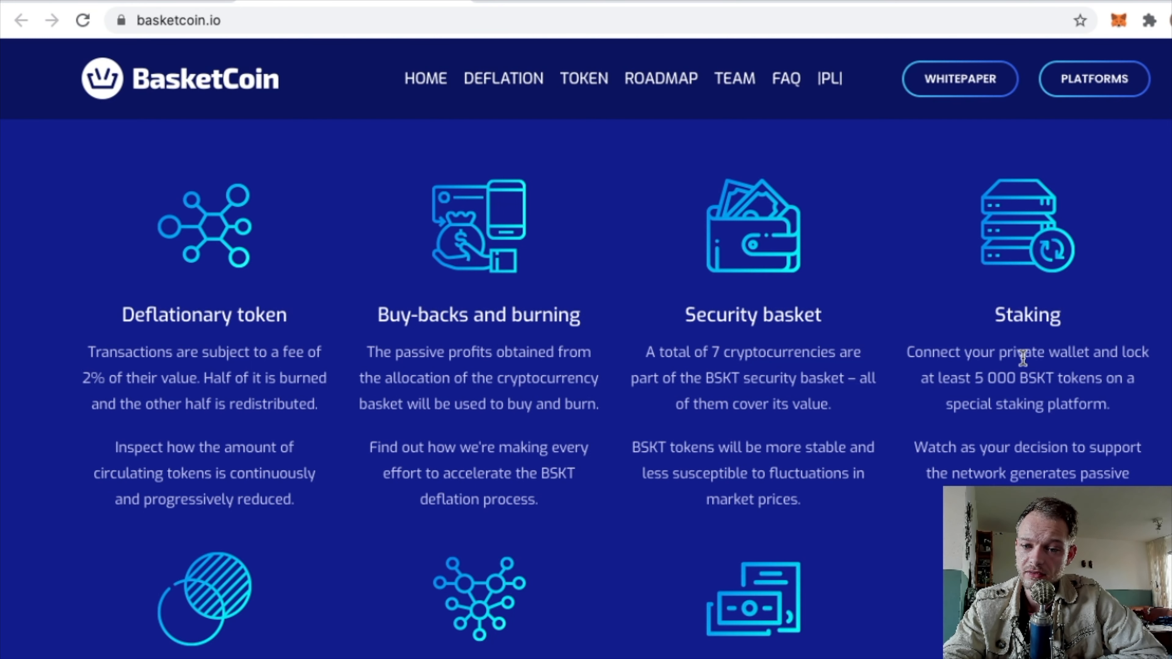
pyautogui.moveTo(906, 352); pyautogui.dragTo(1084, 404)
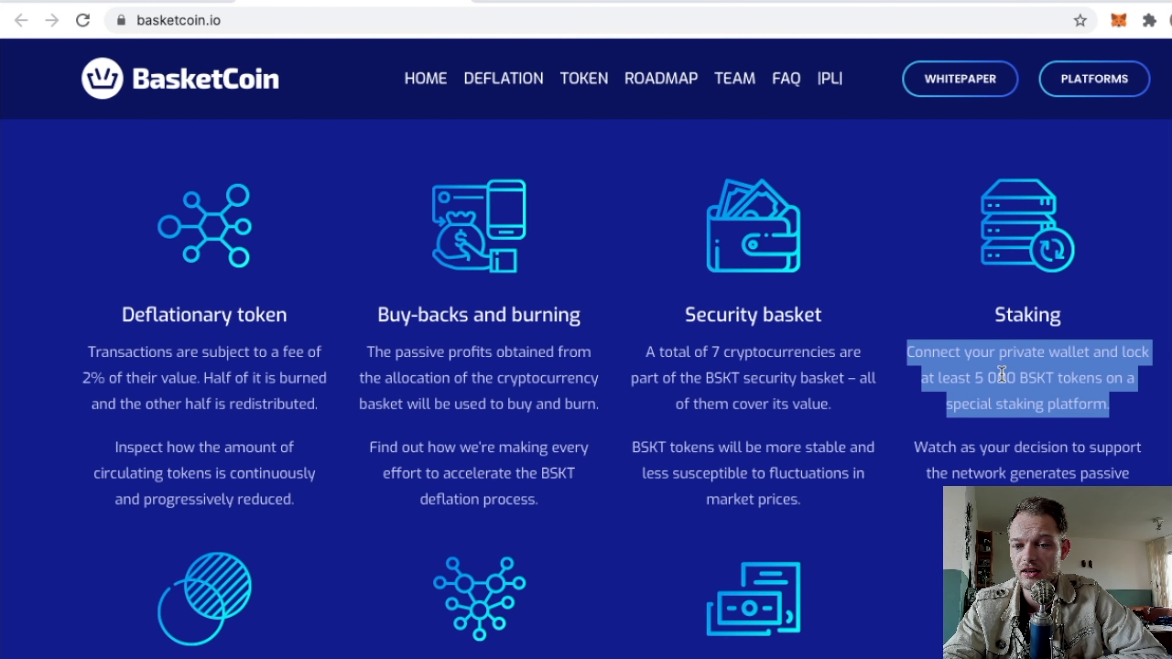
pyautogui.click(1002, 375)
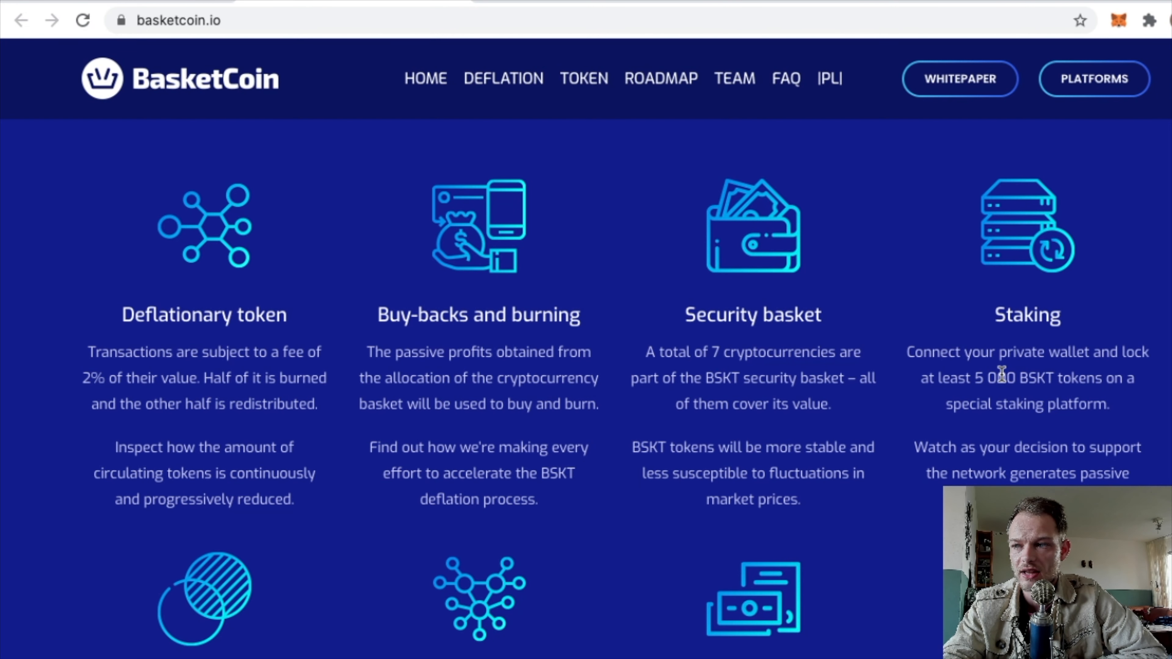
# - Continue through the staking platform 2.0 section to the official Uniswap contract address notice
pyautogui.scroll(-3)
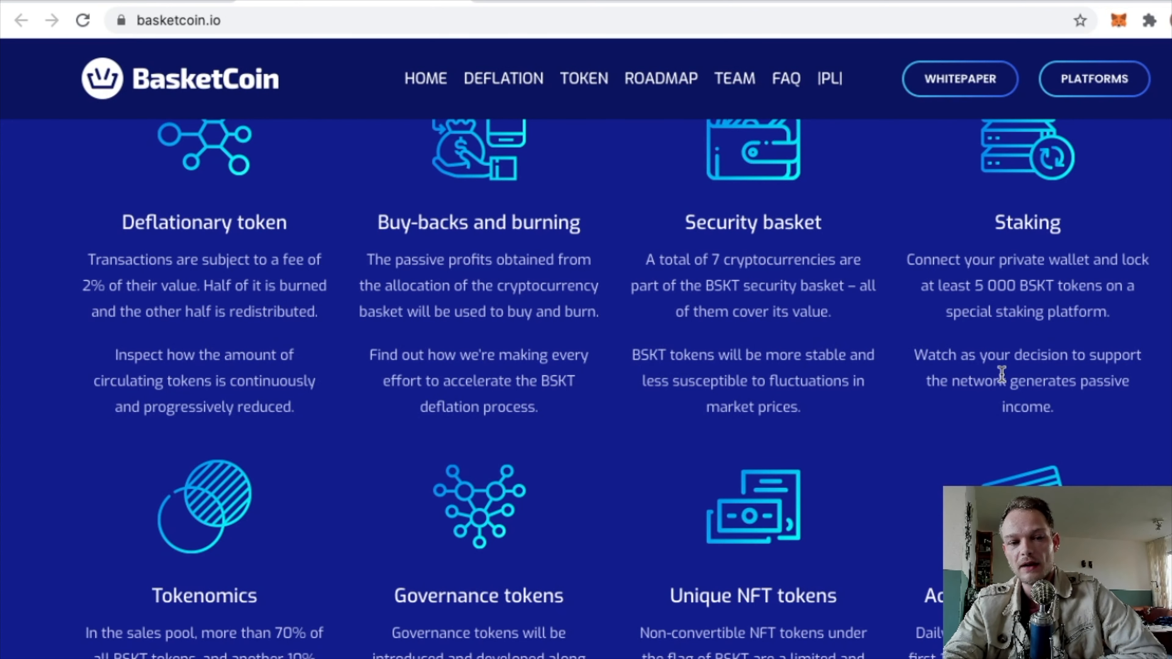
pyautogui.scroll(-3)
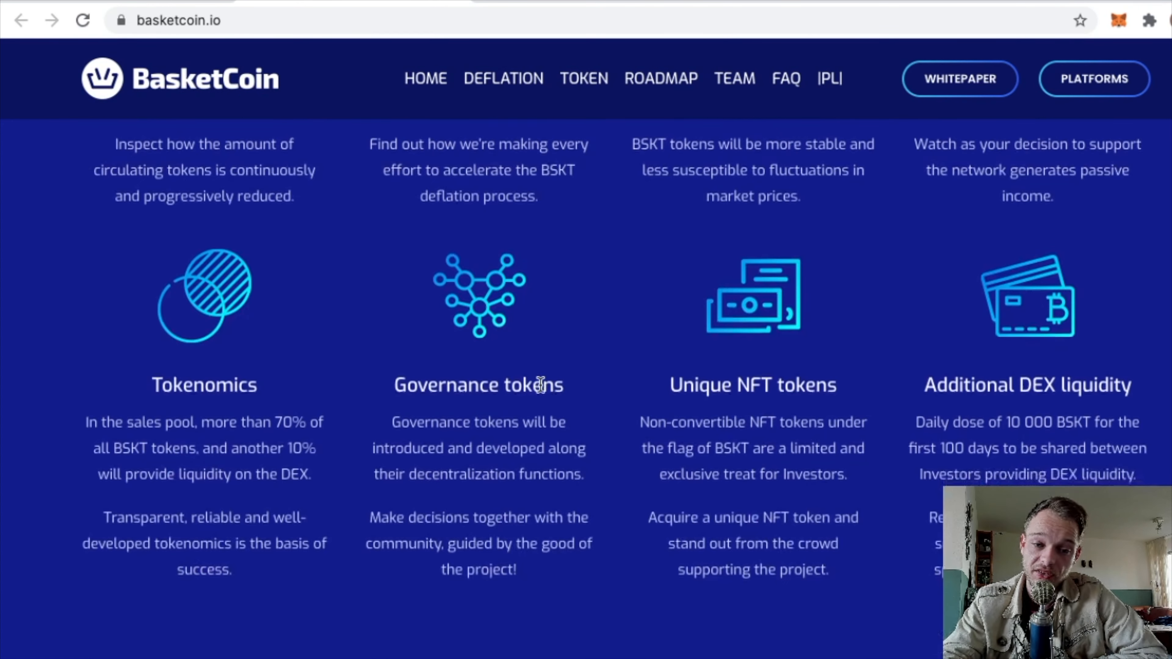
pyautogui.moveTo(149, 426)
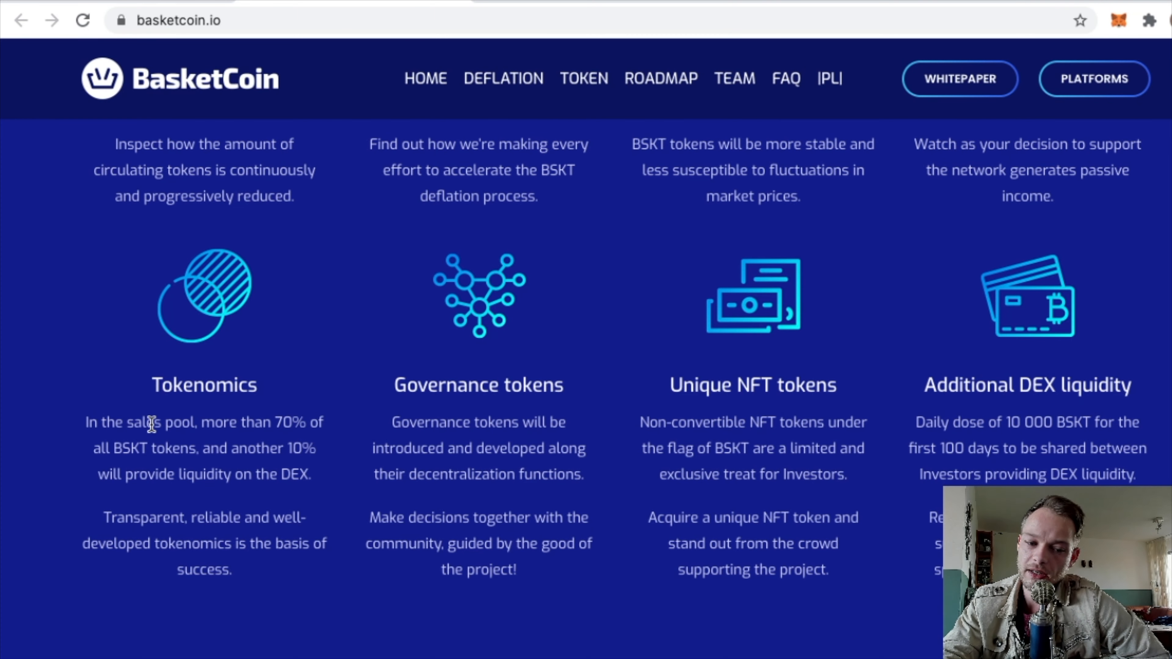
pyautogui.scroll(-3)
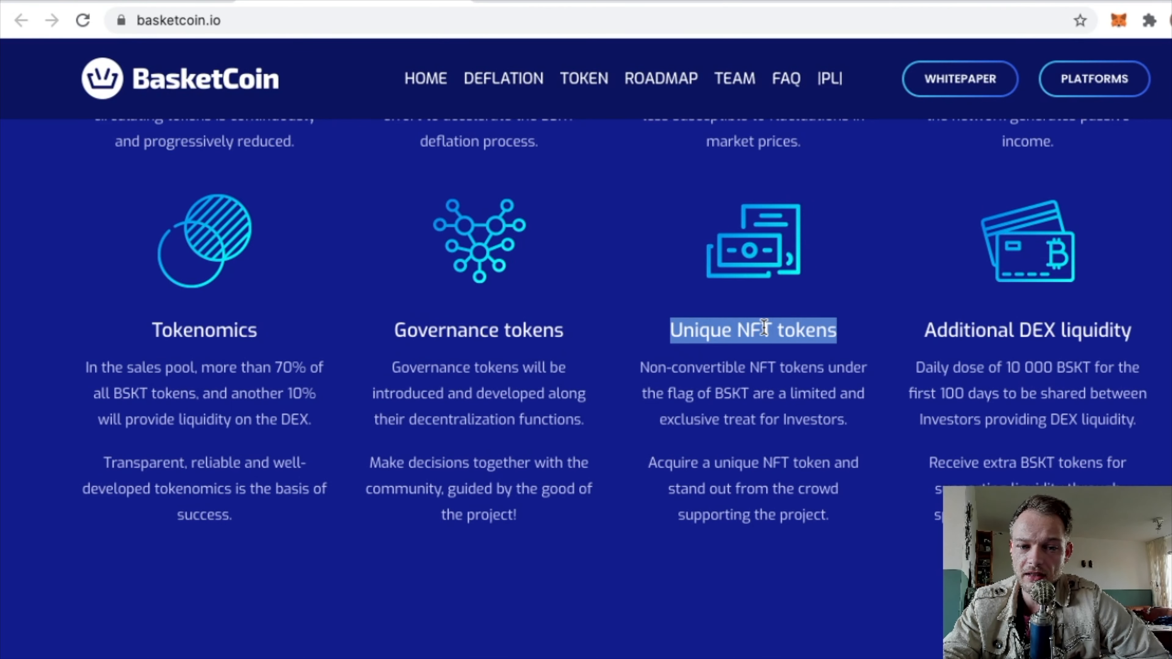
pyautogui.scroll(-3)
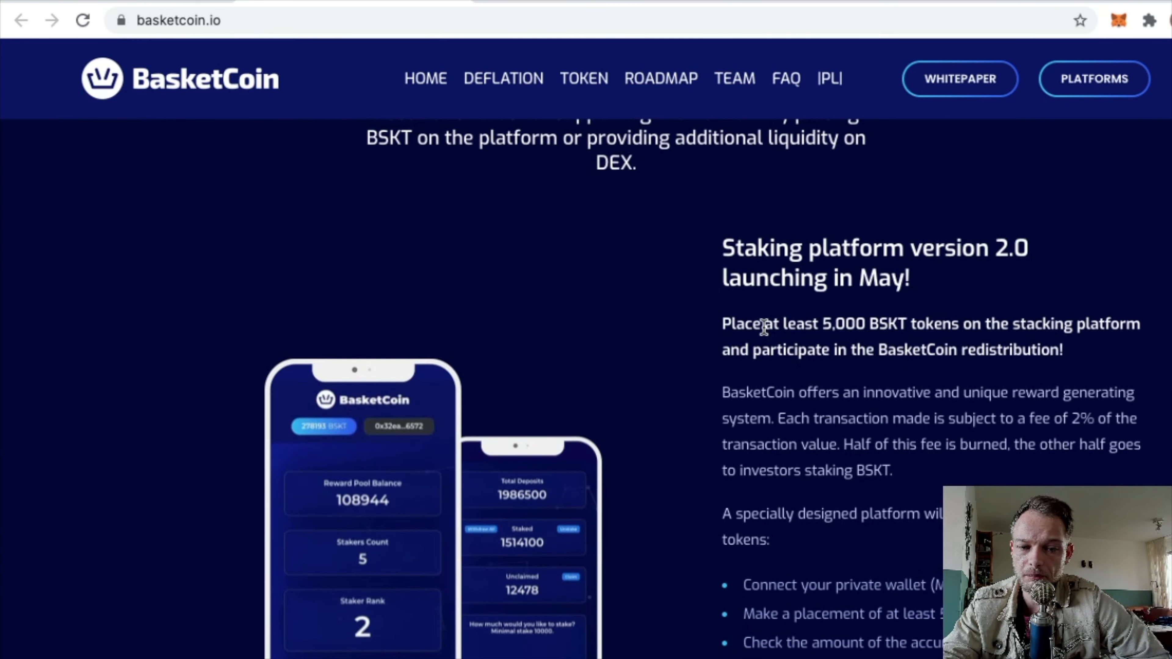
pyautogui.scroll(-3)
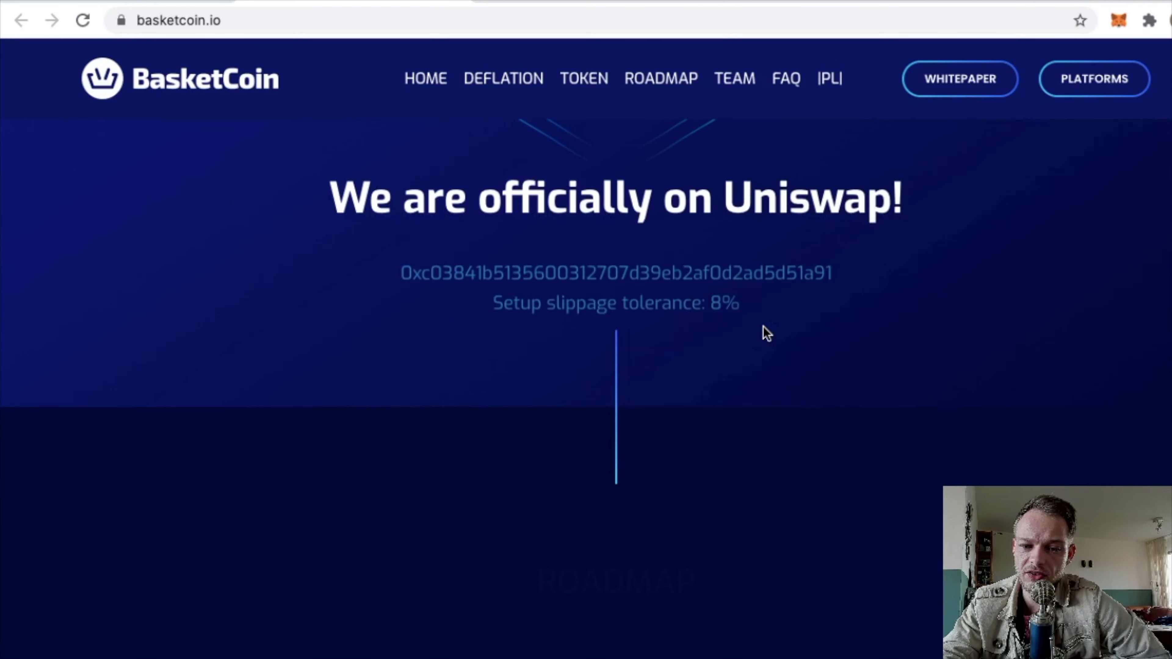
# - Read BasketCoin's 2021 roadmap milestones quarter by quarter
pyautogui.scroll(-3)
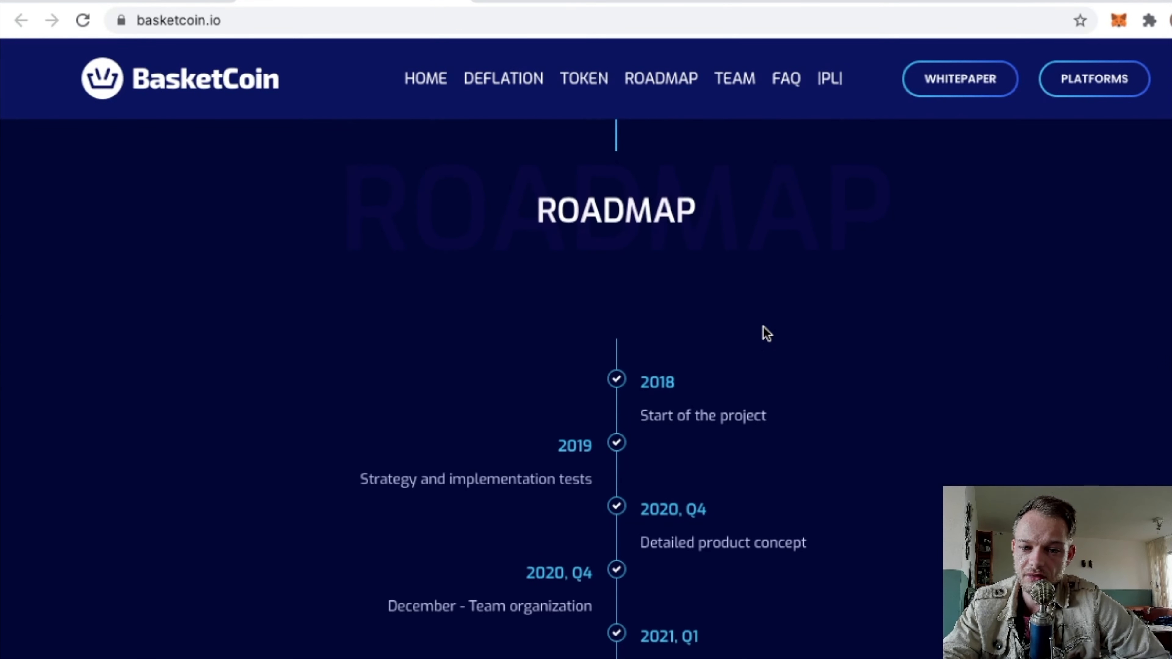
pyautogui.scroll(-3)
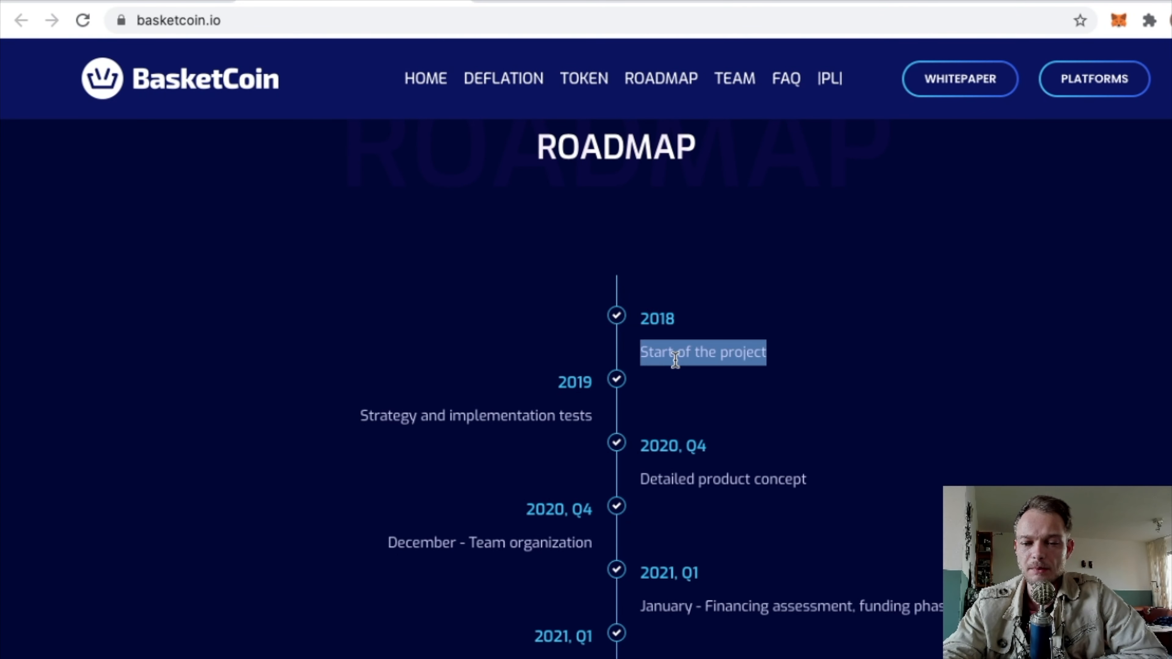
pyautogui.scroll(-3)
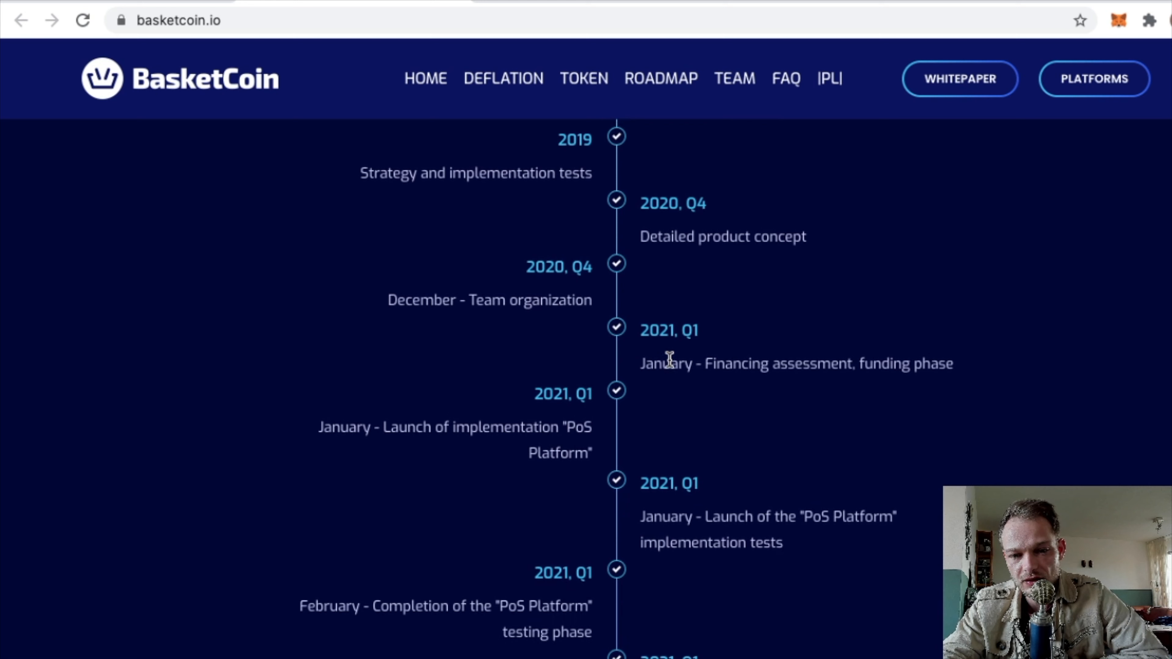
pyautogui.scroll(-3)
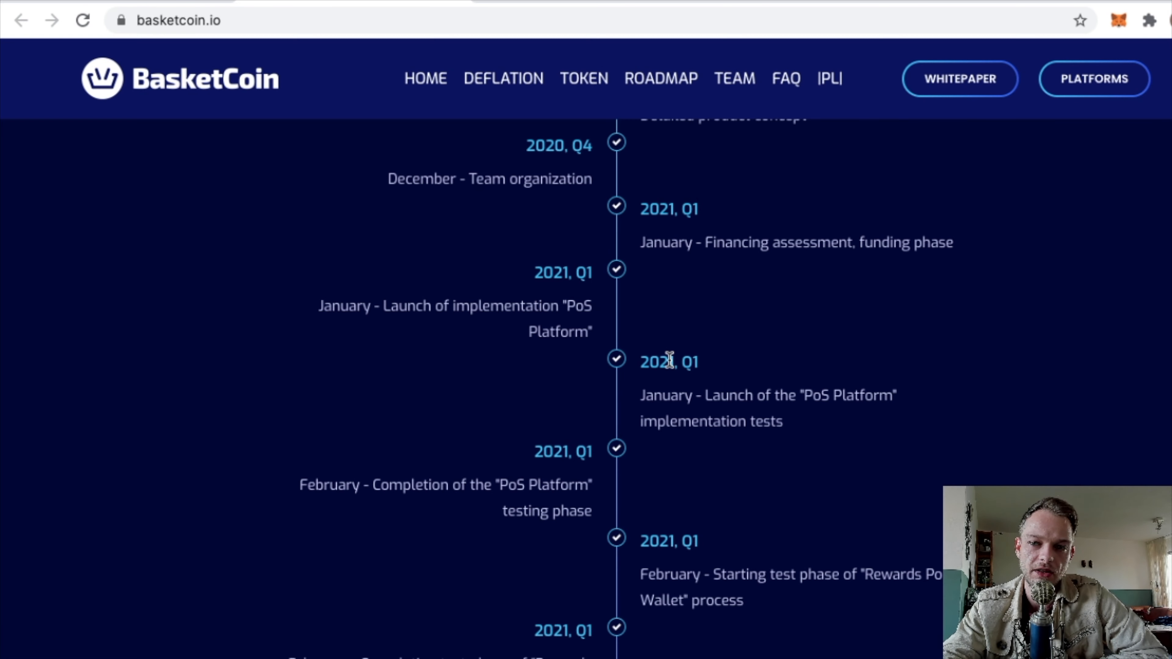
pyautogui.scroll(-3)
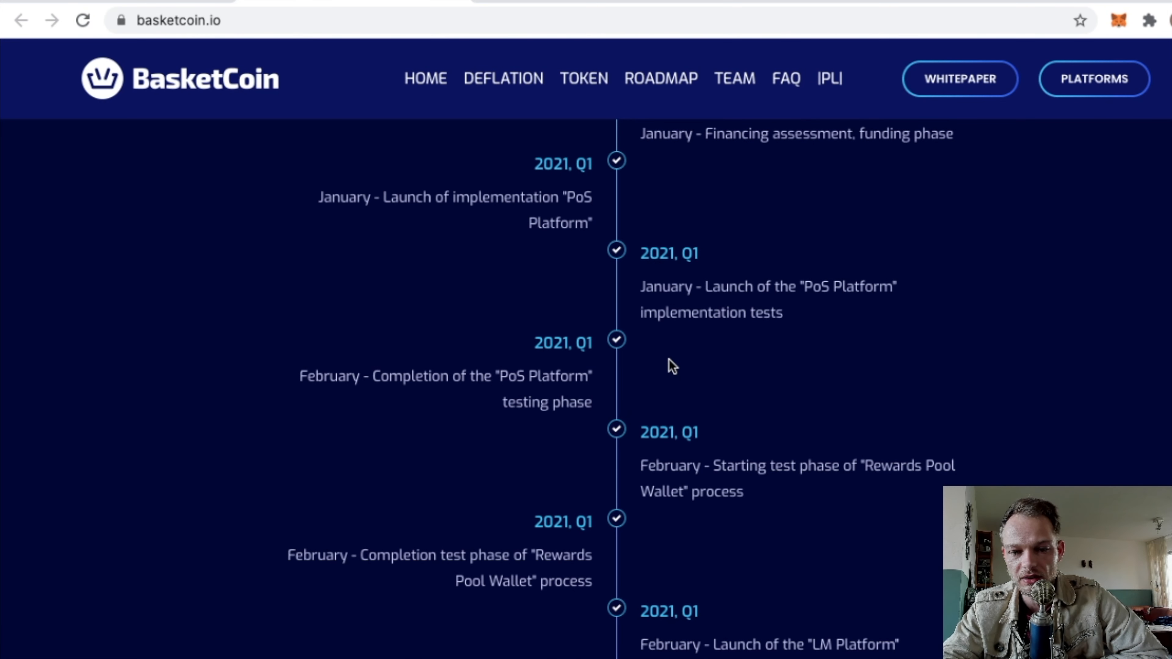
pyautogui.scroll(-3)
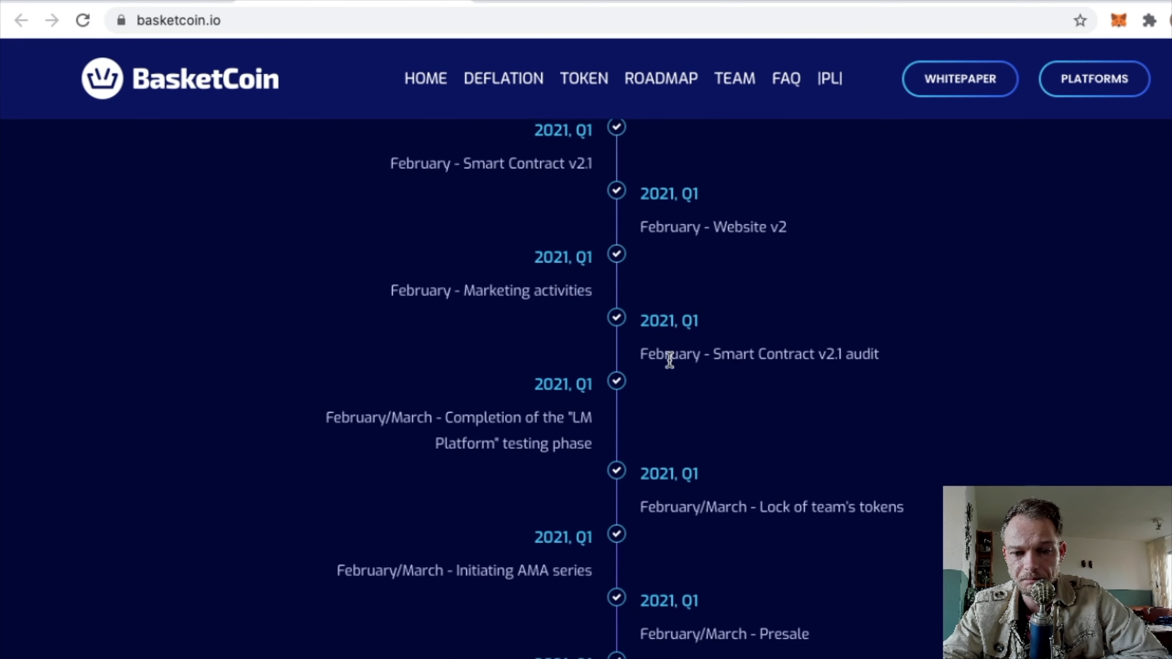
pyautogui.scroll(-3)
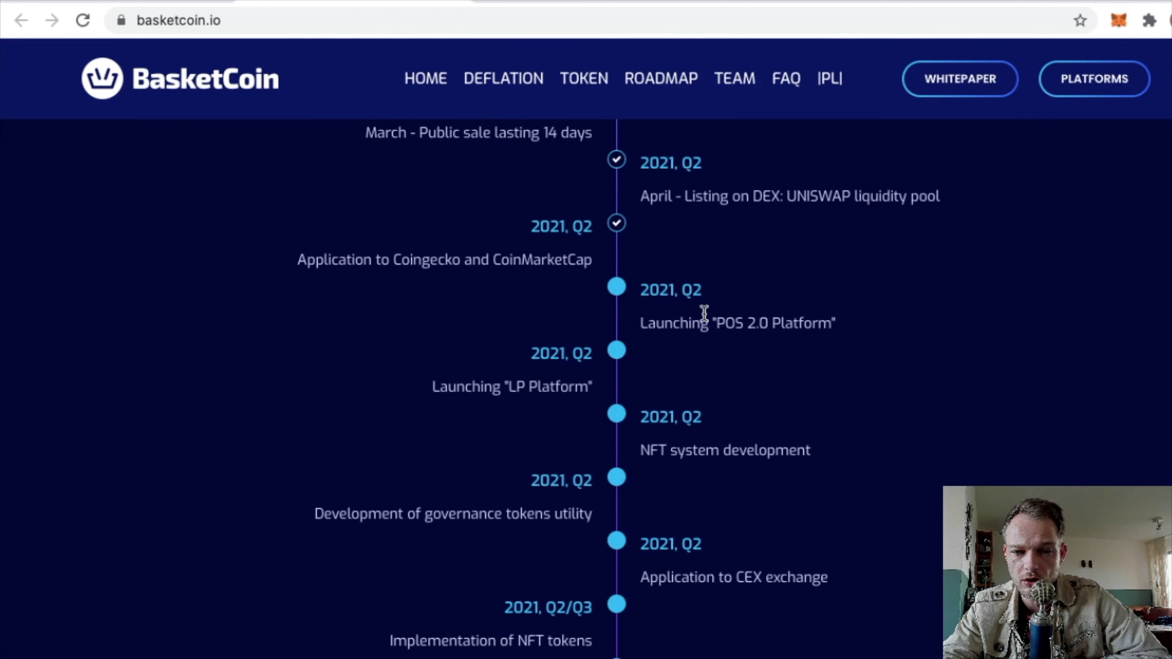
# - Highlight the POS 2.0 Platform and NFT system development milestones, then move on to the Team section
pyautogui.tripleClick(697, 324)
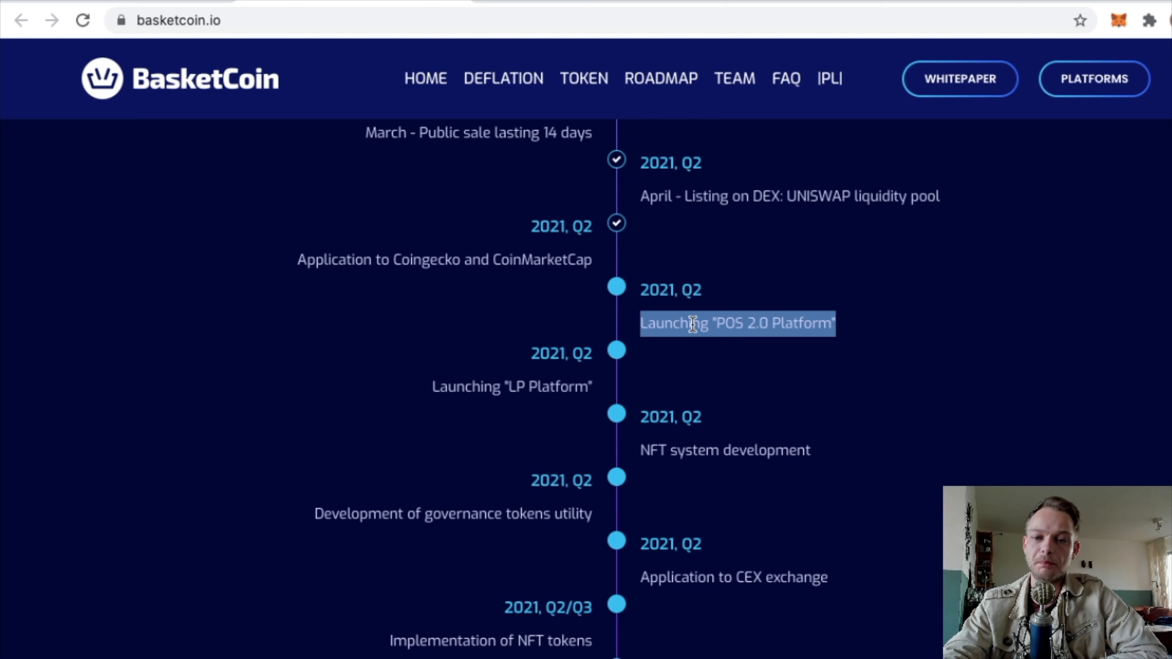
pyautogui.click(673, 339)
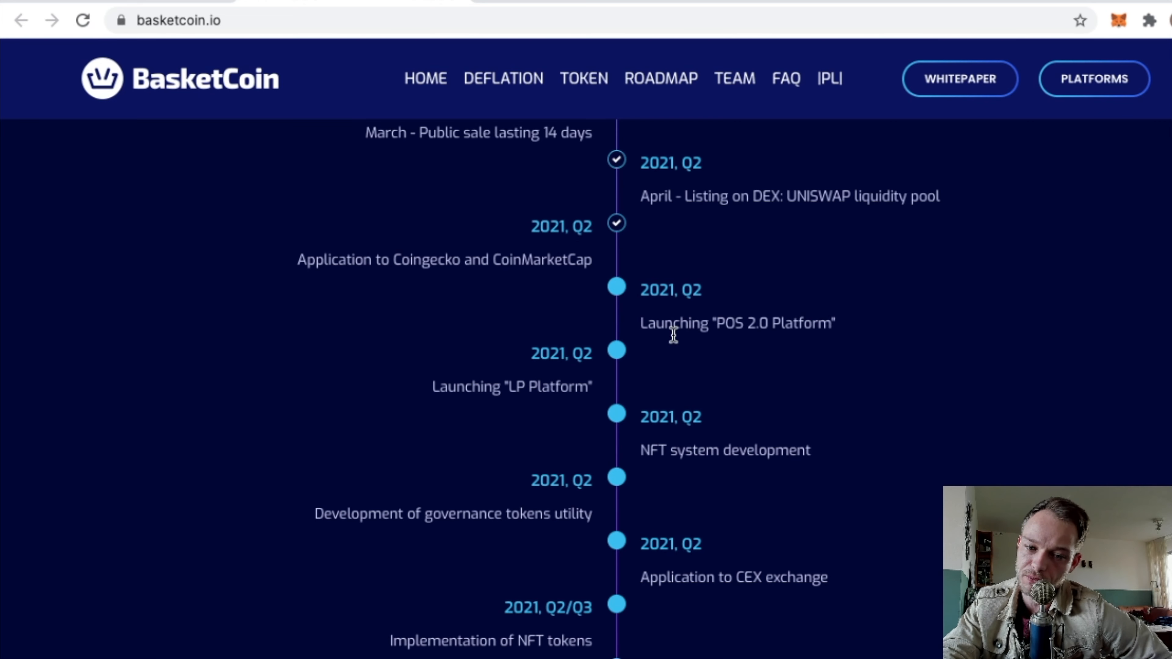
pyautogui.moveTo(506, 388)
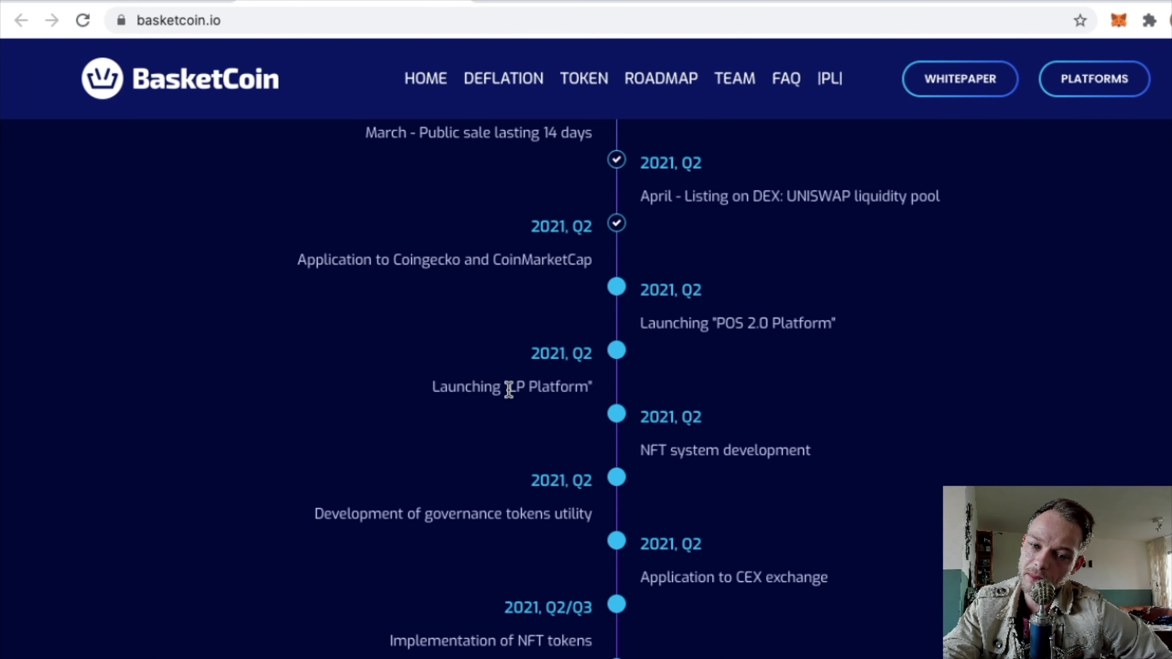
pyautogui.doubleClick(696, 453)
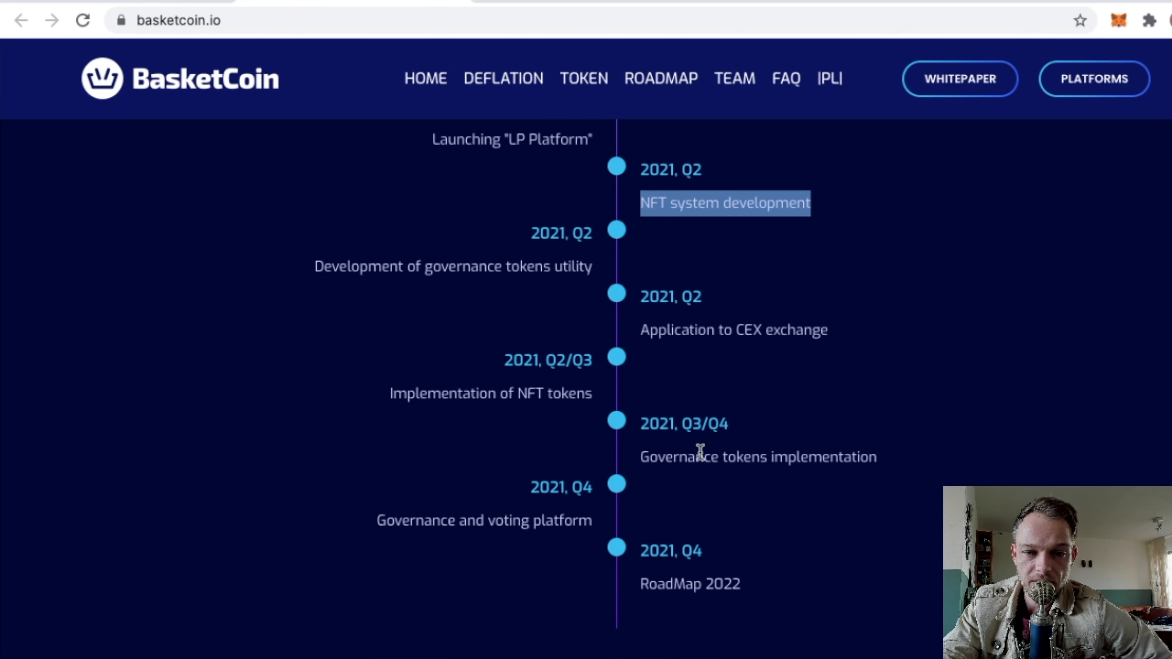
pyautogui.moveTo(723, 335)
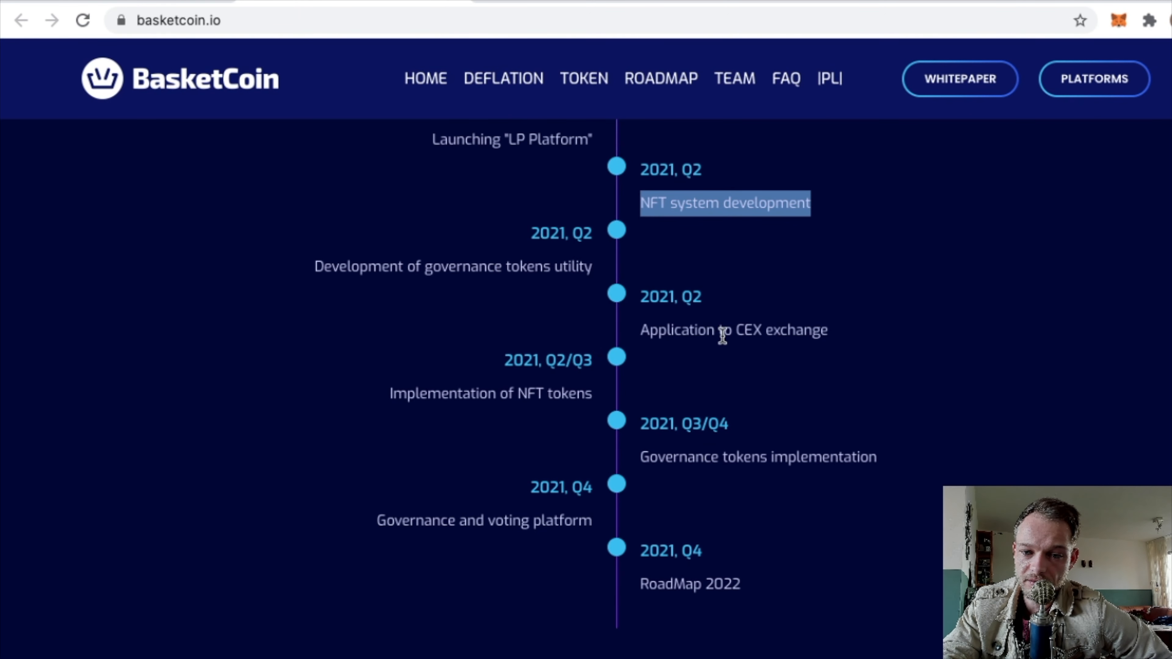
pyautogui.doubleClick(748, 330)
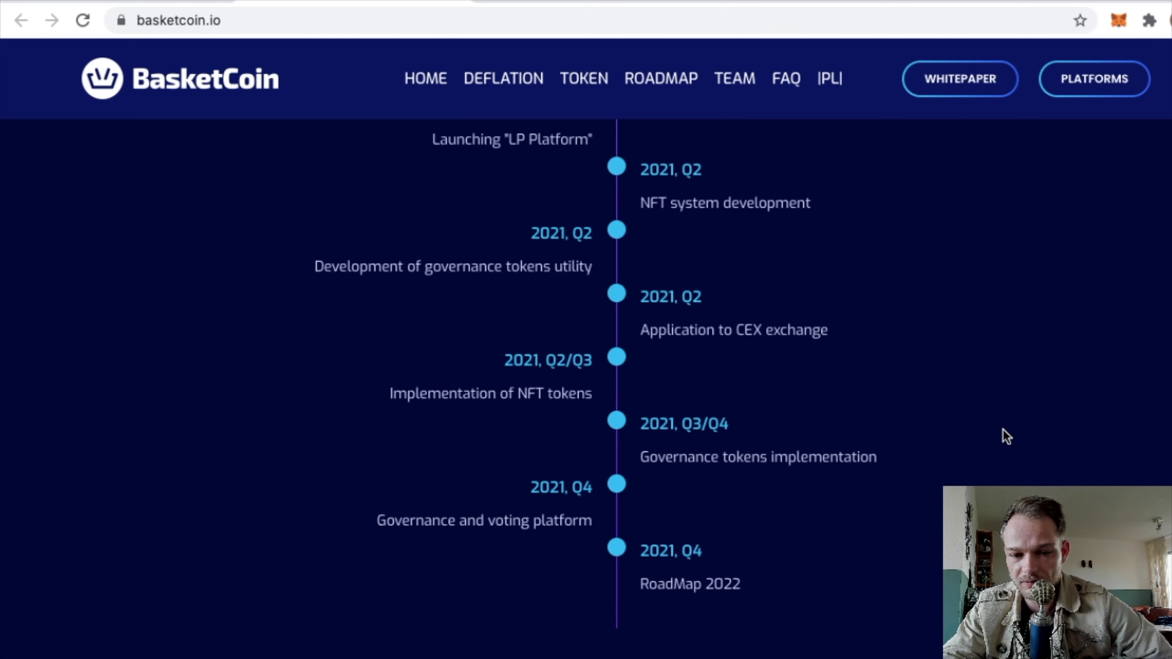
pyautogui.scroll(-3)
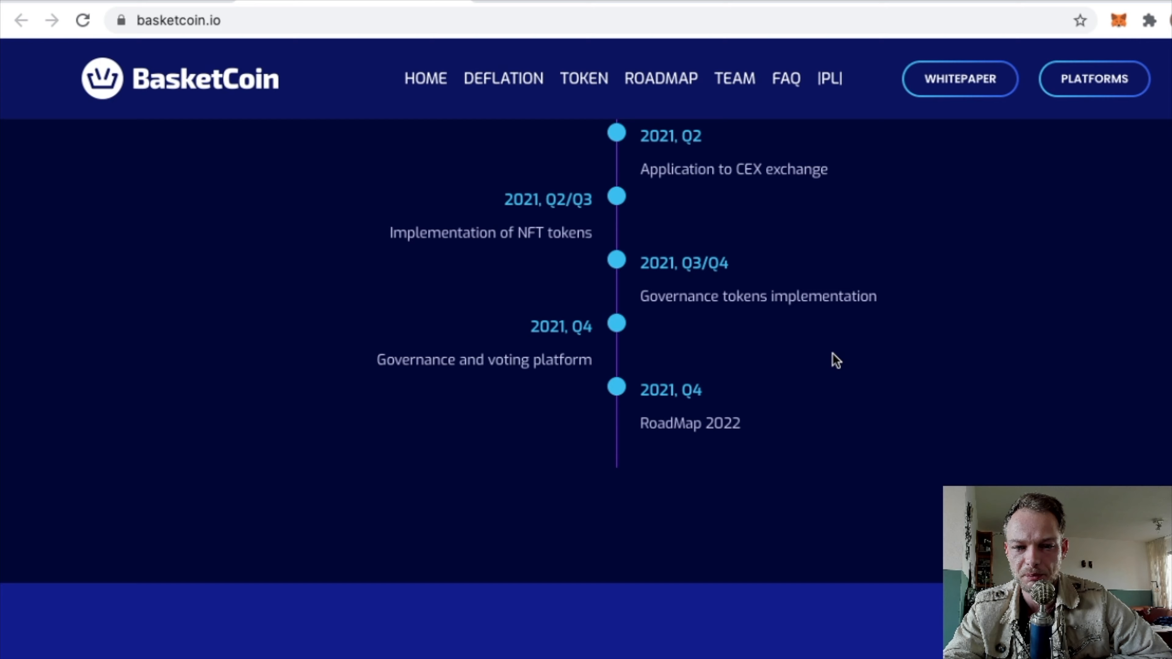
pyautogui.moveTo(631, 473)
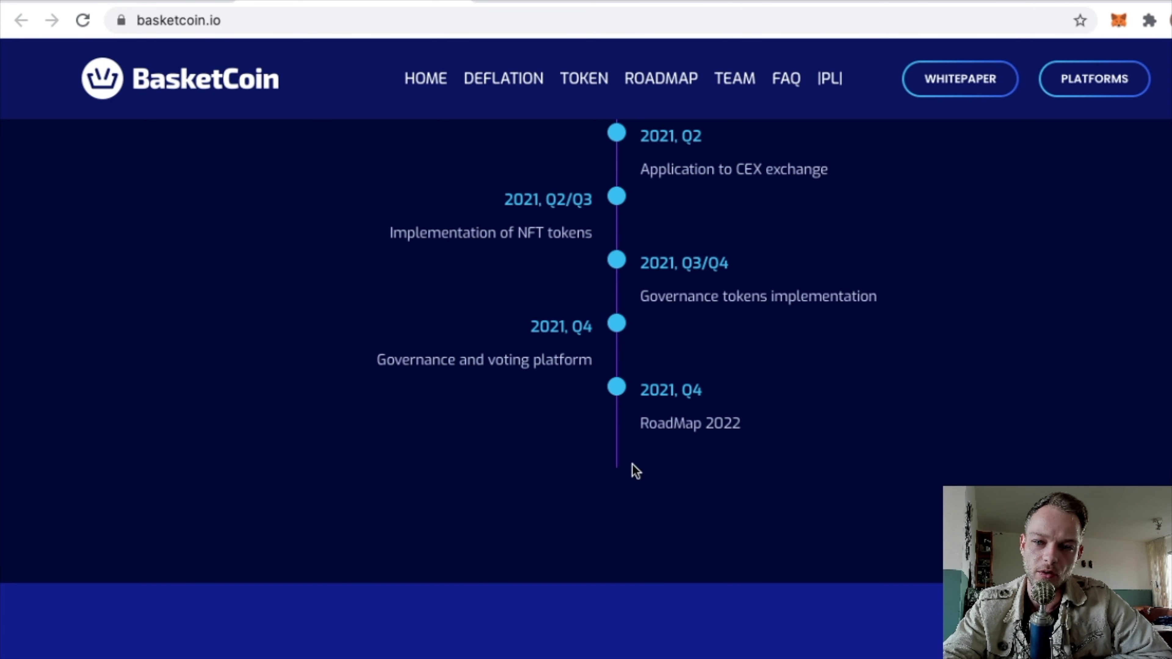
pyautogui.click(735, 78)
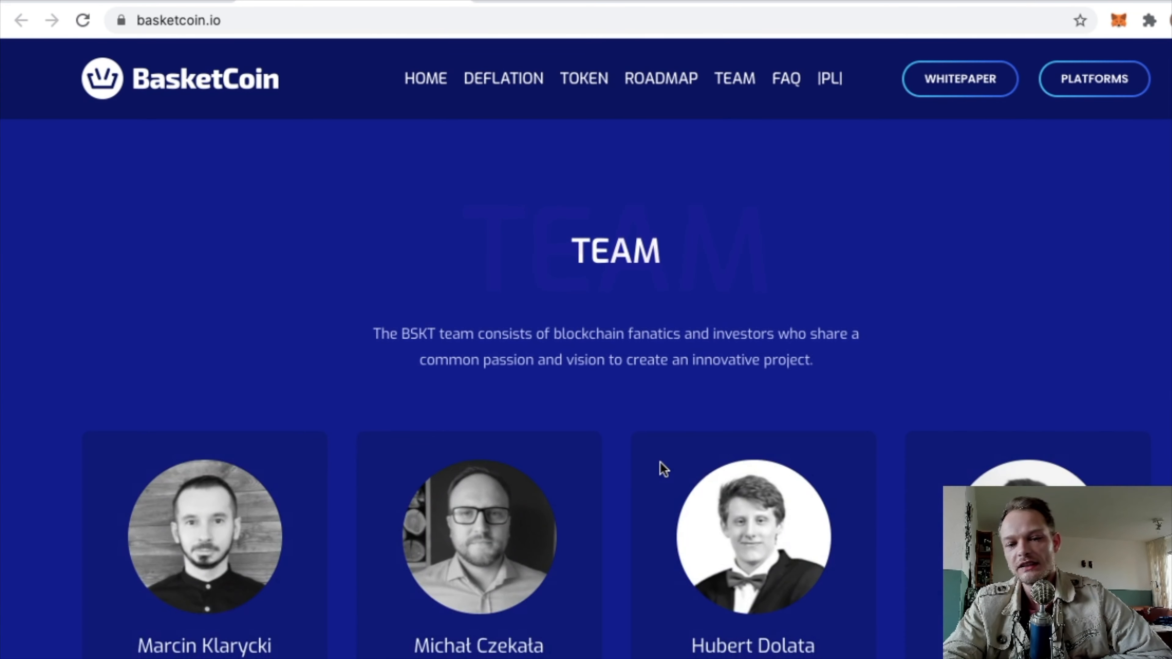
# - Scroll through BasketCoin's team profiles, FAQ and audit/Medium links, then back toward the home banner
pyautogui.scroll(-3)
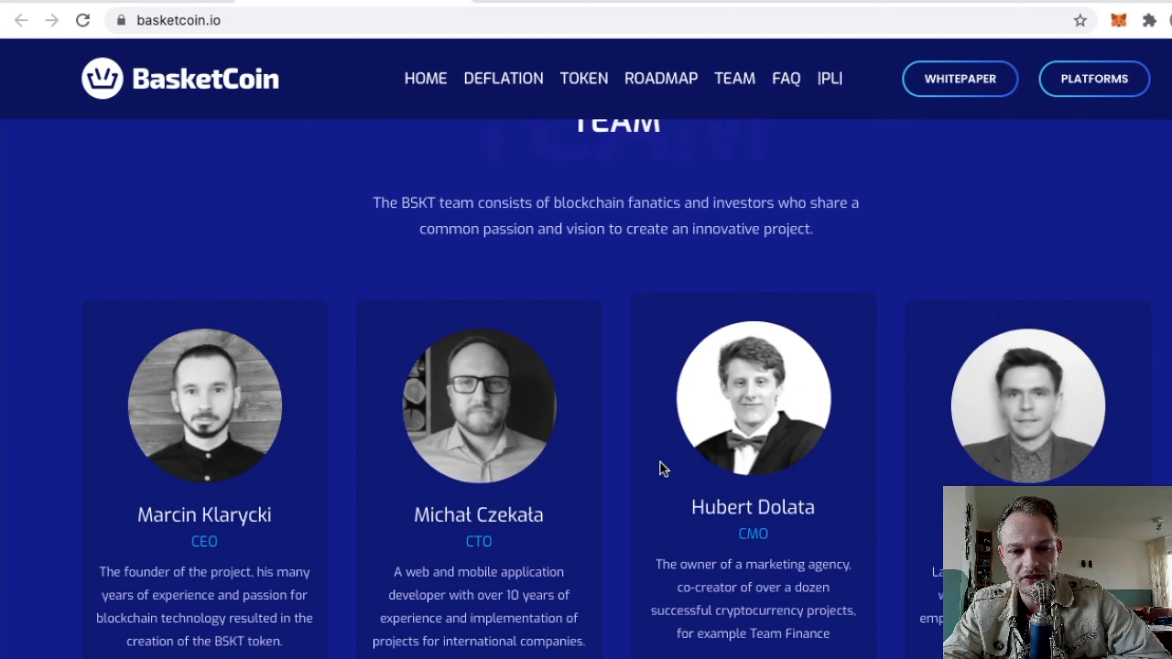
pyautogui.scroll(-3)
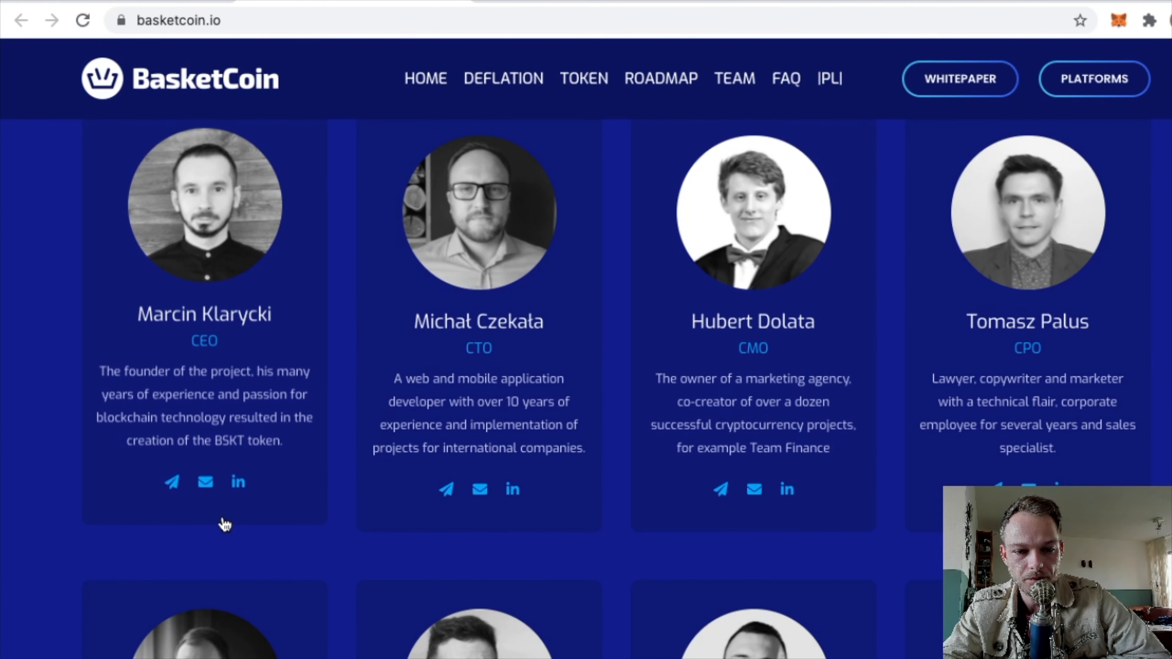
pyautogui.moveTo(259, 534)
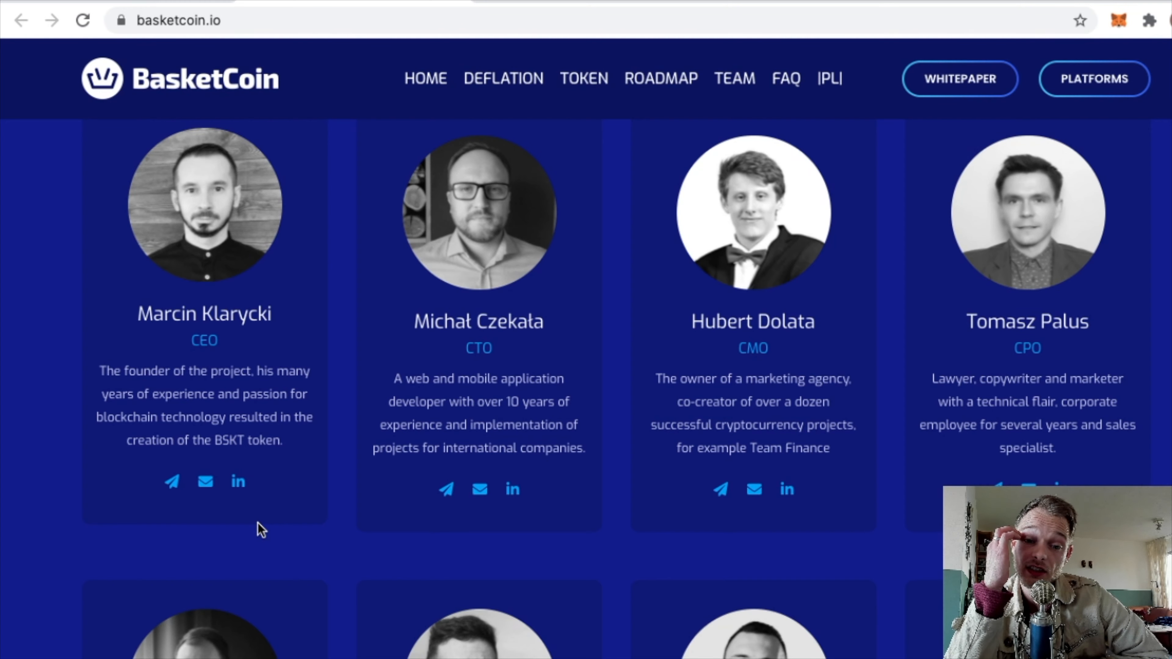
pyautogui.scroll(-3)
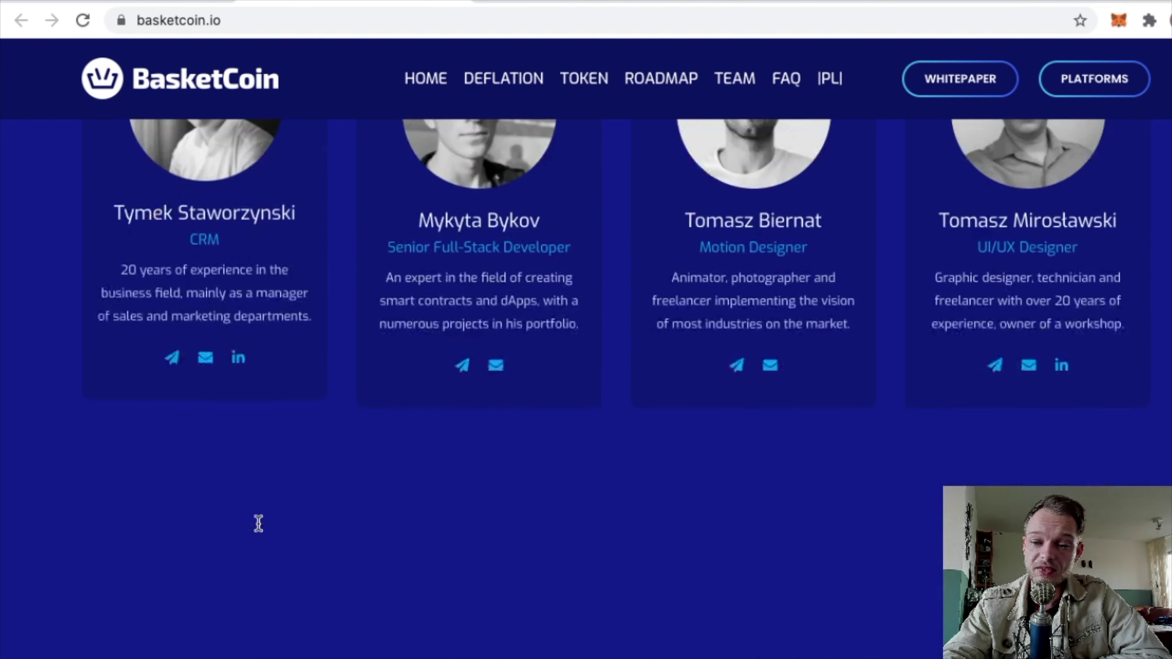
pyautogui.scroll(3)
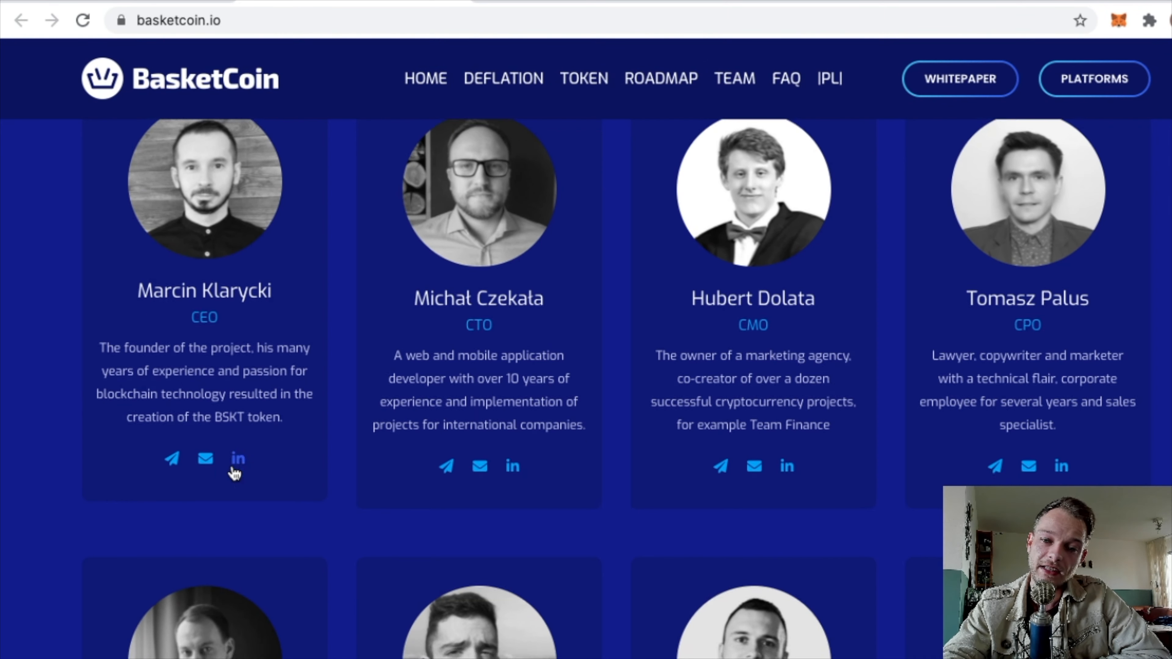
pyautogui.scroll(-3)
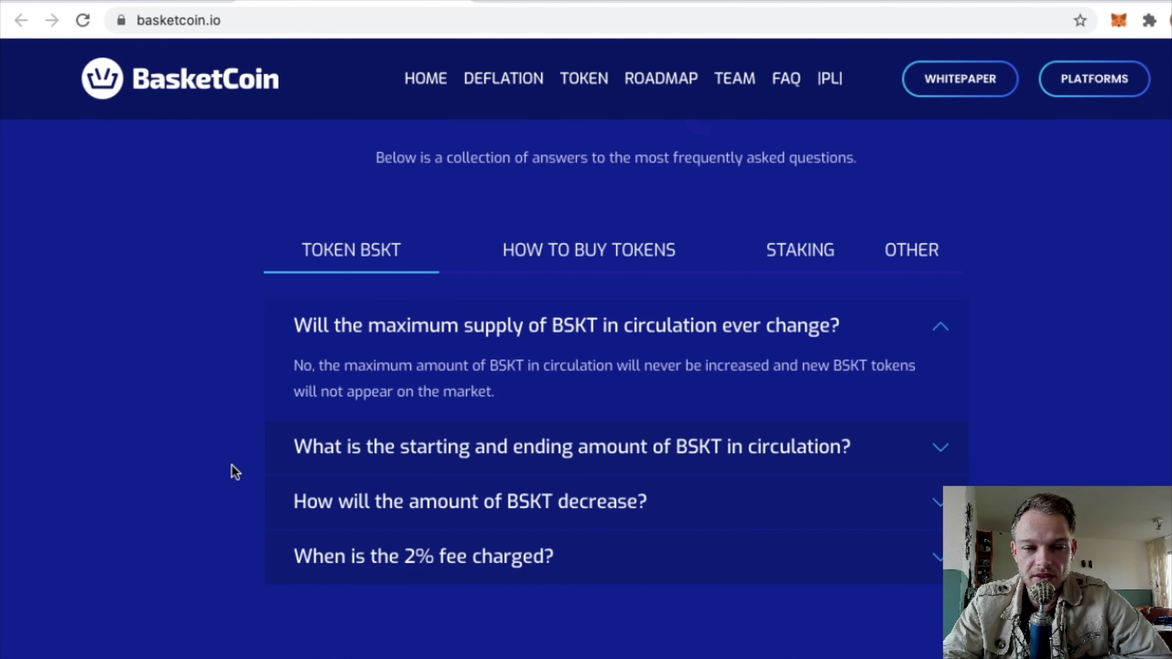
pyautogui.scroll(-3)
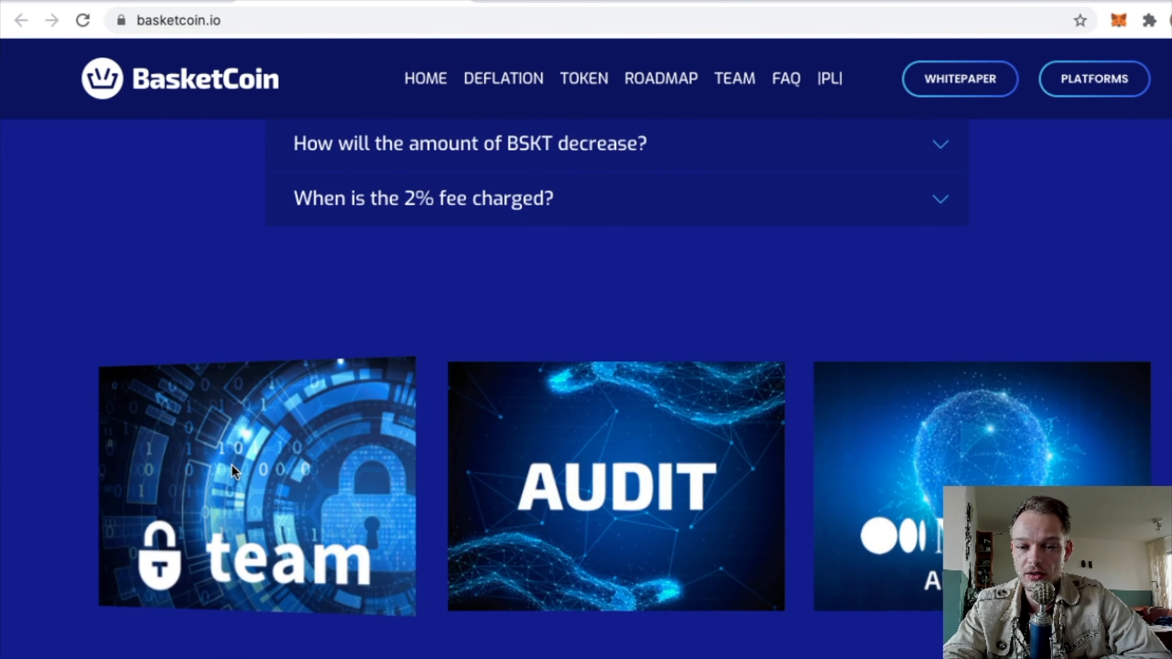
pyautogui.scroll(-3)
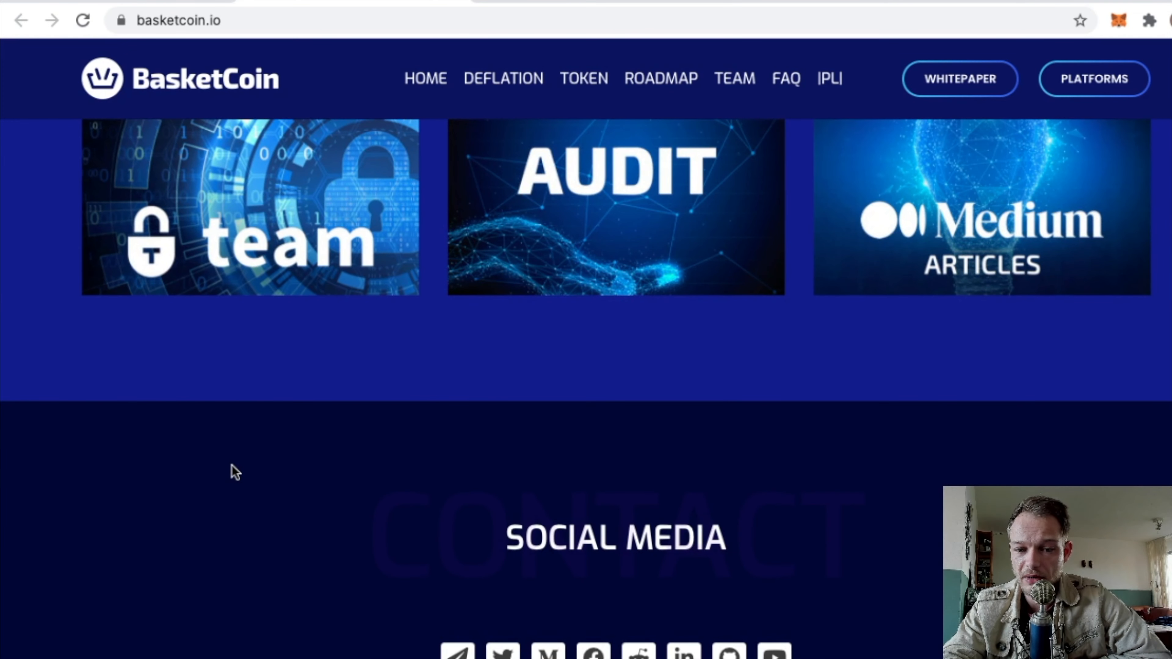
pyautogui.scroll(3)
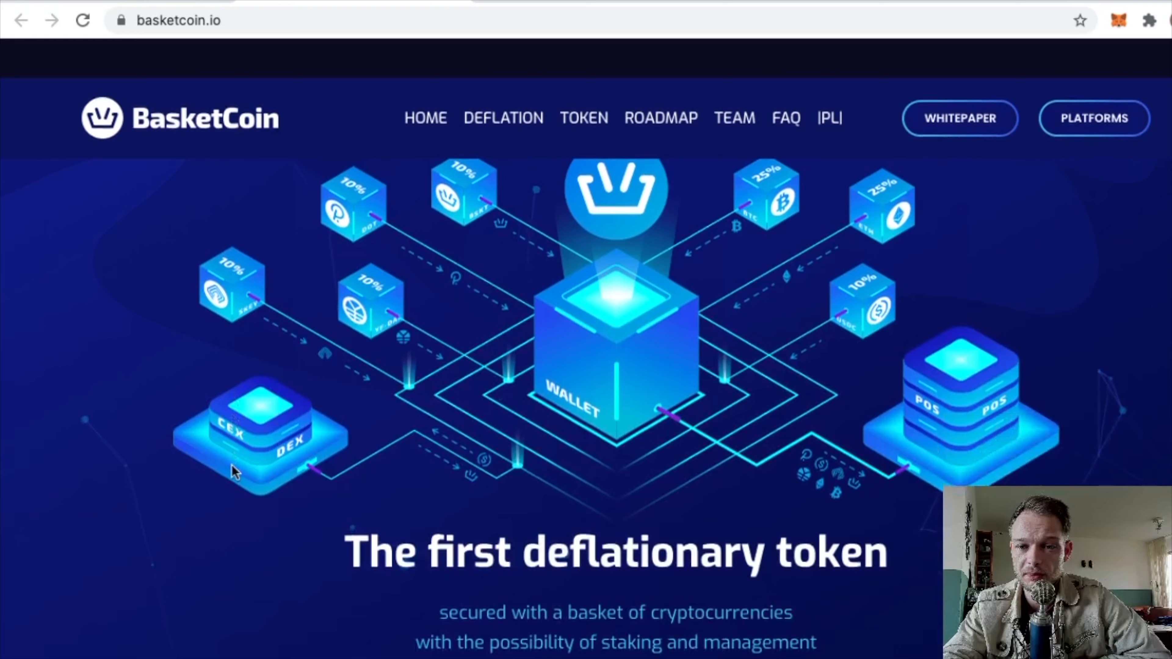
pyautogui.scroll(-3)
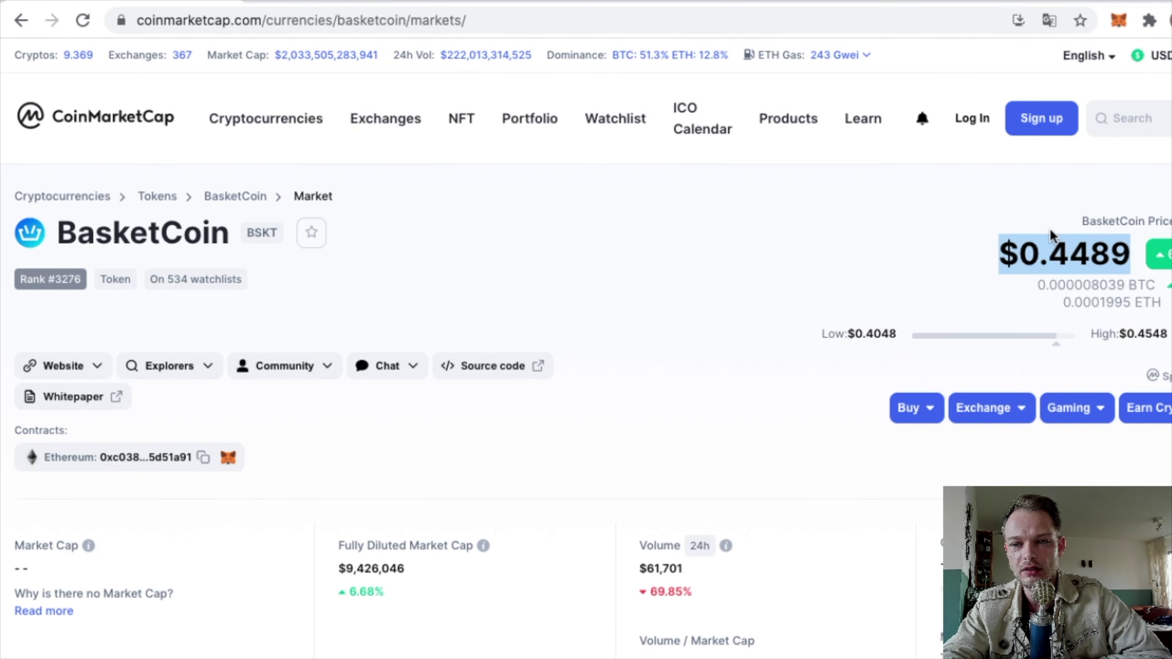
# - Return to BasketCoin's Overview and review the BSKT all-time price chart and statistics
pyautogui.scroll(-3)
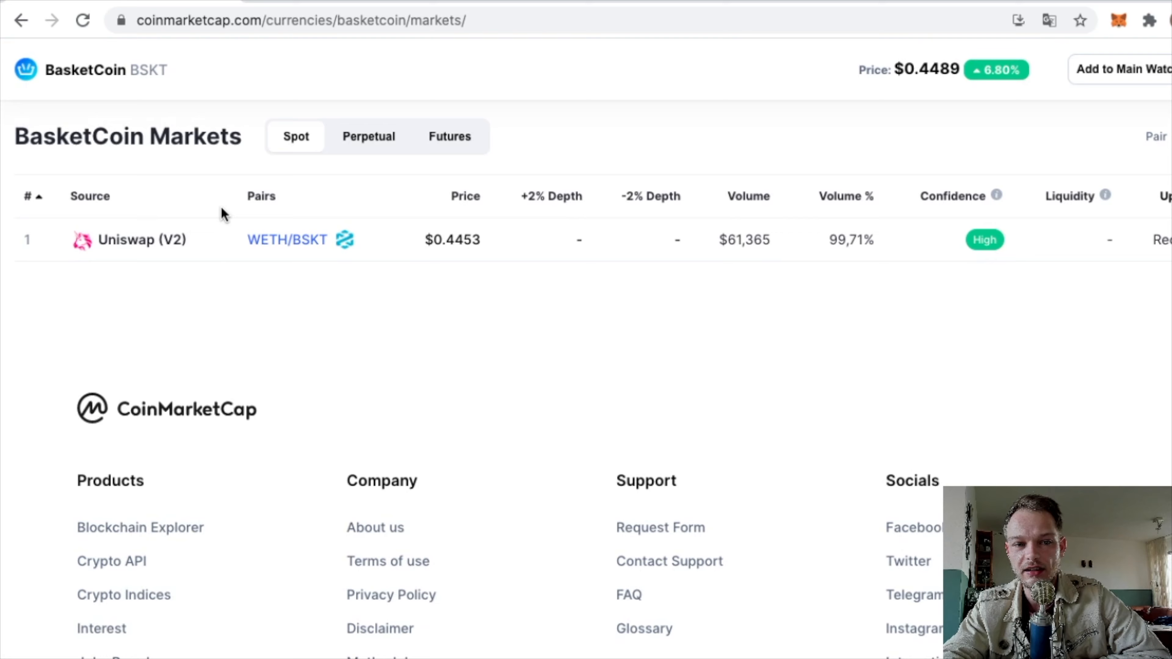
pyautogui.scroll(3)
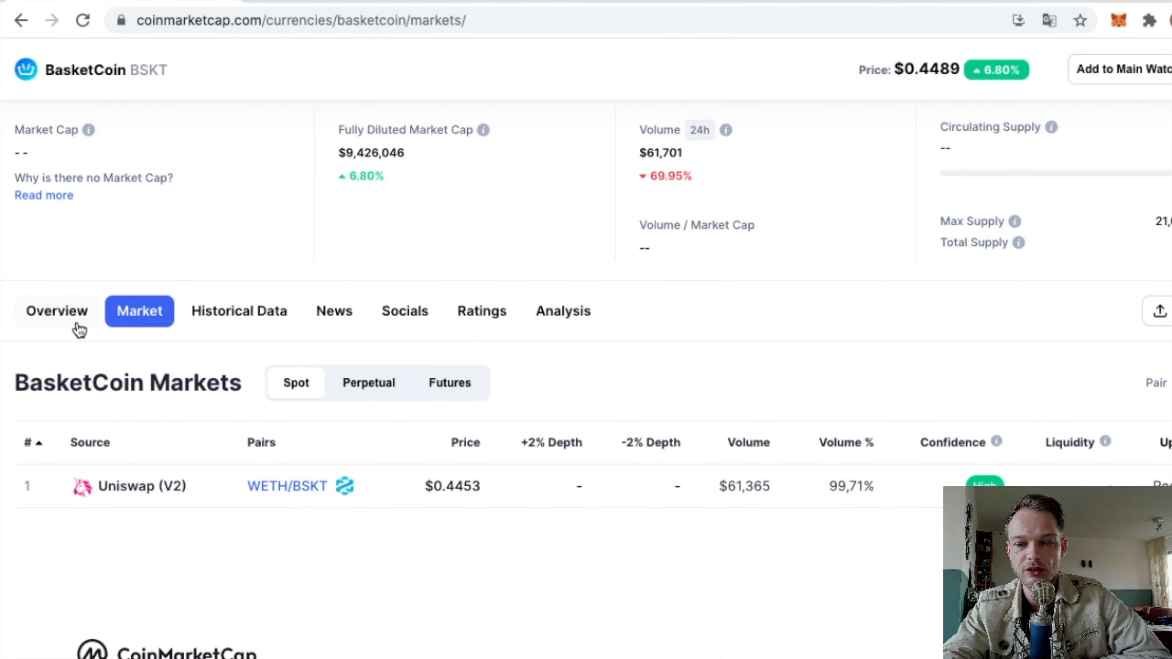
pyautogui.click(56, 312)
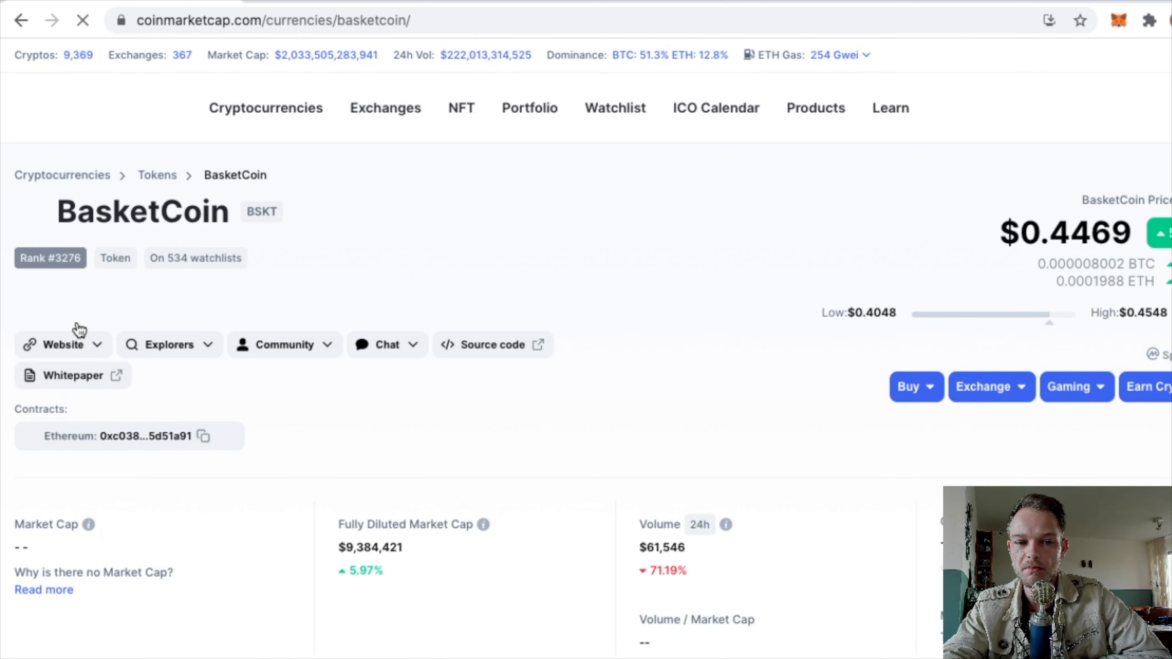
pyautogui.moveTo(320, 546)
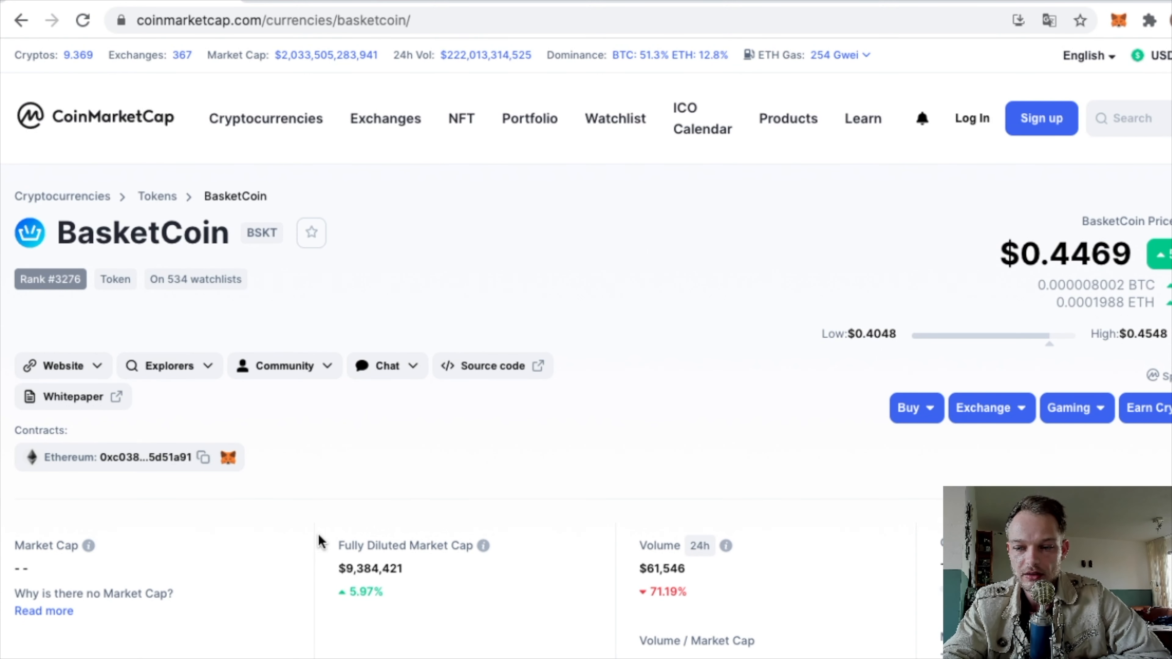
pyautogui.scroll(-3)
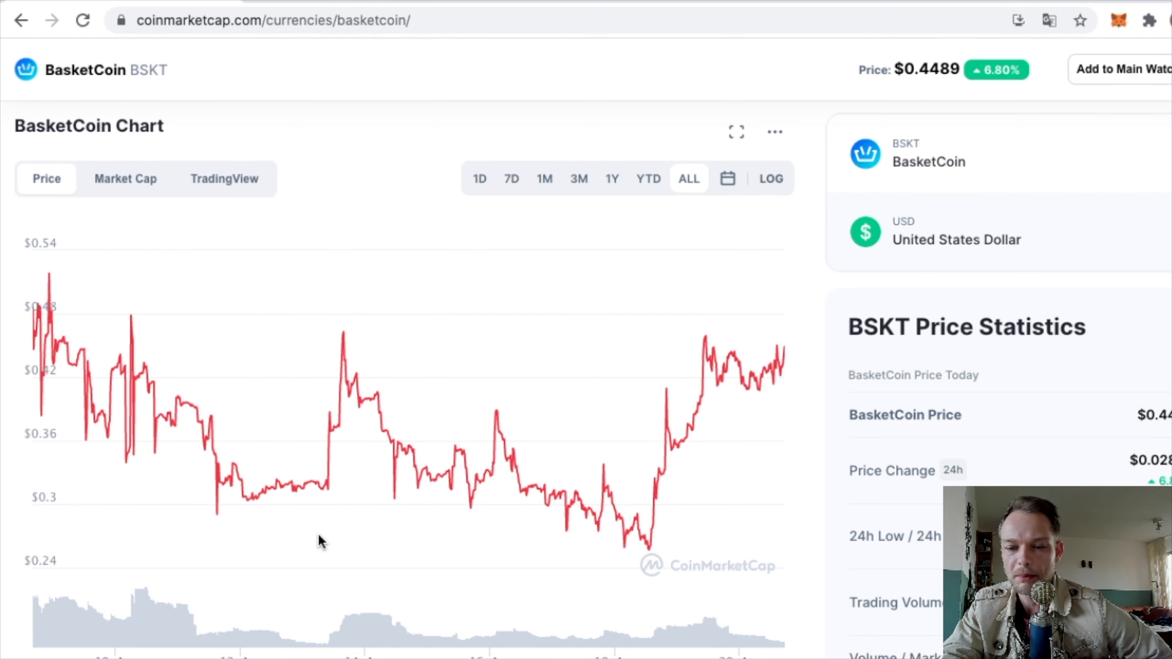
pyautogui.scroll(-3)
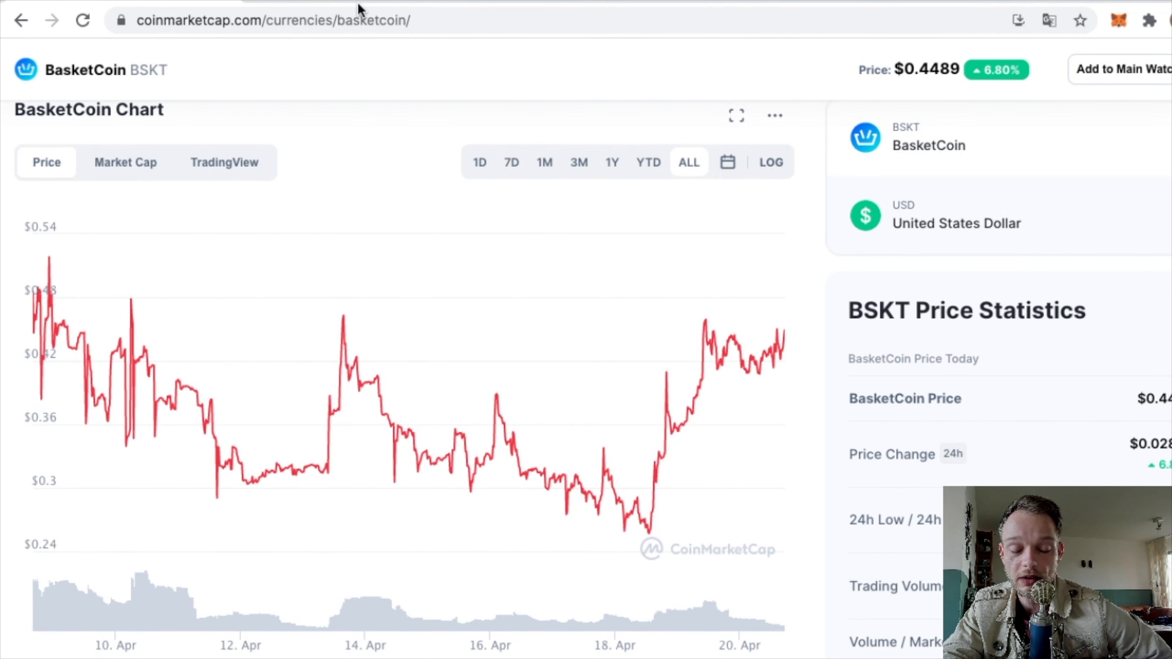
pyautogui.moveTo(387, 284)
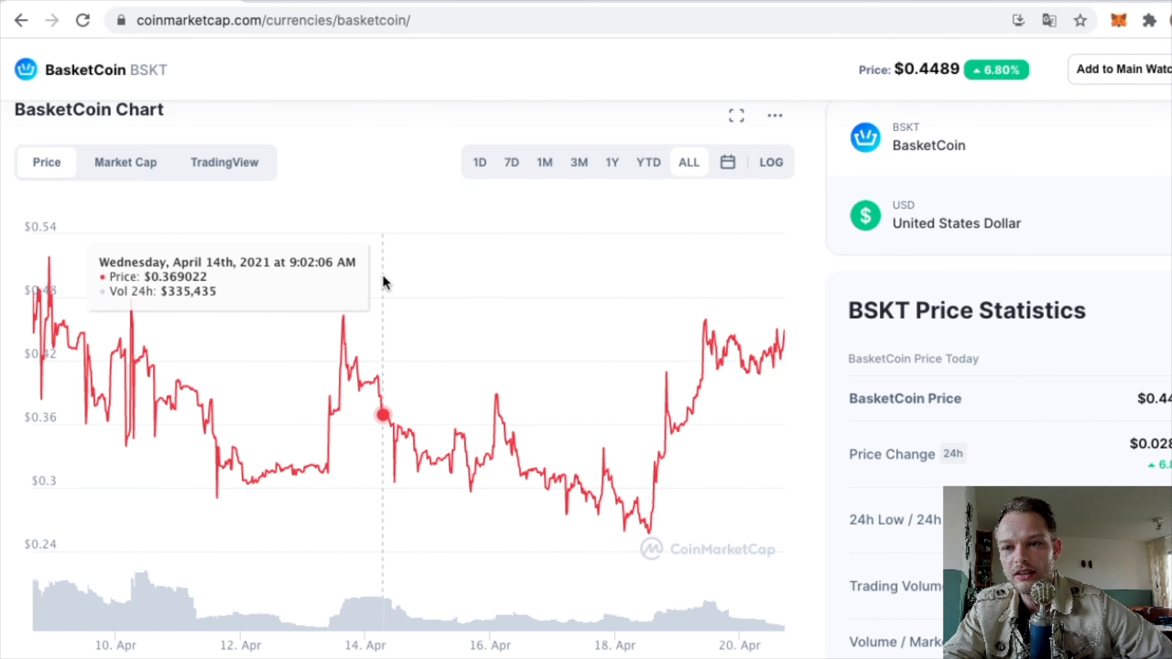
pyautogui.moveTo(511, 264)
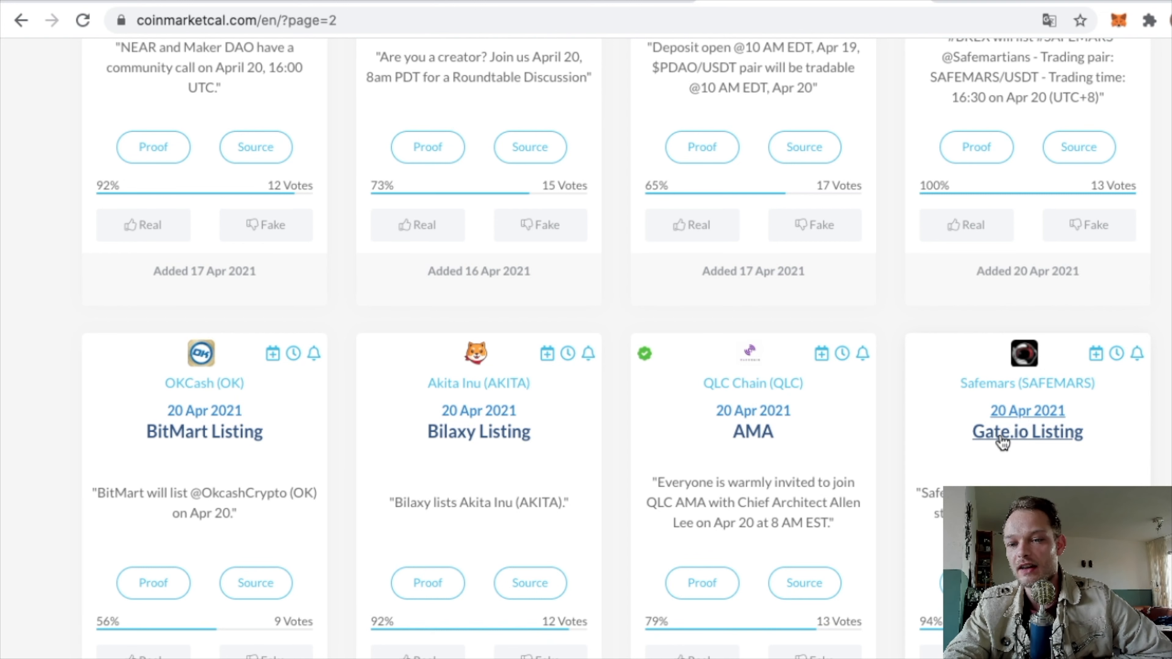
pyautogui.moveTo(1002, 443)
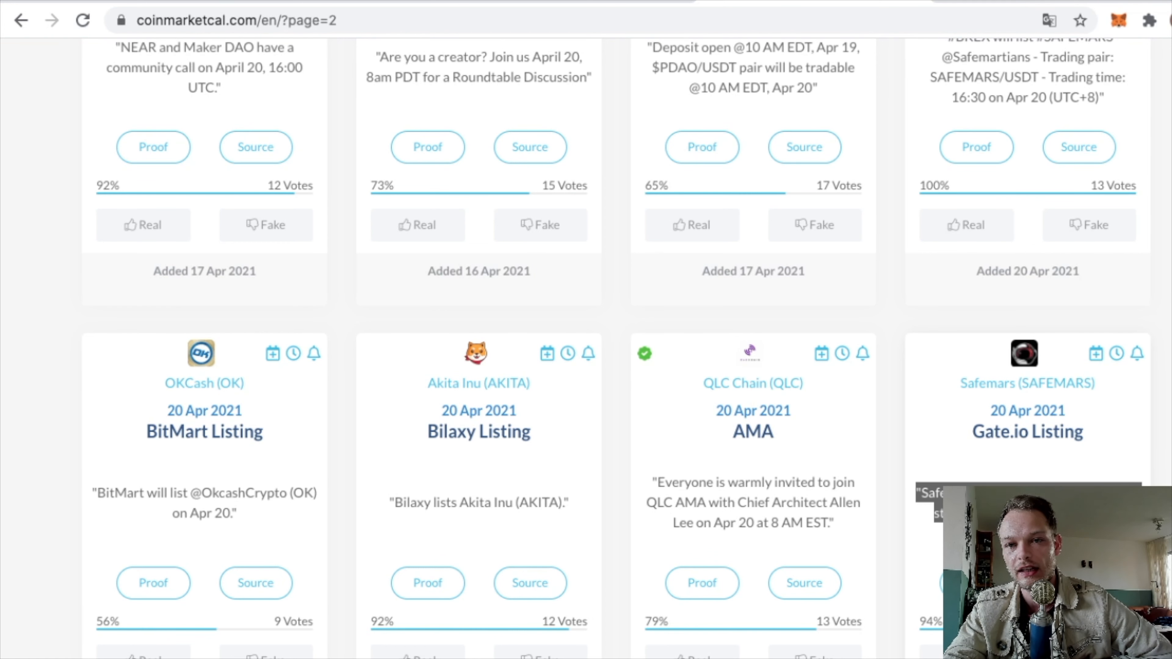
pyautogui.moveTo(165, 40)
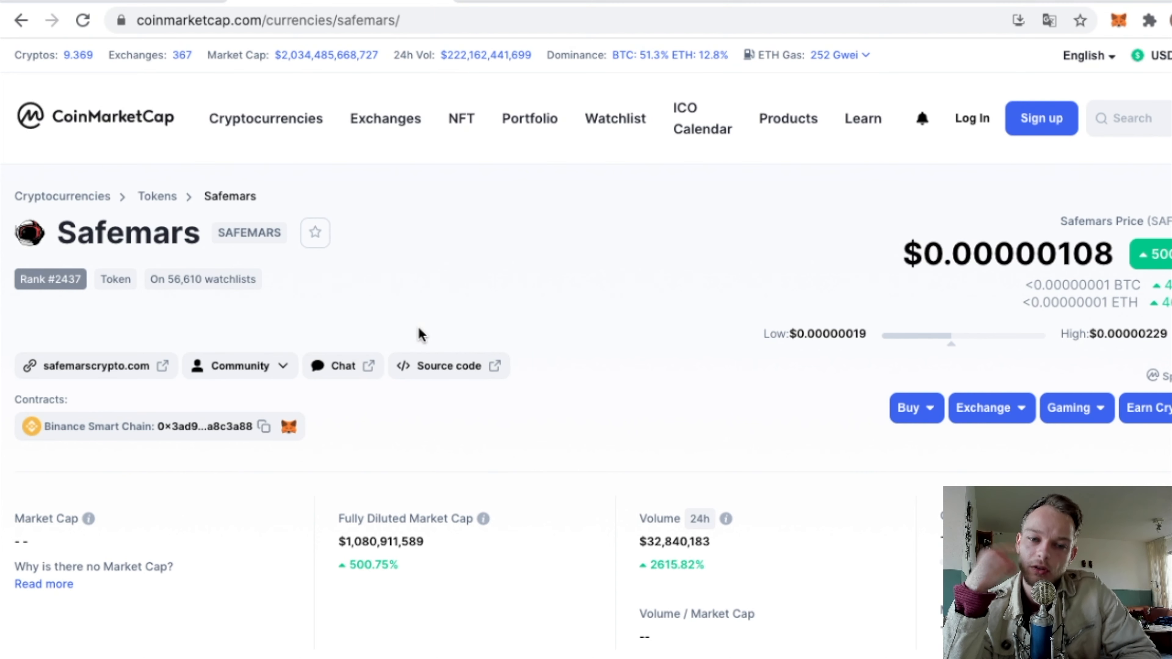
pyautogui.moveTo(593, 358)
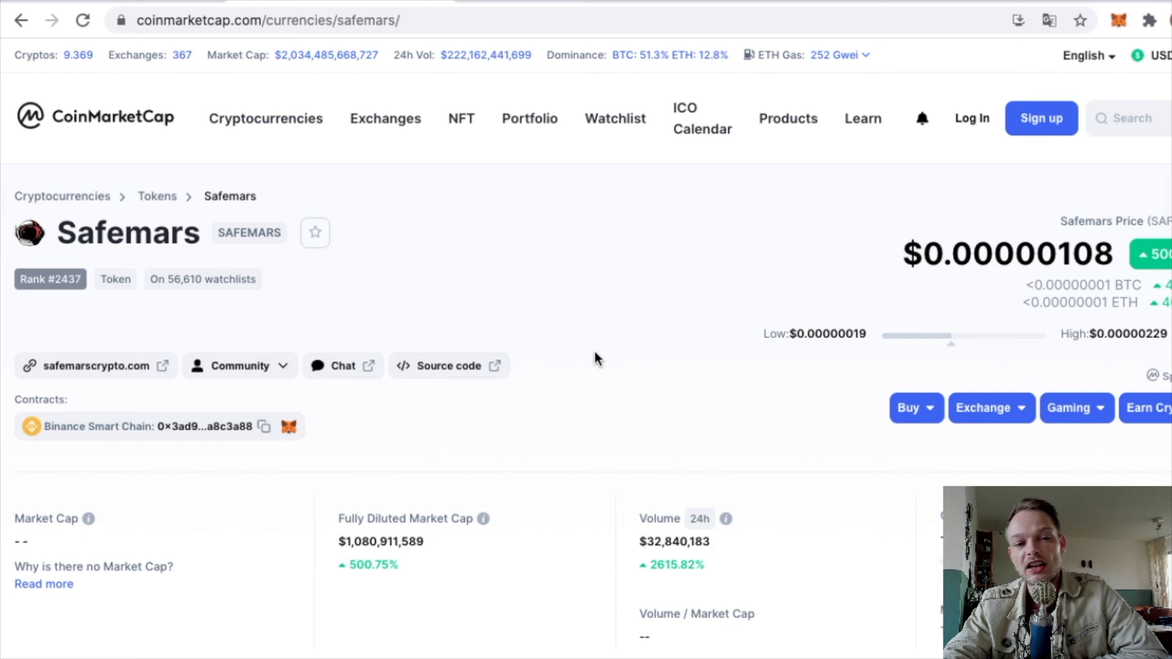
pyautogui.moveTo(652, 398)
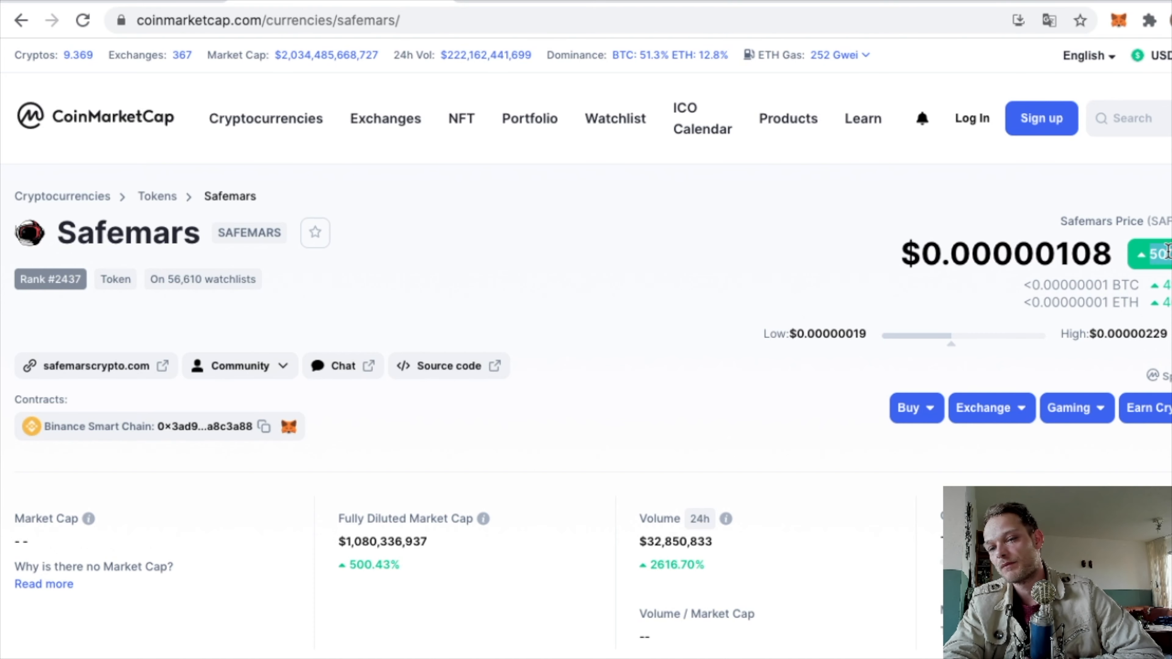
# - Show Safemars' spot markets: four pairs led by Gate.io and WhiteBIT
pyautogui.scroll(-3)
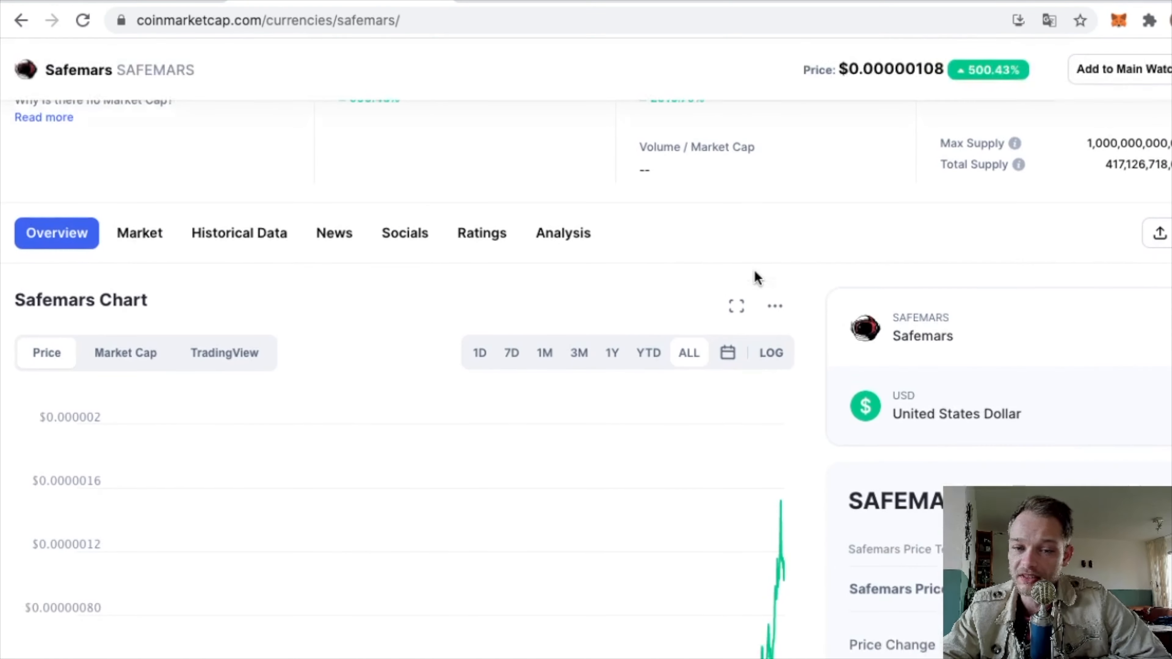
pyautogui.scroll(-3)
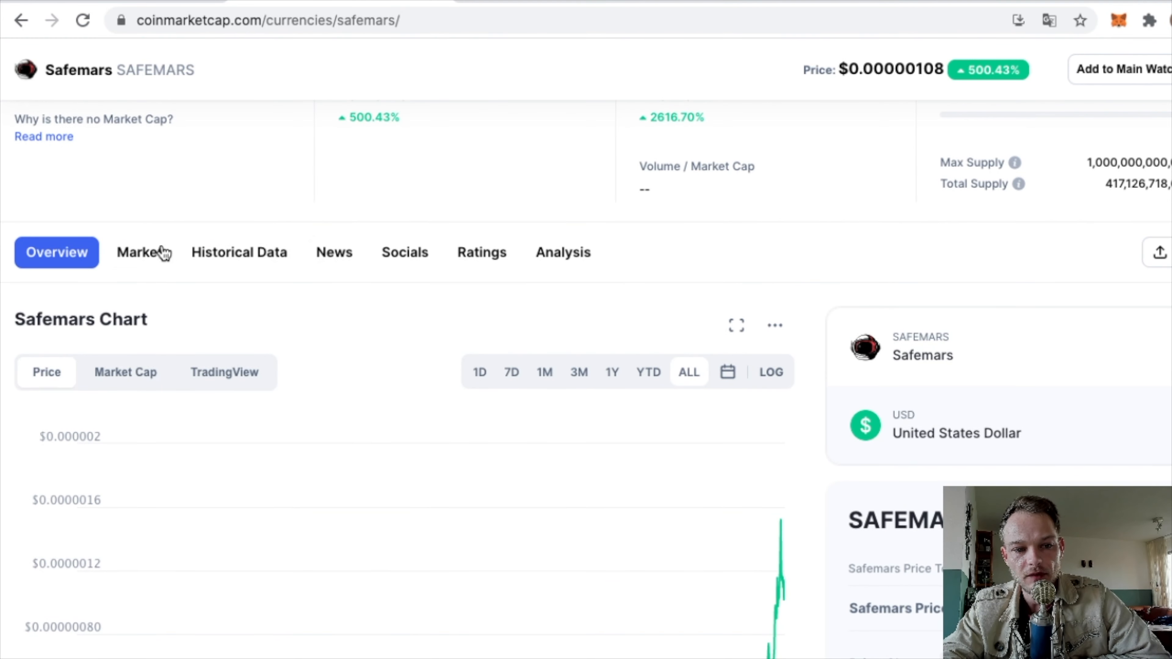
pyautogui.click(141, 251)
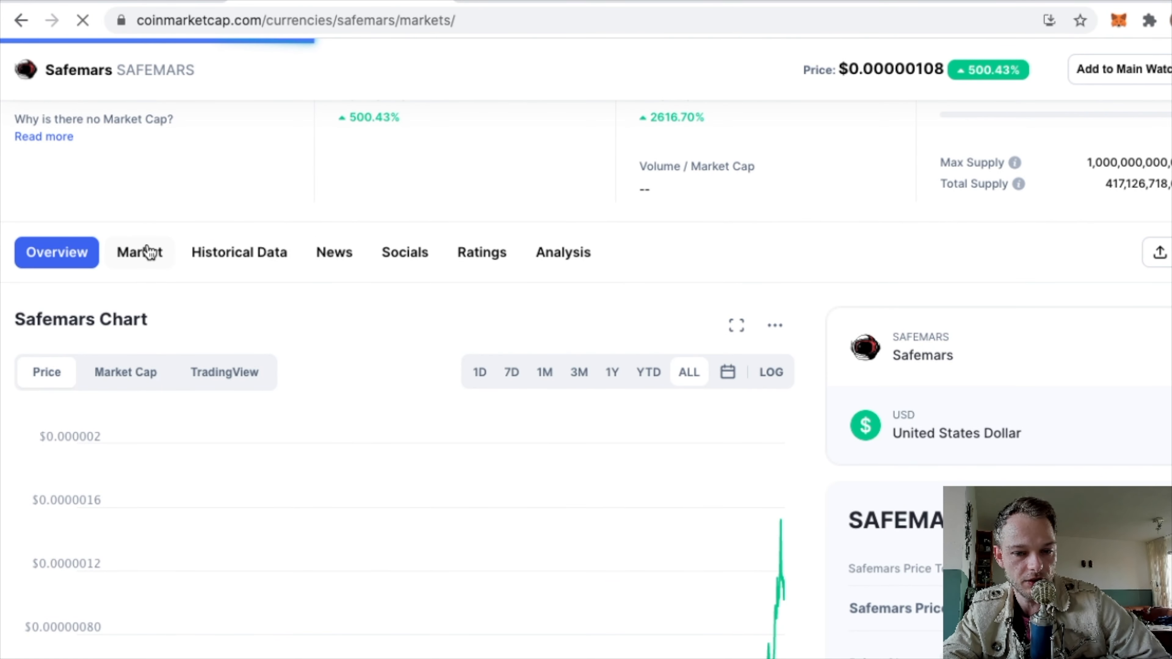
pyautogui.click(140, 253)
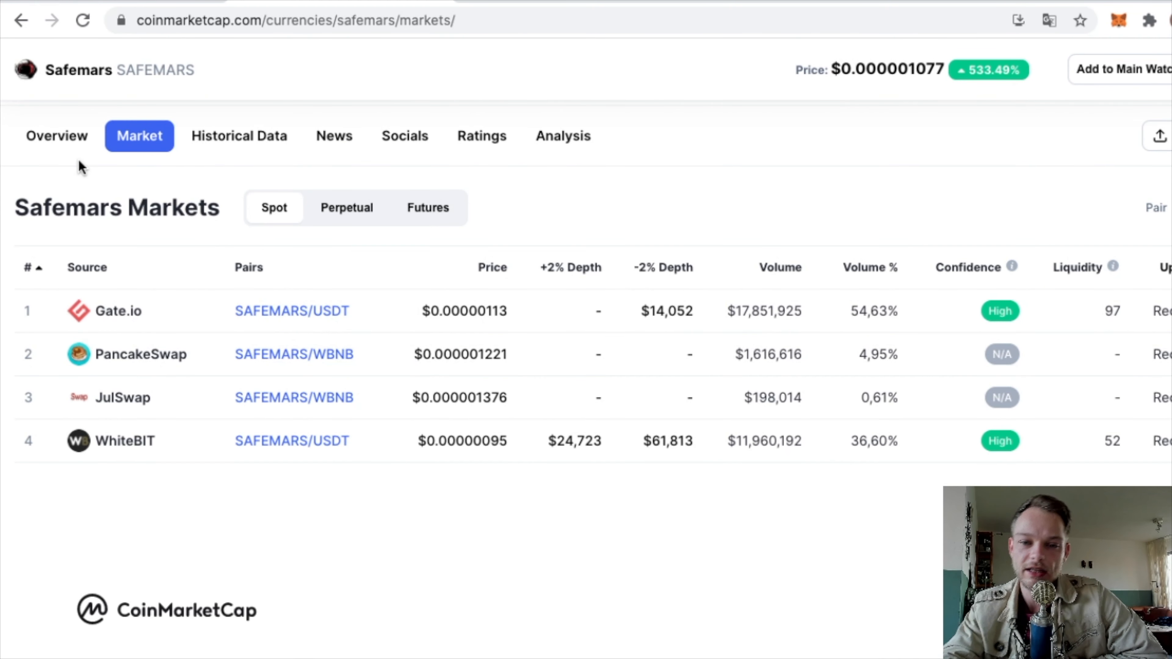
pyautogui.moveTo(107, 177)
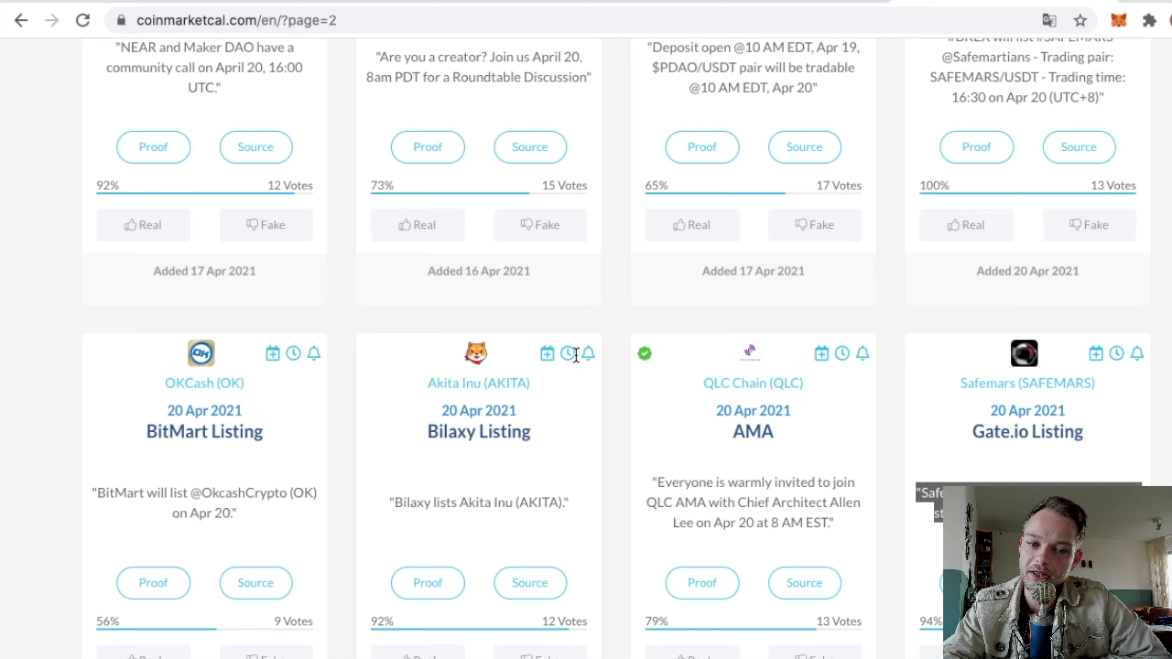
# - Go to page 3 of events and view Vancat's NFT App Launch event on its CoinMarketCal page
pyautogui.click(616, 425)
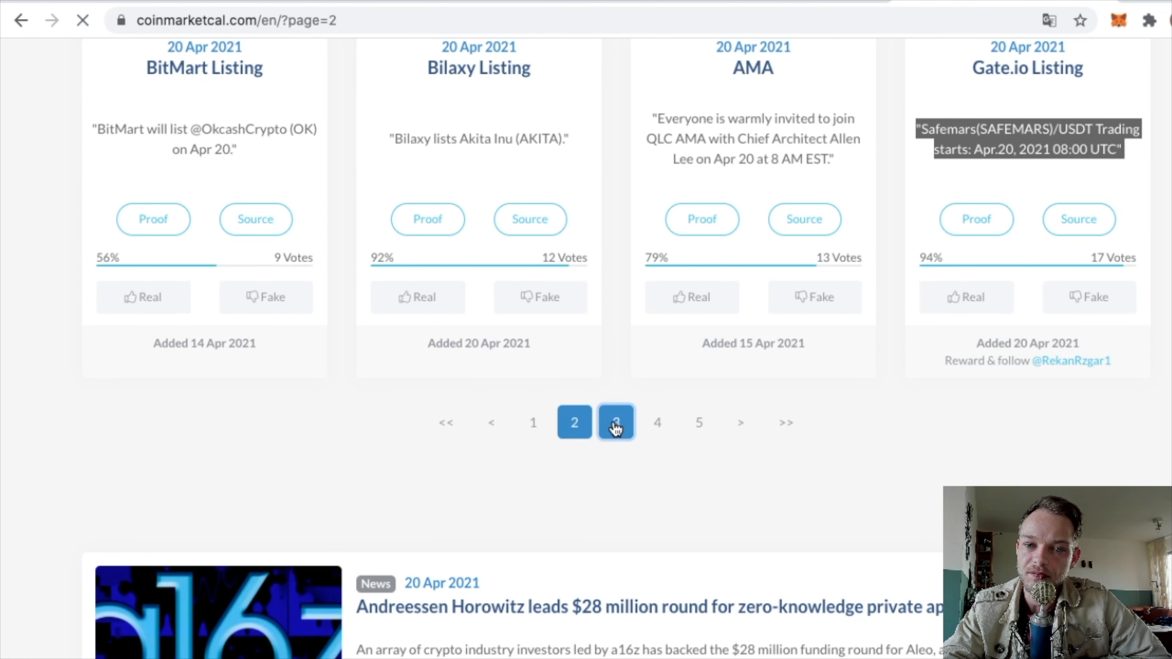
pyautogui.click(616, 424)
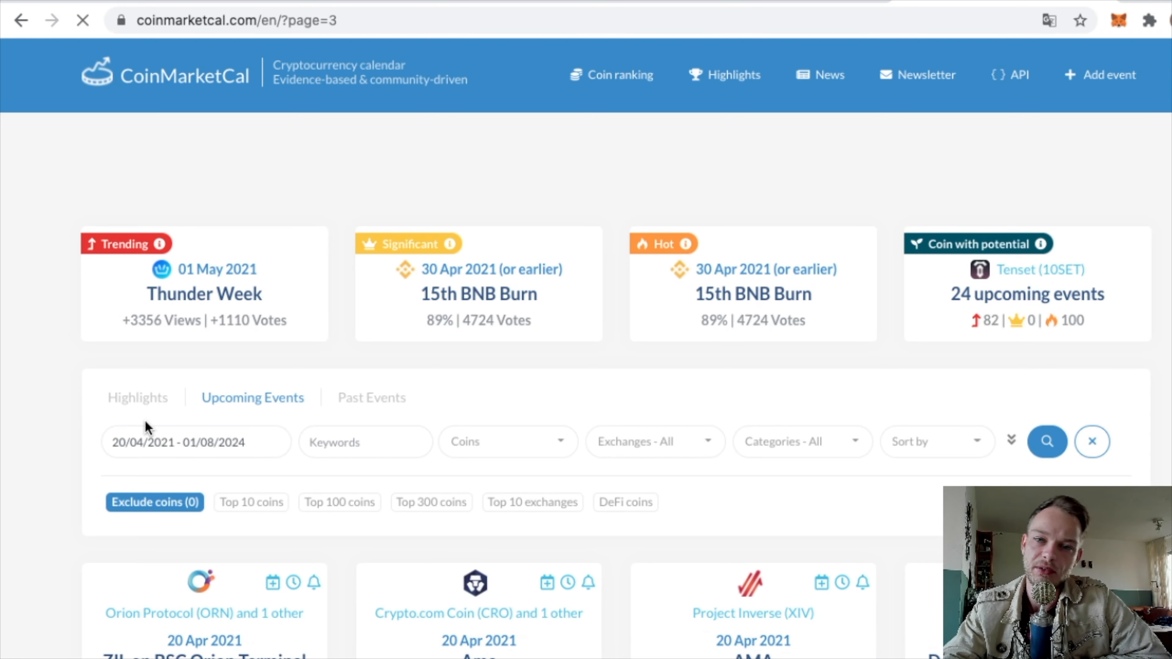
pyautogui.scroll(-3)
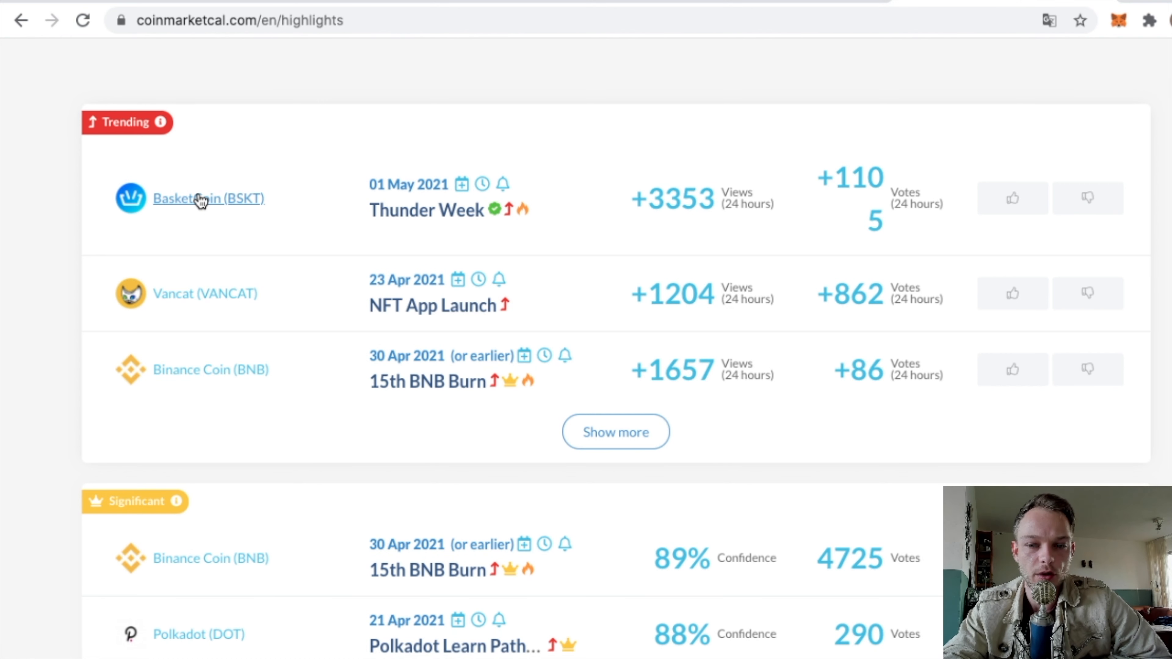
pyautogui.moveTo(204, 314)
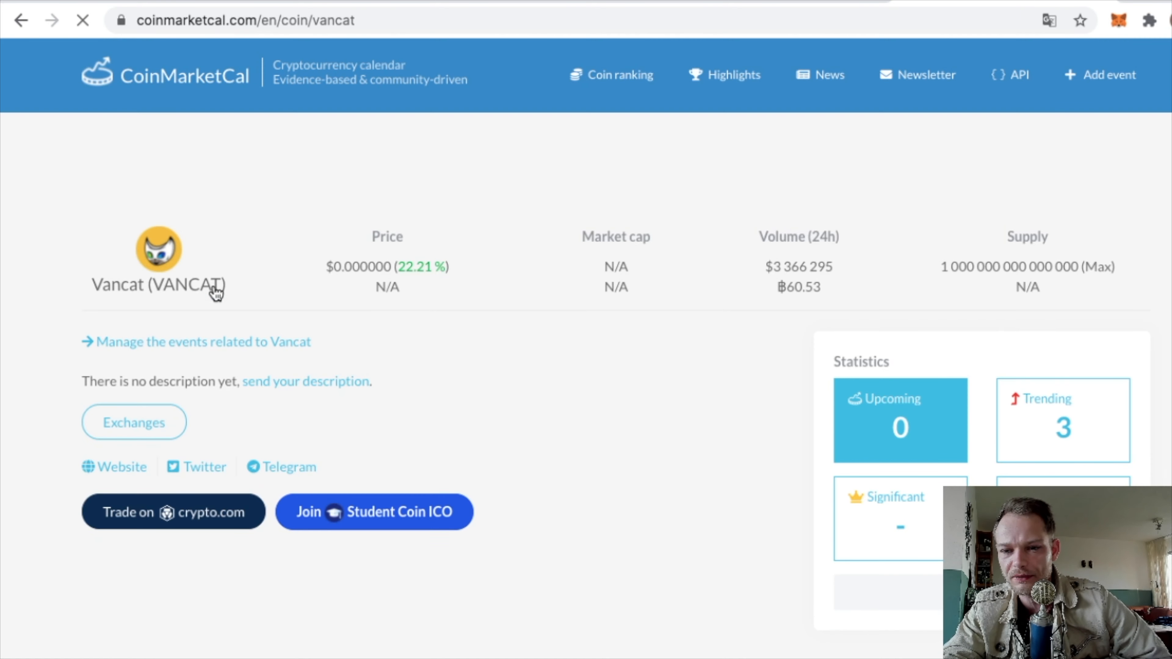
pyautogui.scroll(-3)
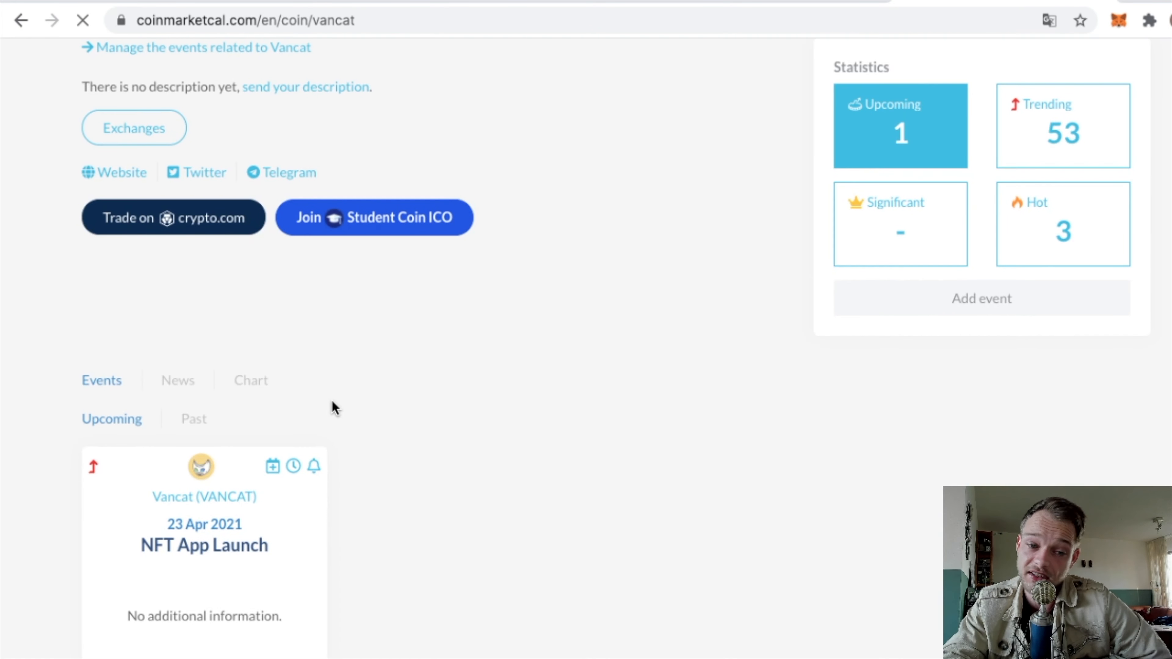
pyautogui.scroll(-3)
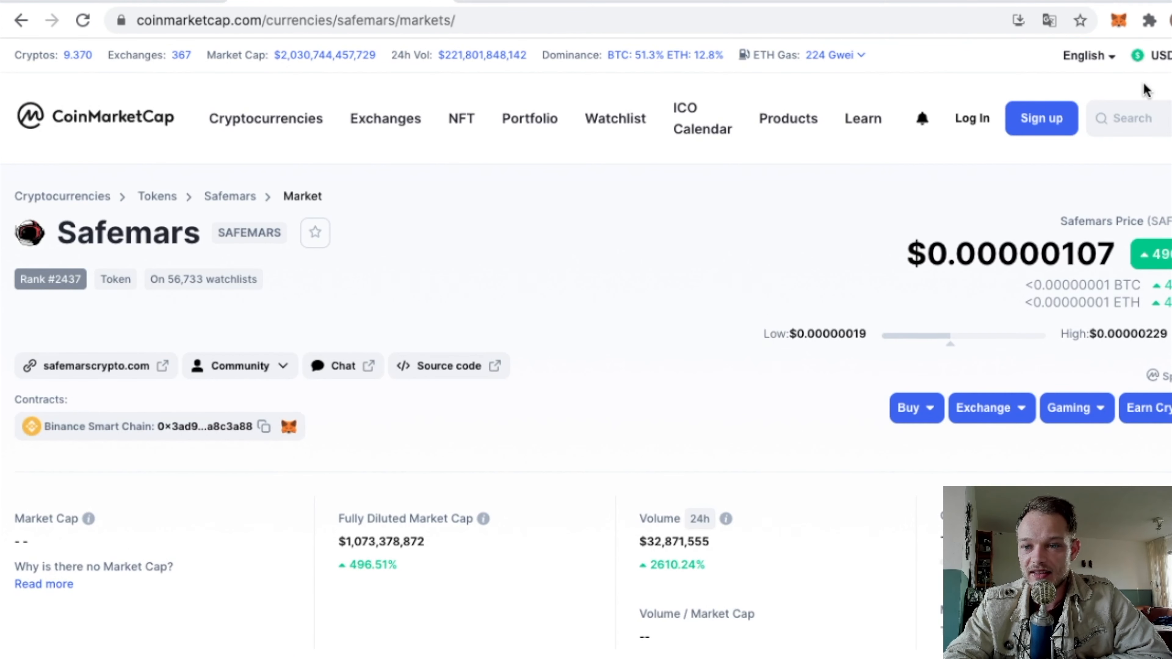
# - Search 'vancat', open the Vancat coin page and review its all-time price chart
pyautogui.write('vancat')
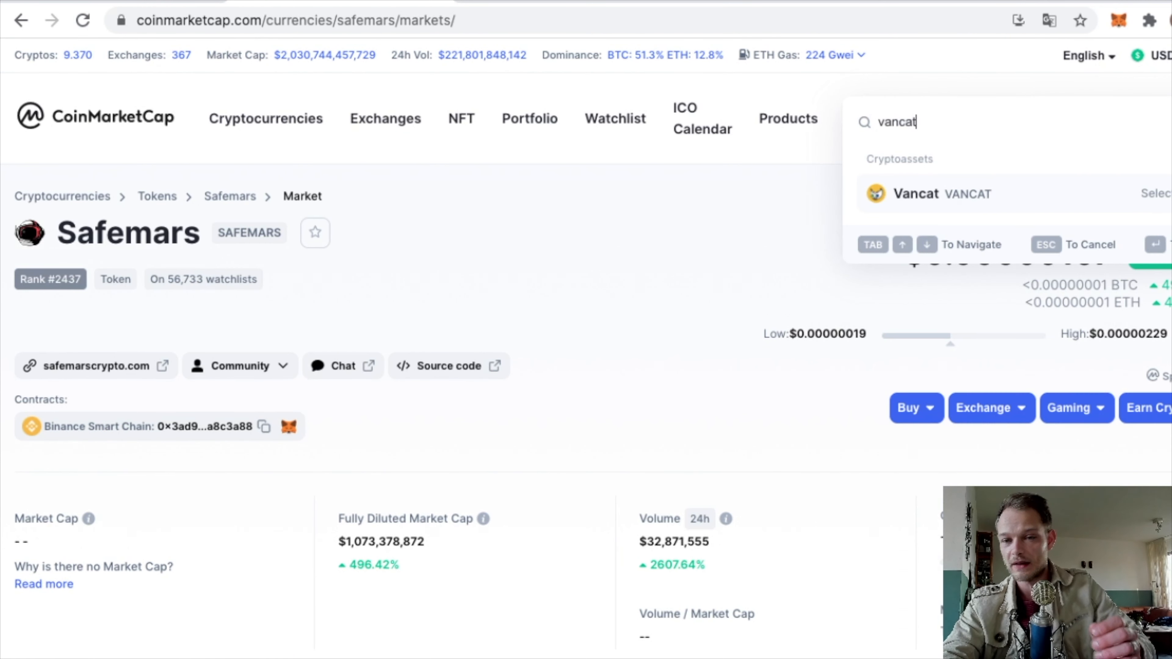
pyautogui.click(916, 196)
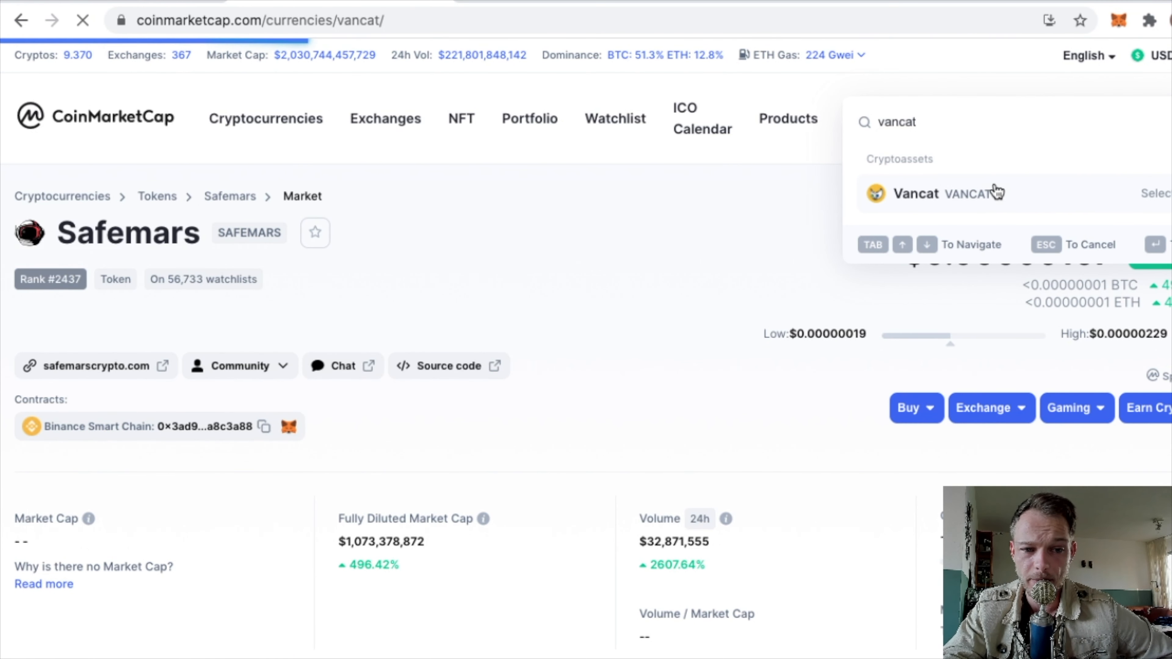
pyautogui.click(916, 195)
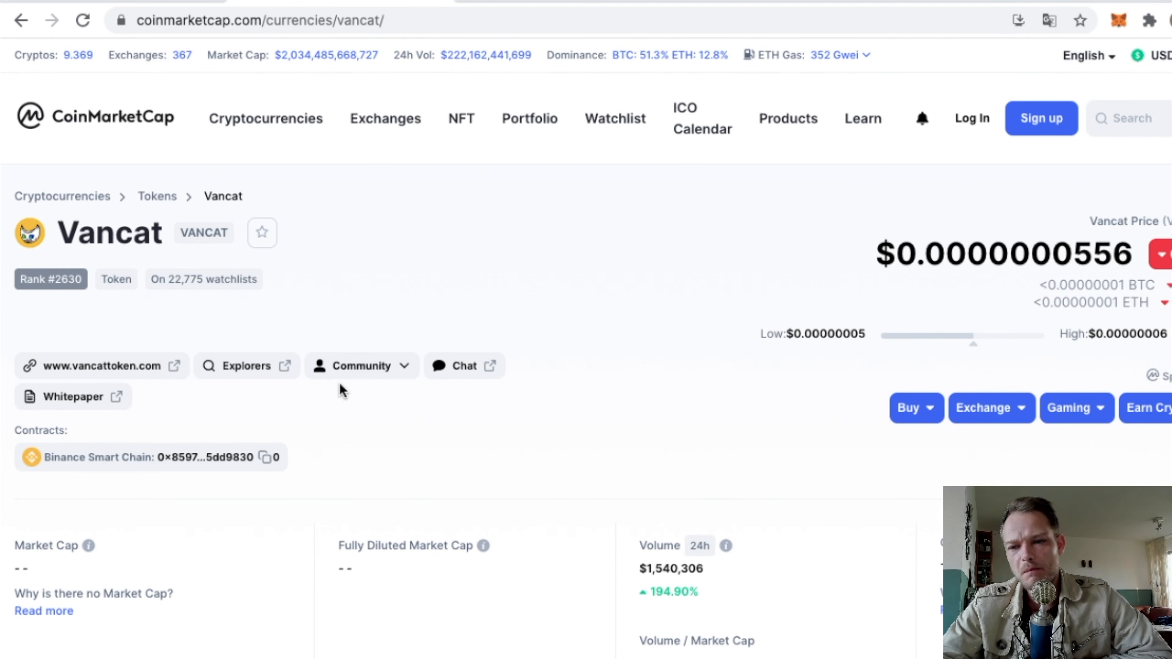
pyautogui.scroll(-3)
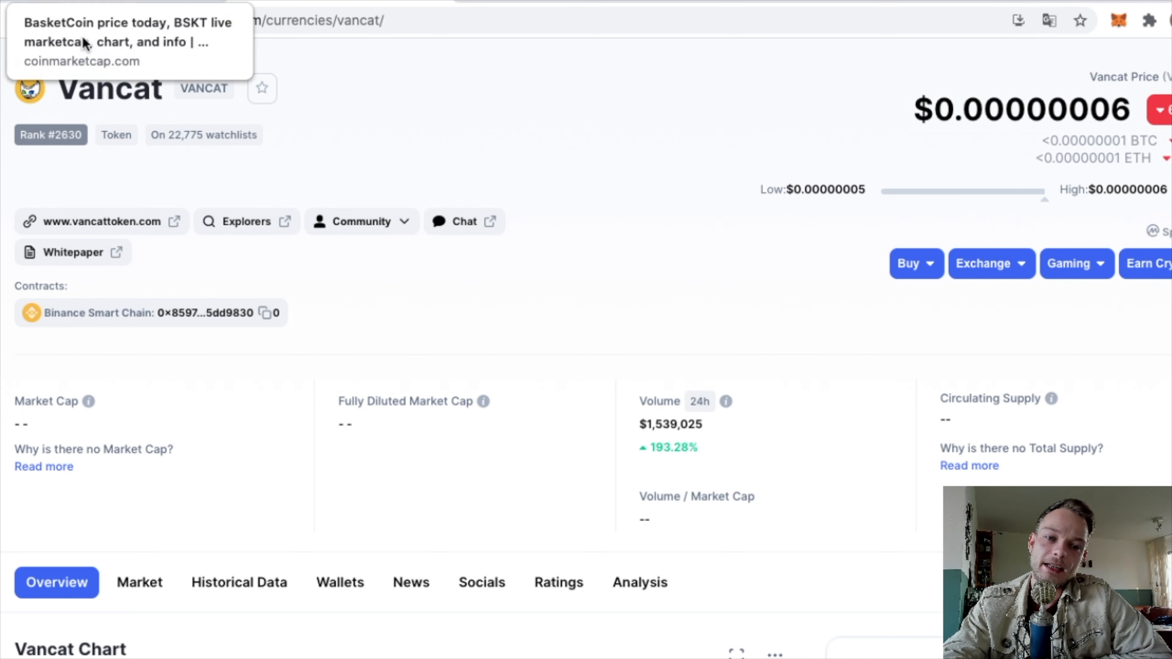
pyautogui.scroll(-3)
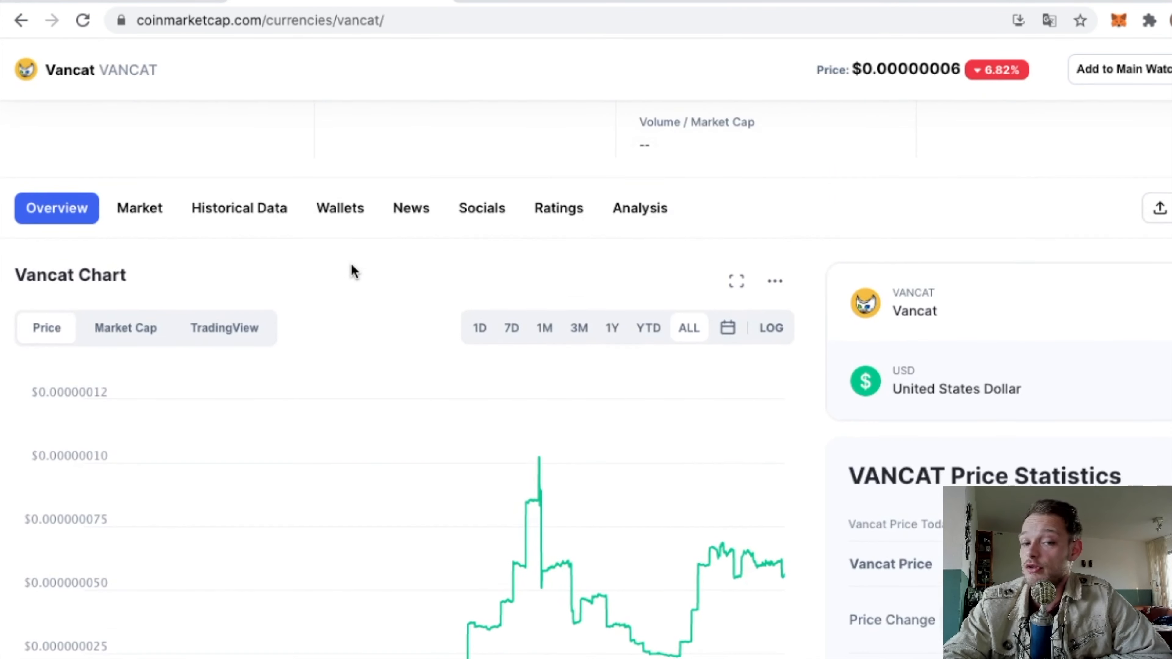
pyautogui.scroll(-3)
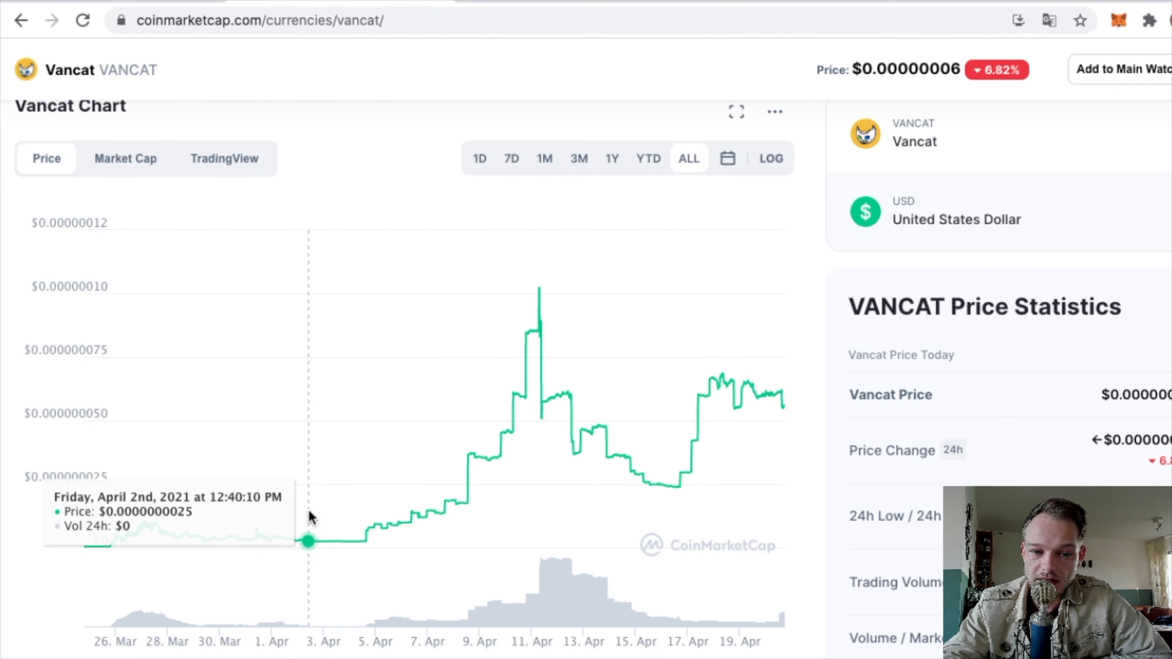
pyautogui.moveTo(329, 515)
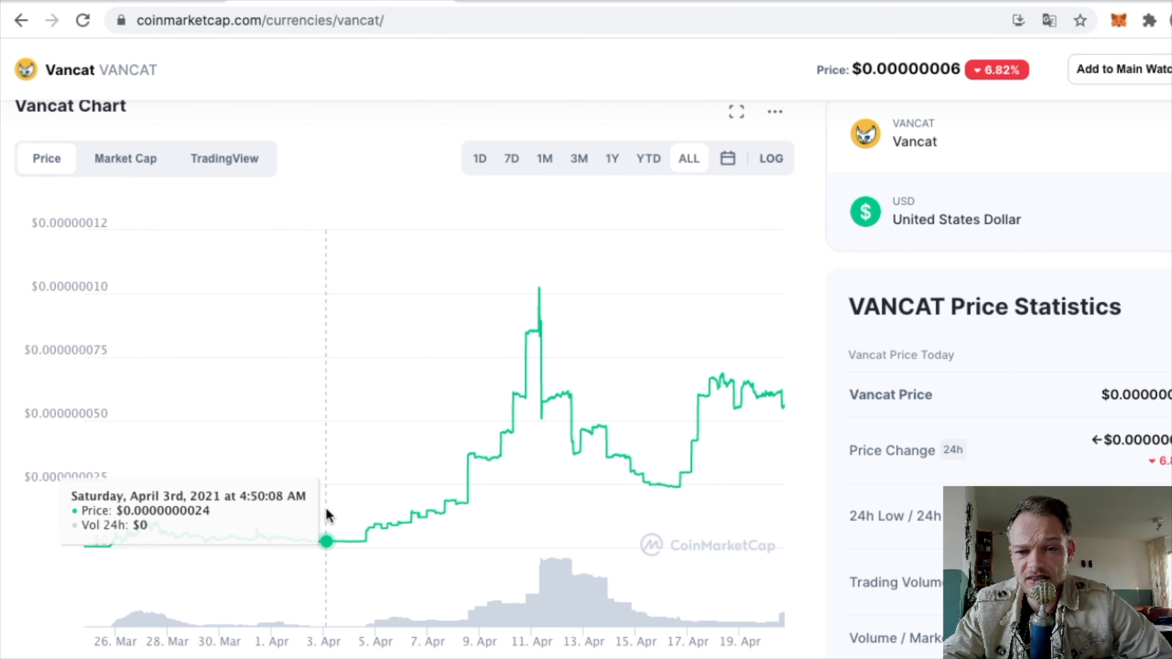
pyautogui.moveTo(749, 411)
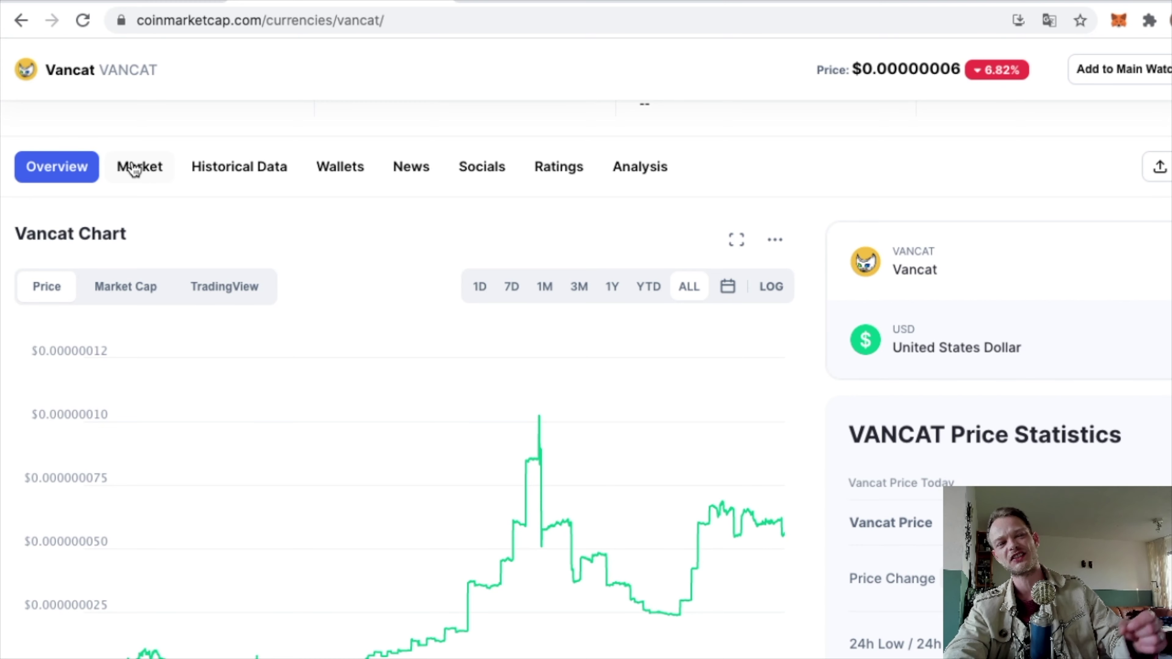
# - Switch to Vancat's markets listing of exchanges and trading pairs
pyautogui.click(139, 166)
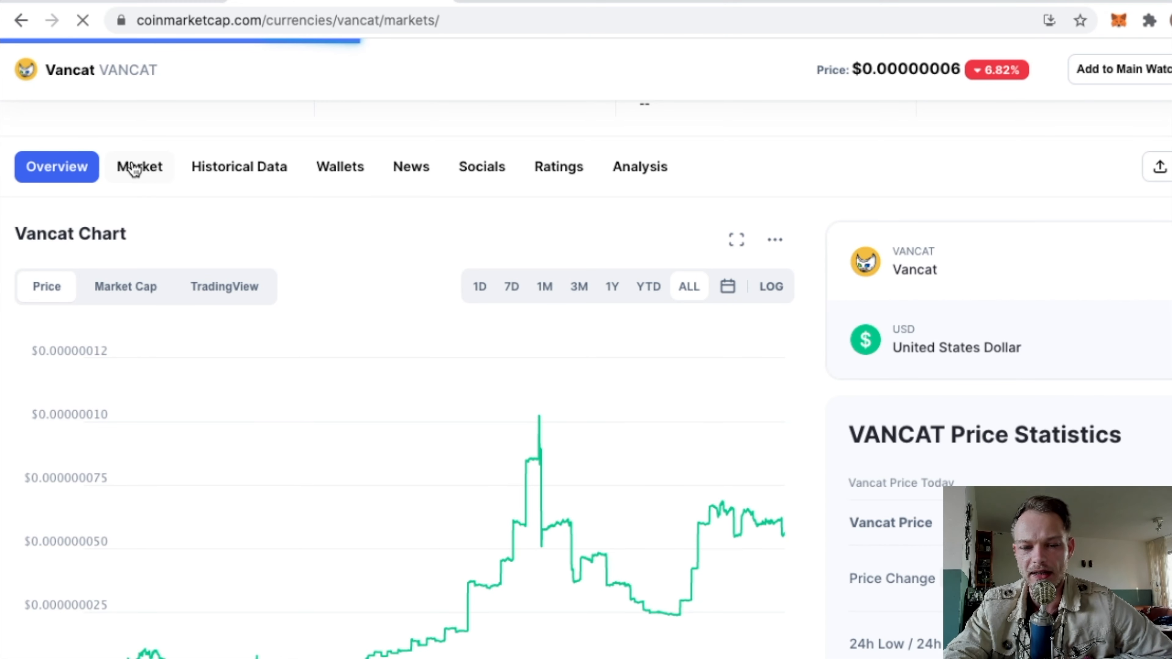
pyautogui.click(139, 166)
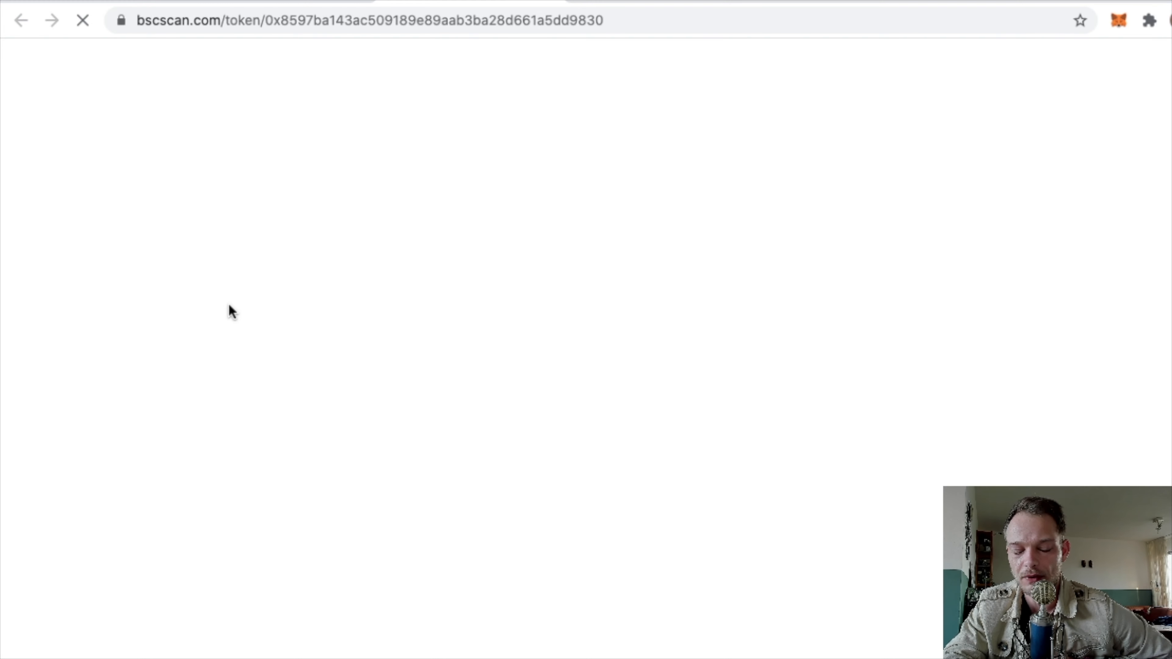
pyautogui.moveTo(191, 54)
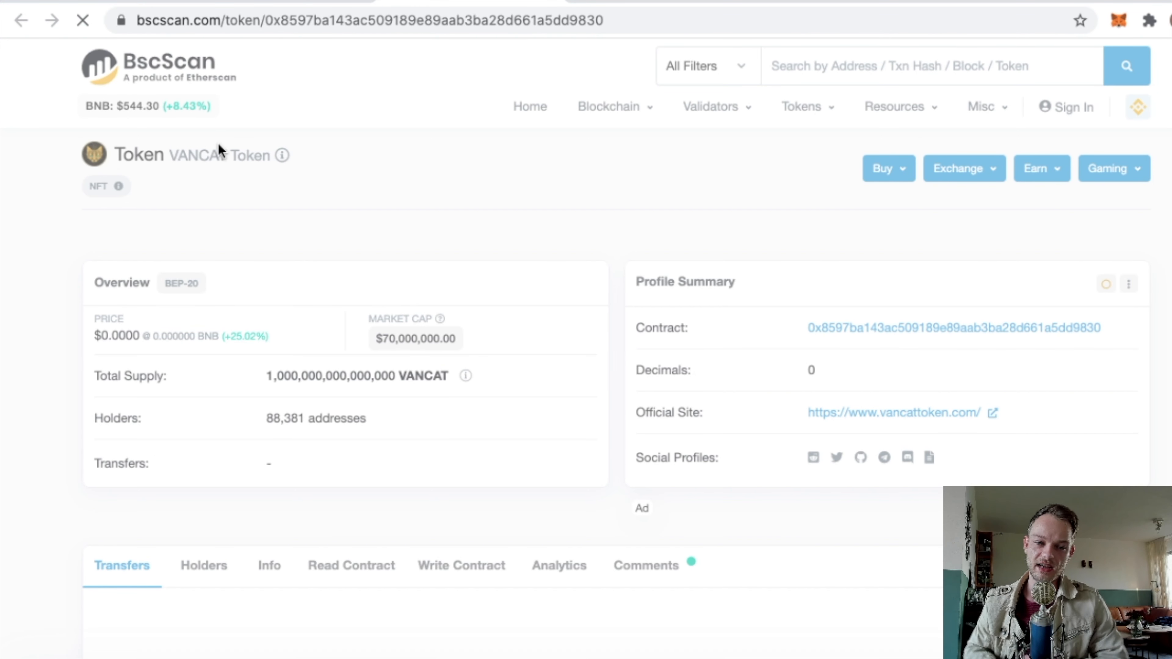
# - Load the VANCAT token page on BscScan and dismiss the Google Translate popup
pyautogui.click(1050, 20)
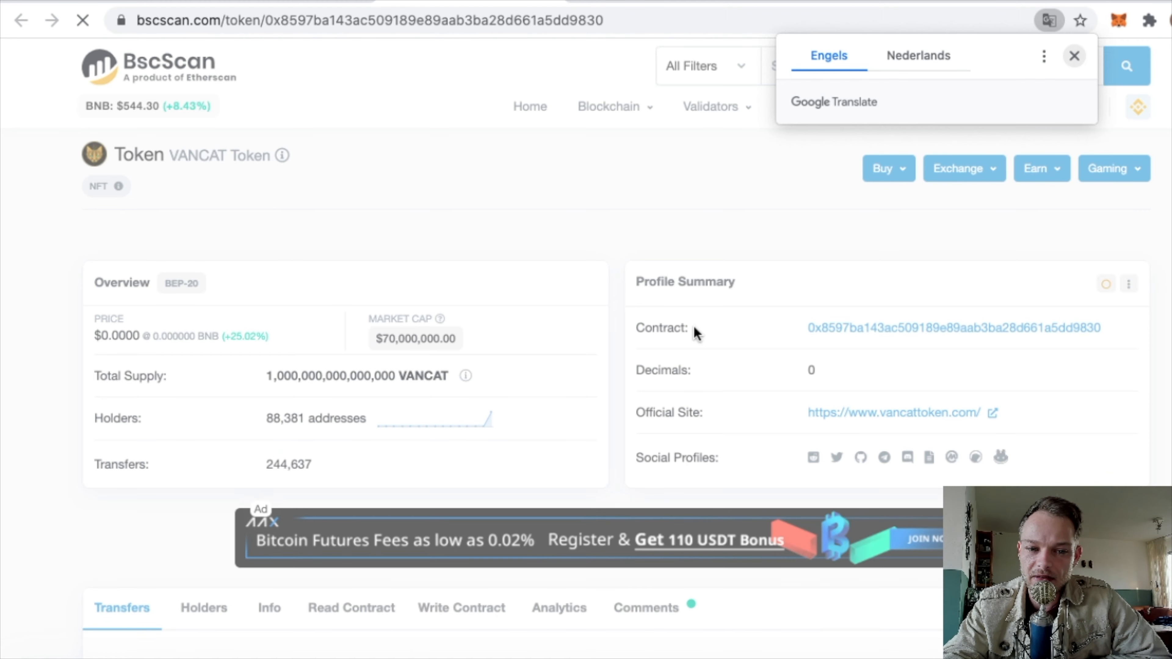
pyautogui.click(1074, 56)
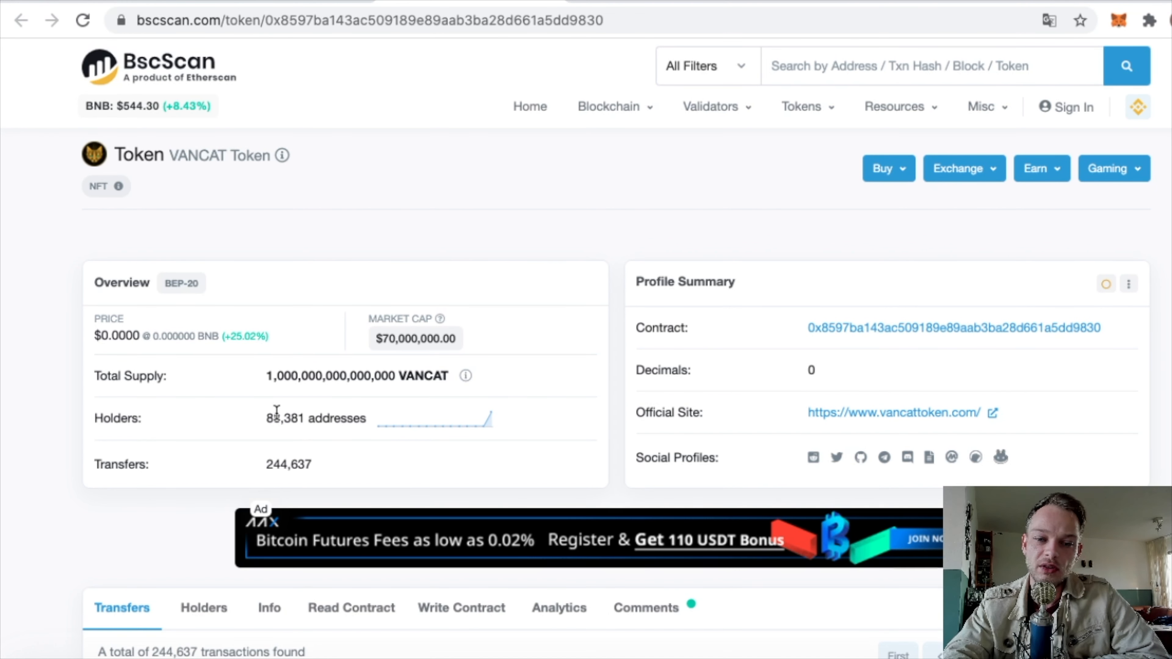
pyautogui.moveTo(403, 341)
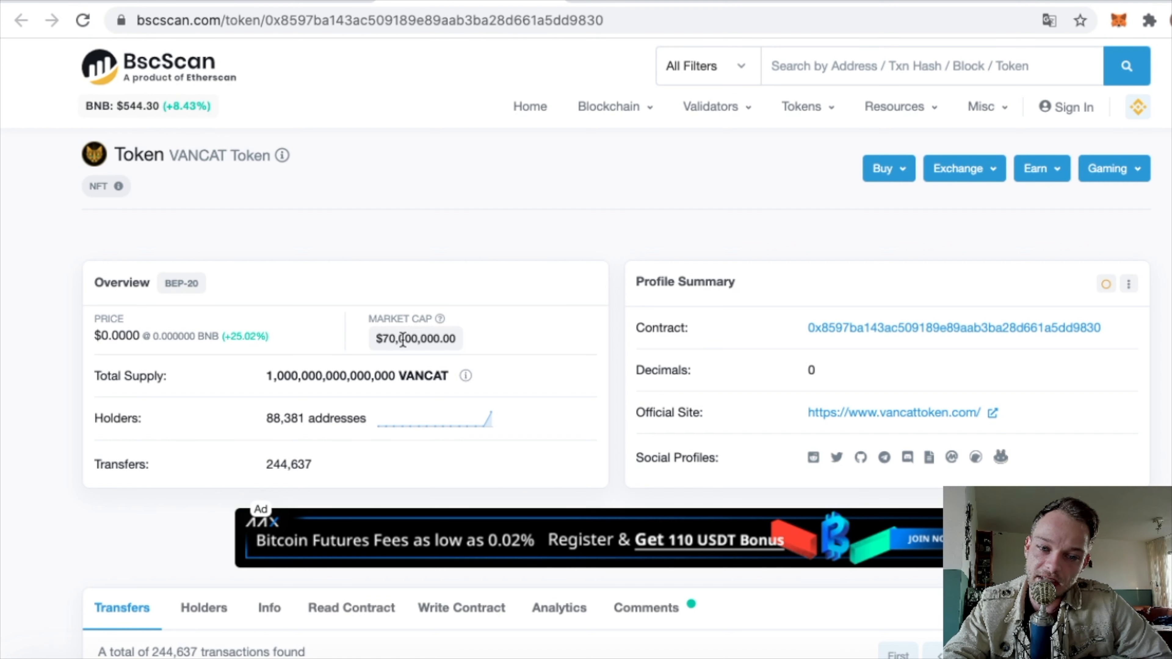